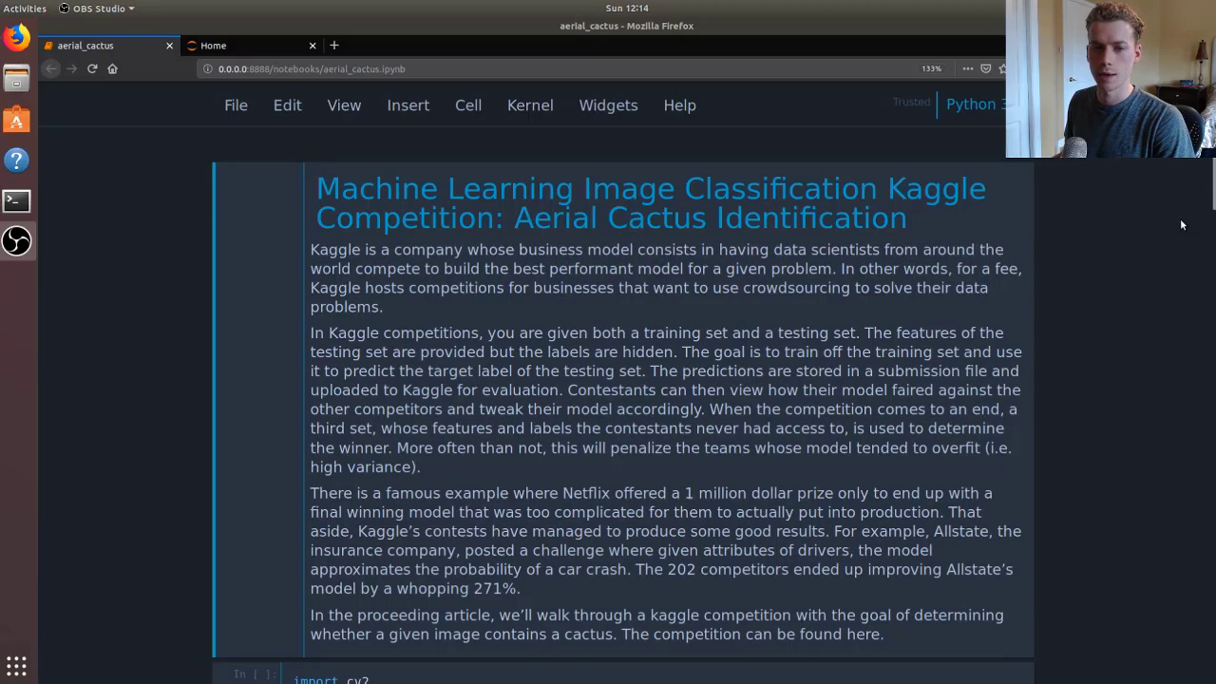
mouse_move(1177, 212)
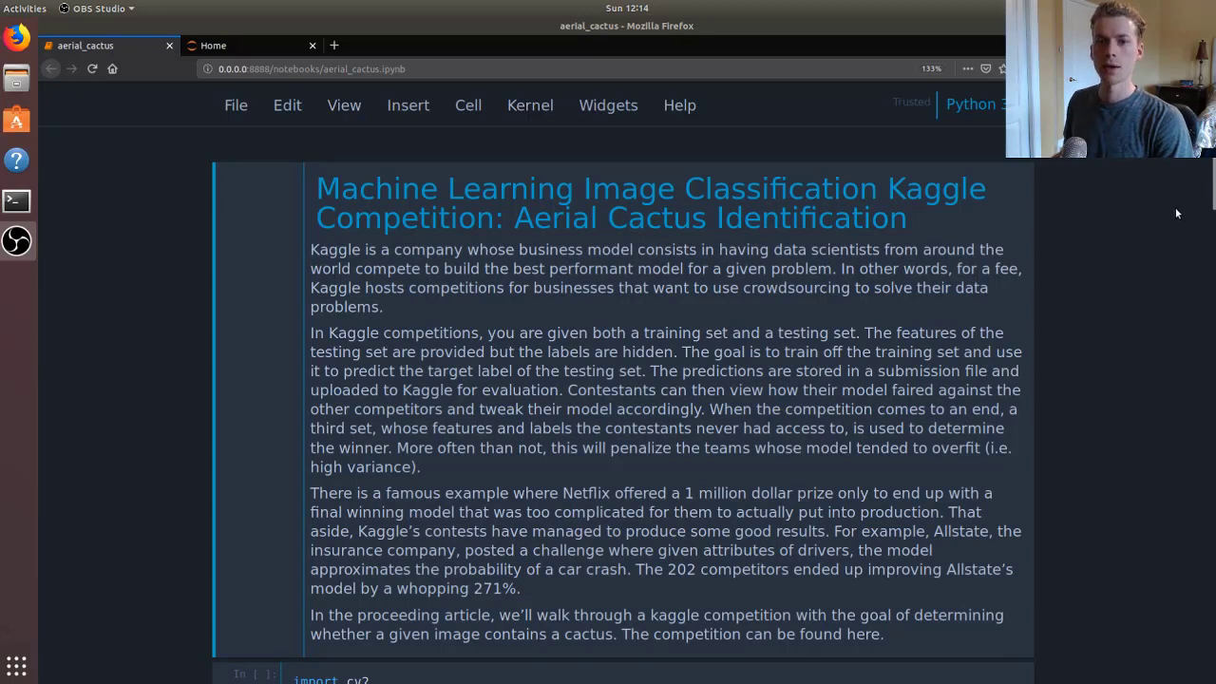
mouse_move(1196, 188)
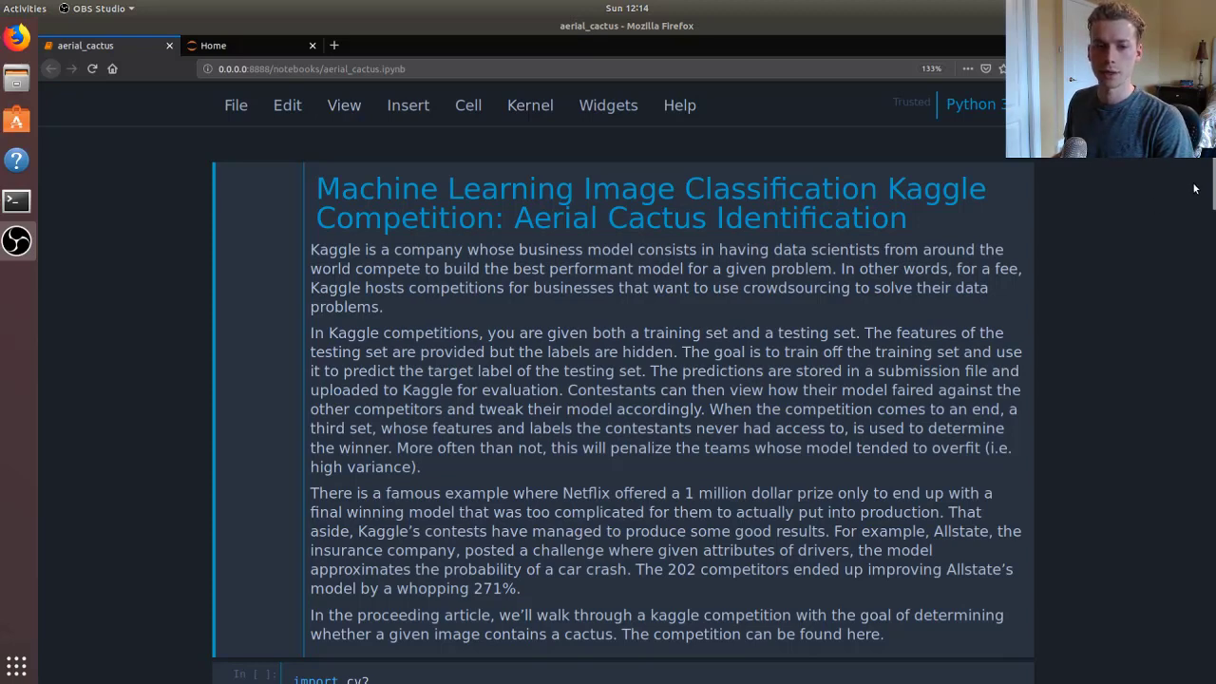
mouse_move(1165, 288)
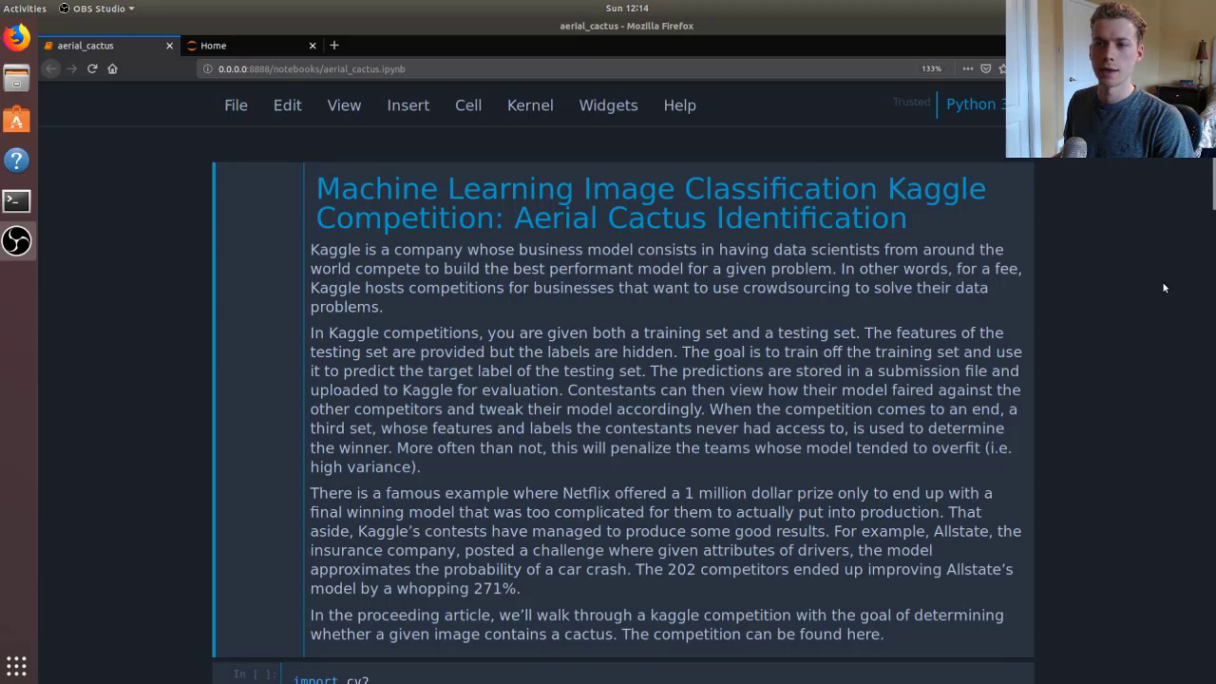
mouse_move(1155, 293)
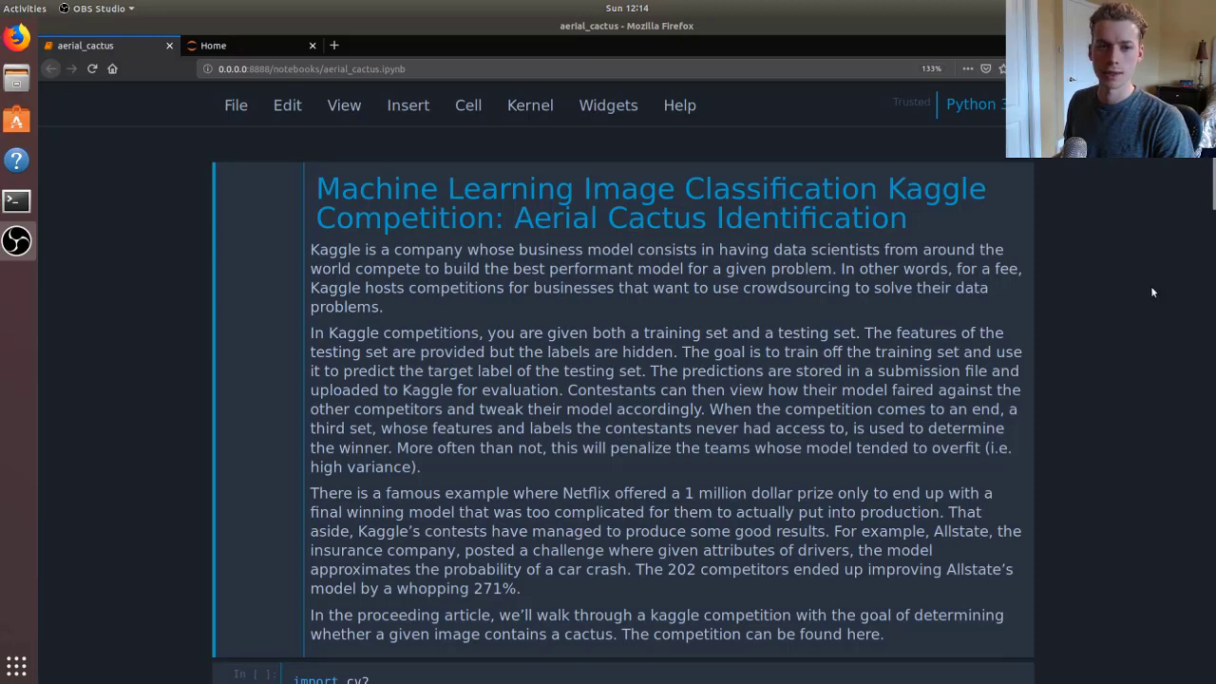
mouse_move(1166, 277)
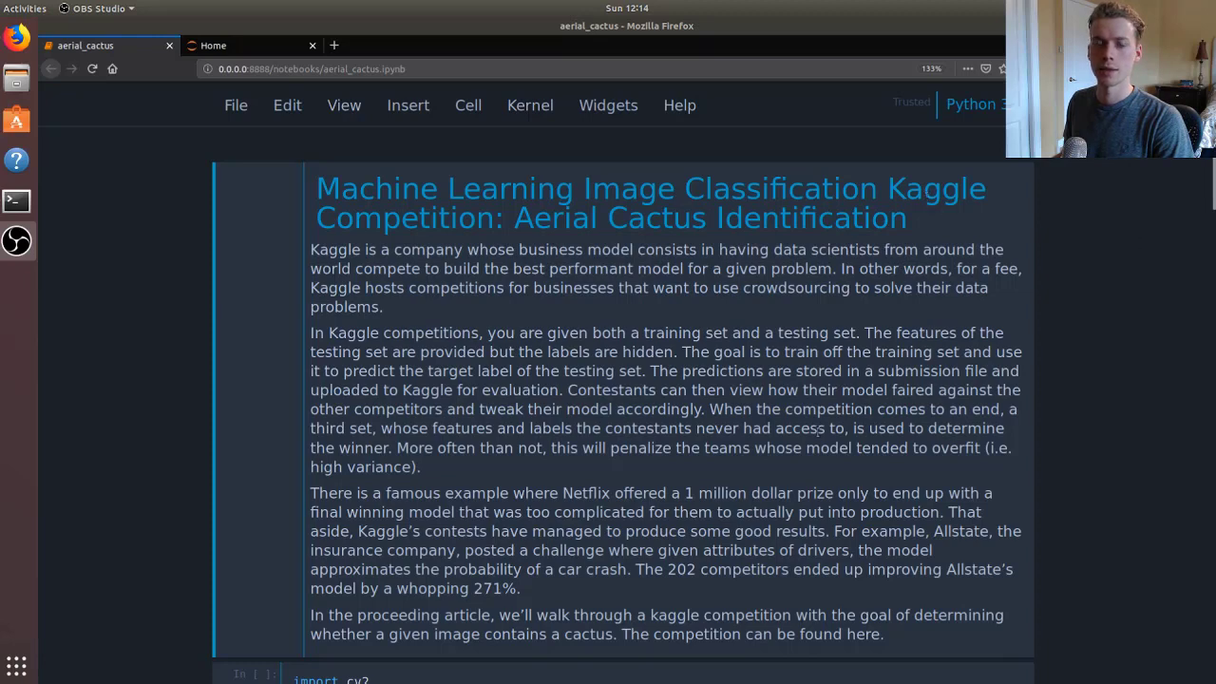
mouse_move(1081, 465)
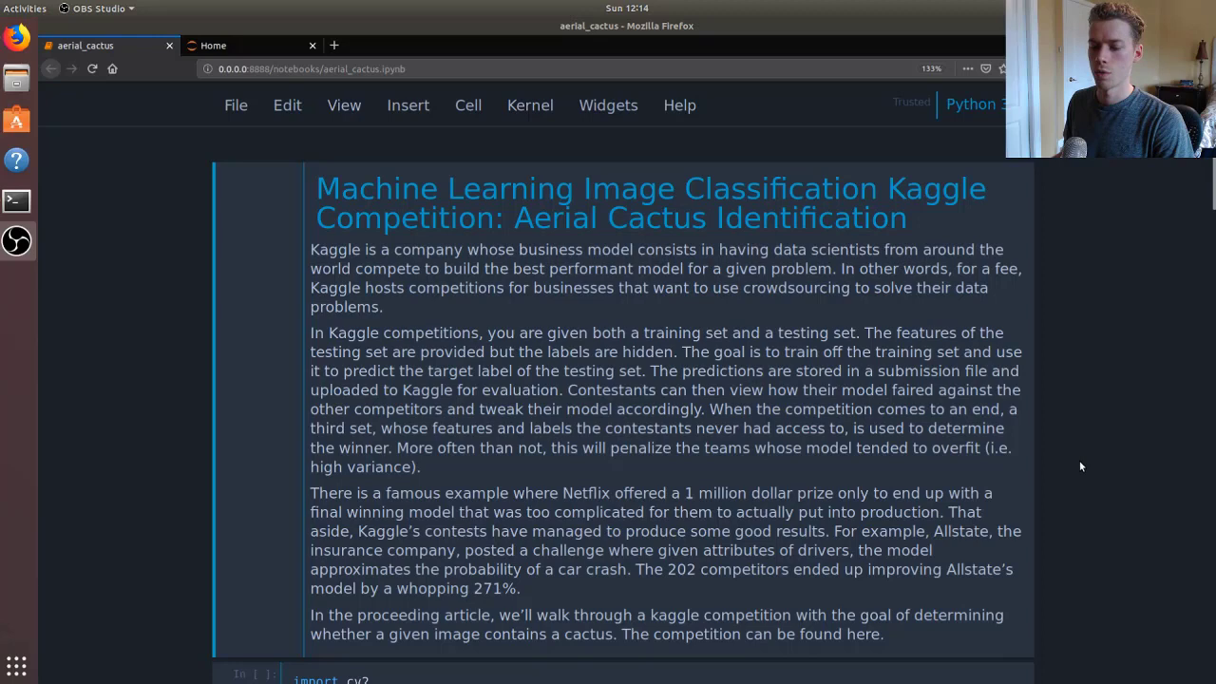
mouse_move(1054, 447)
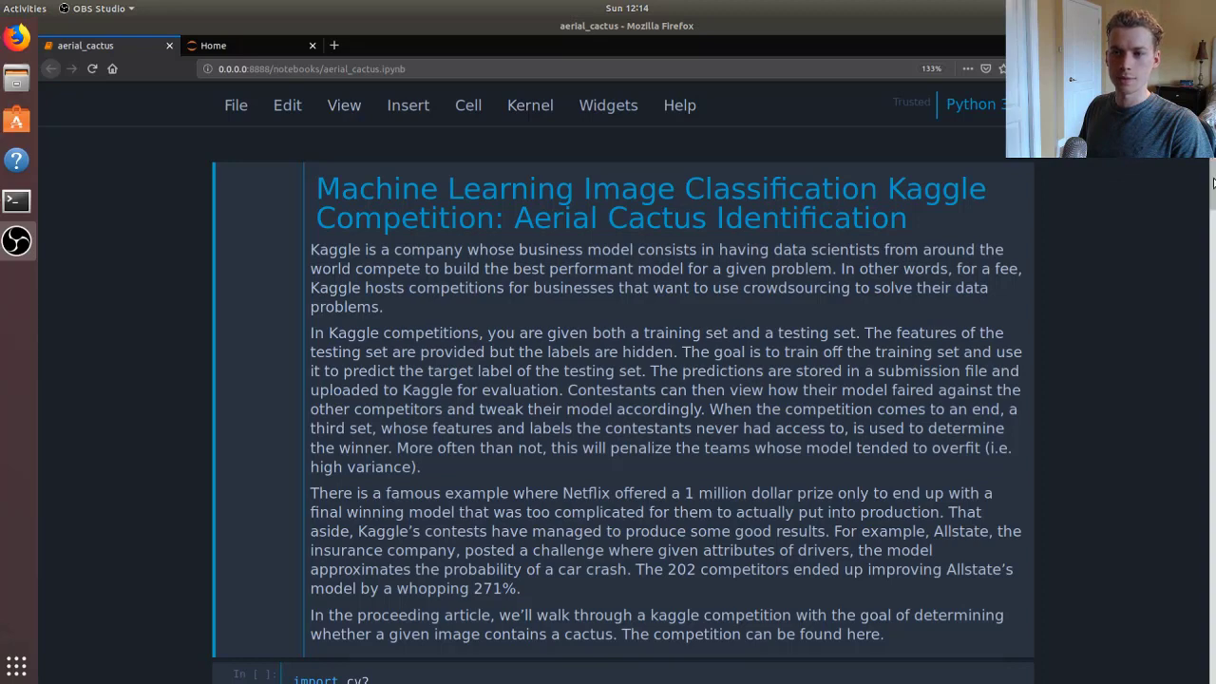
Step: Run the library import cell so it prints 'Using TensorFlow backend.'
scroll("down", 3)
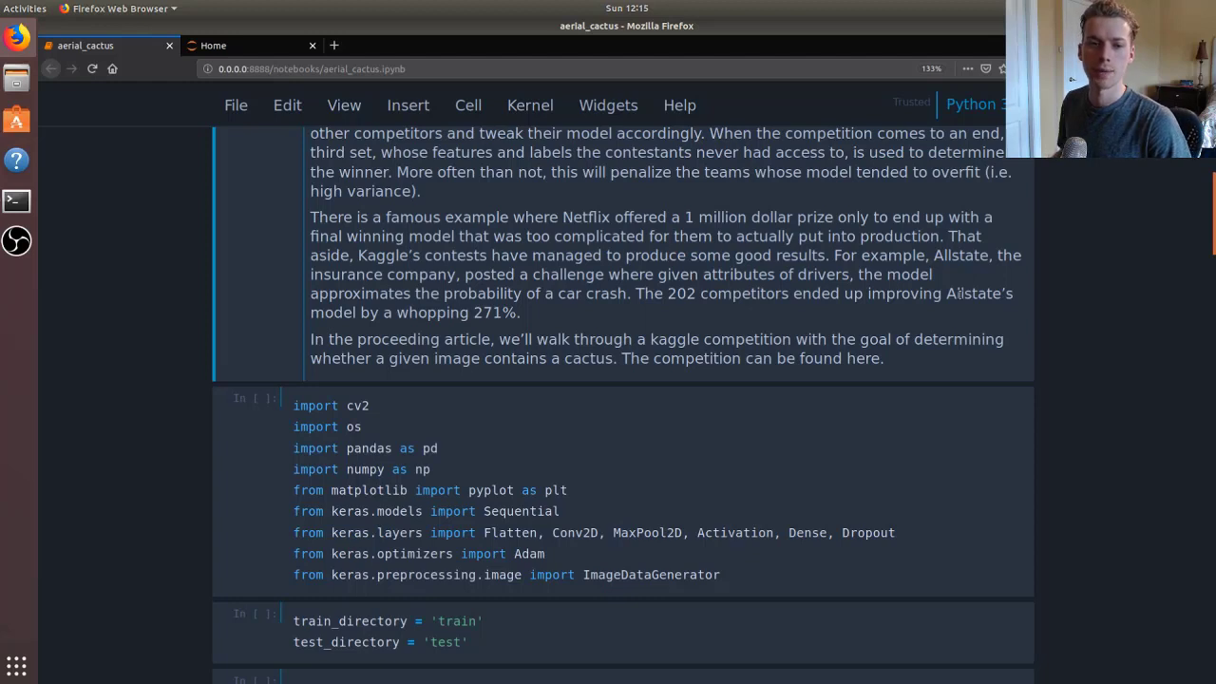
mouse_move(978, 321)
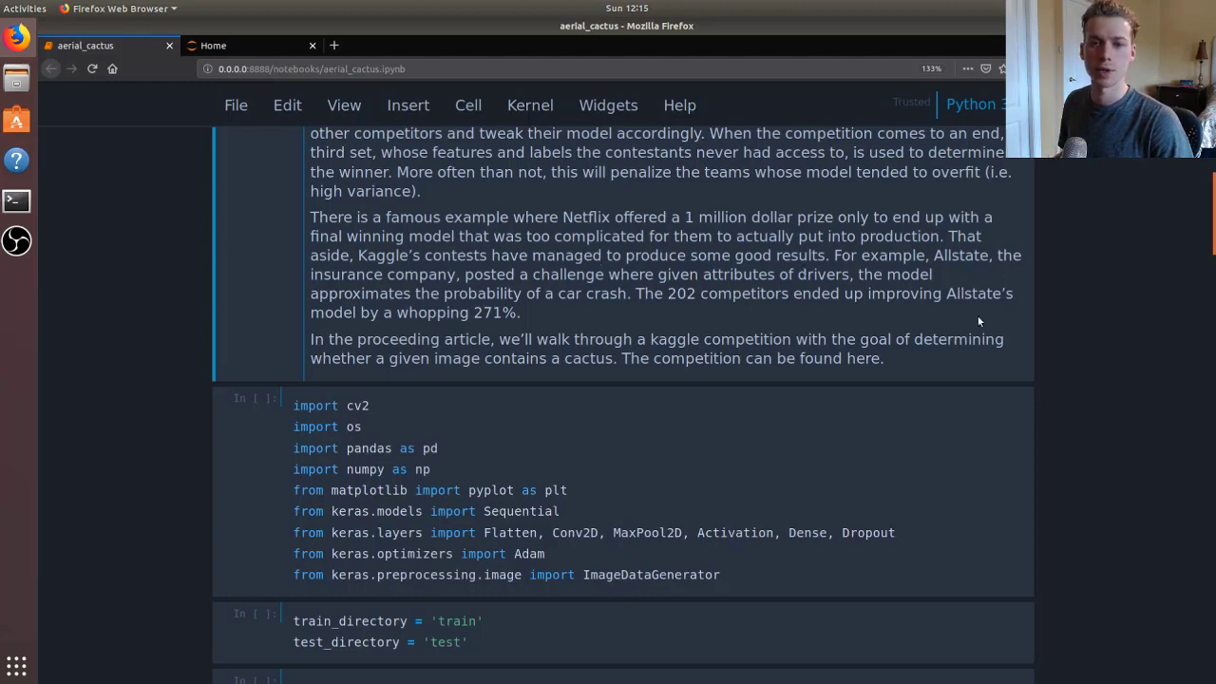
mouse_move(823, 325)
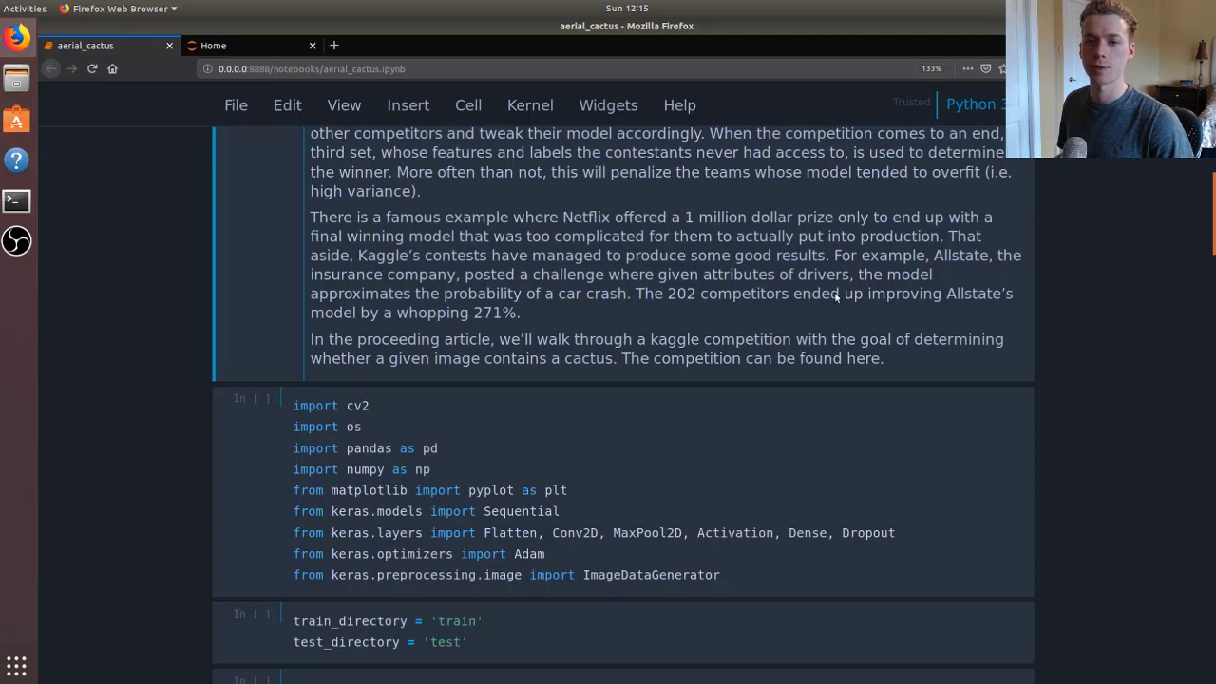
mouse_move(813, 311)
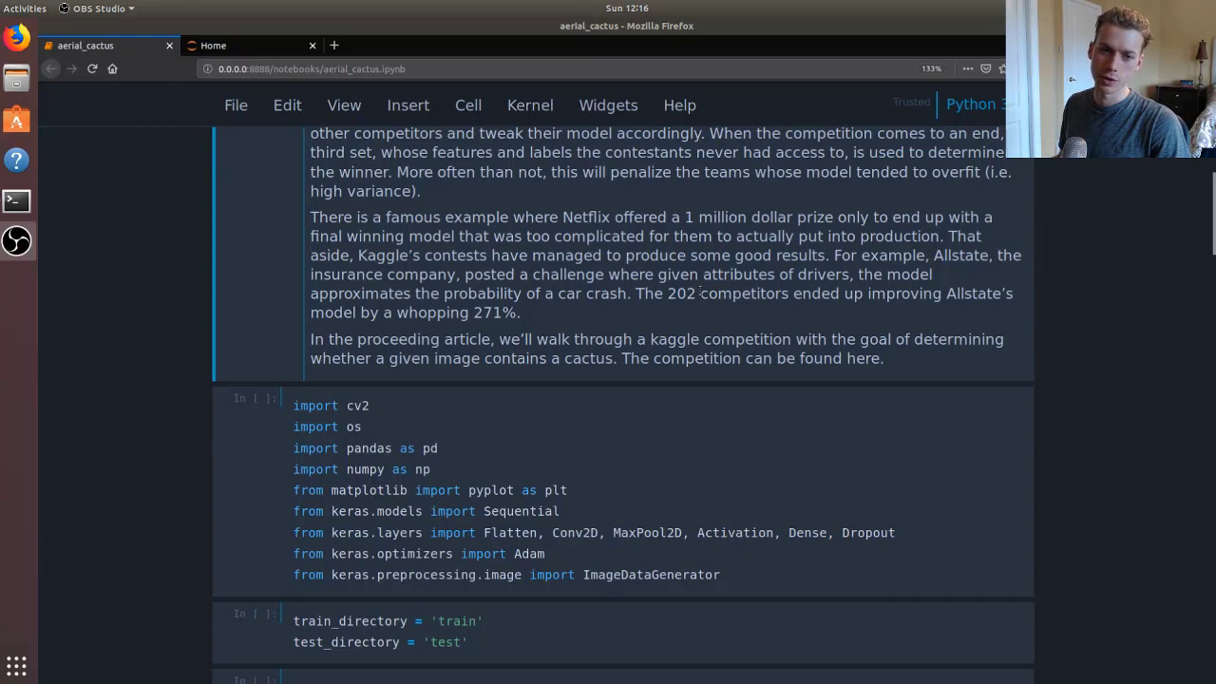
scroll("down", 3)
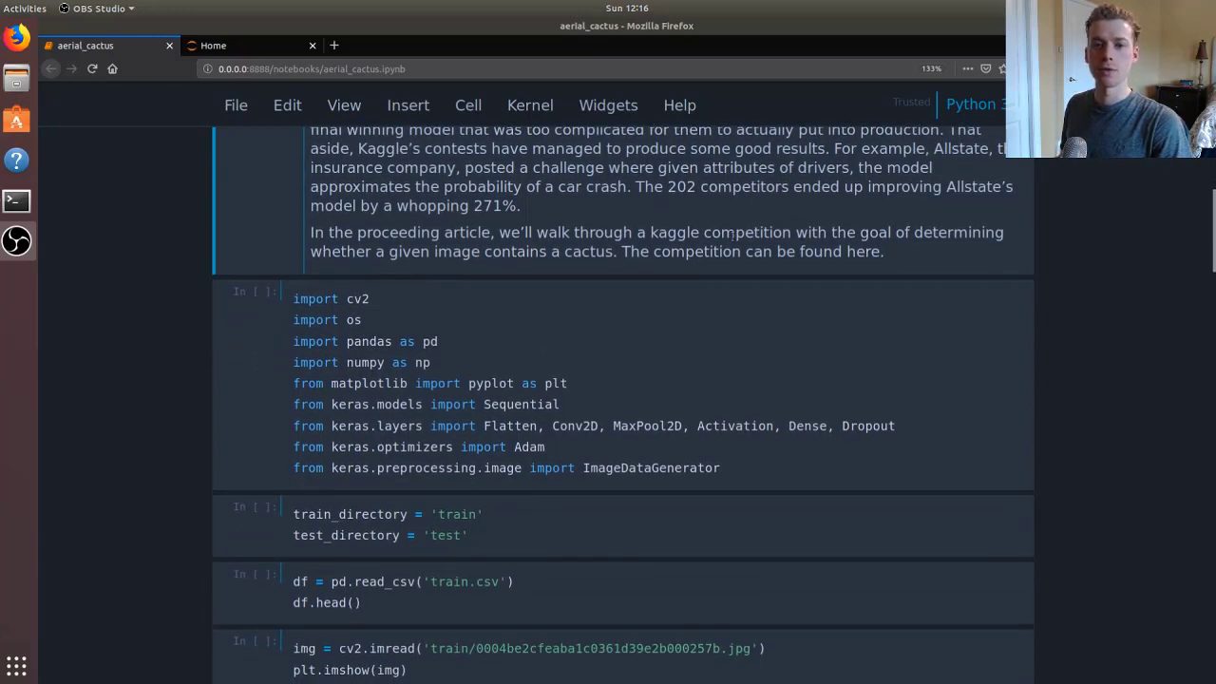
mouse_move(612, 213)
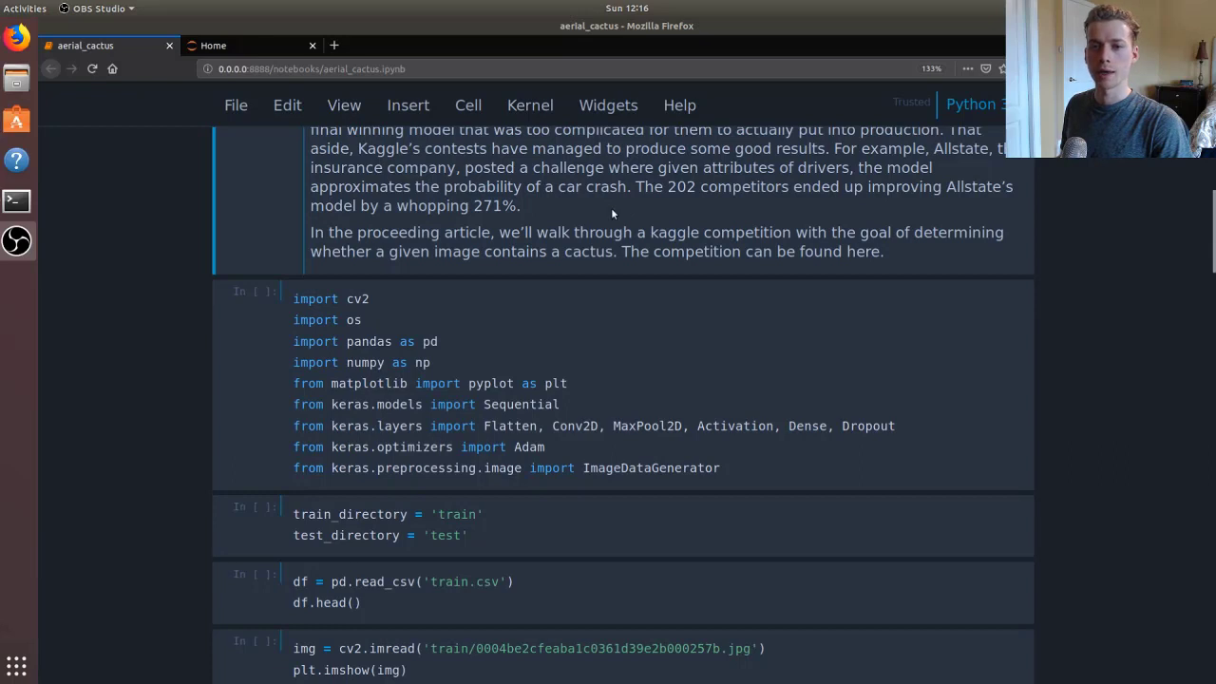
mouse_move(938, 255)
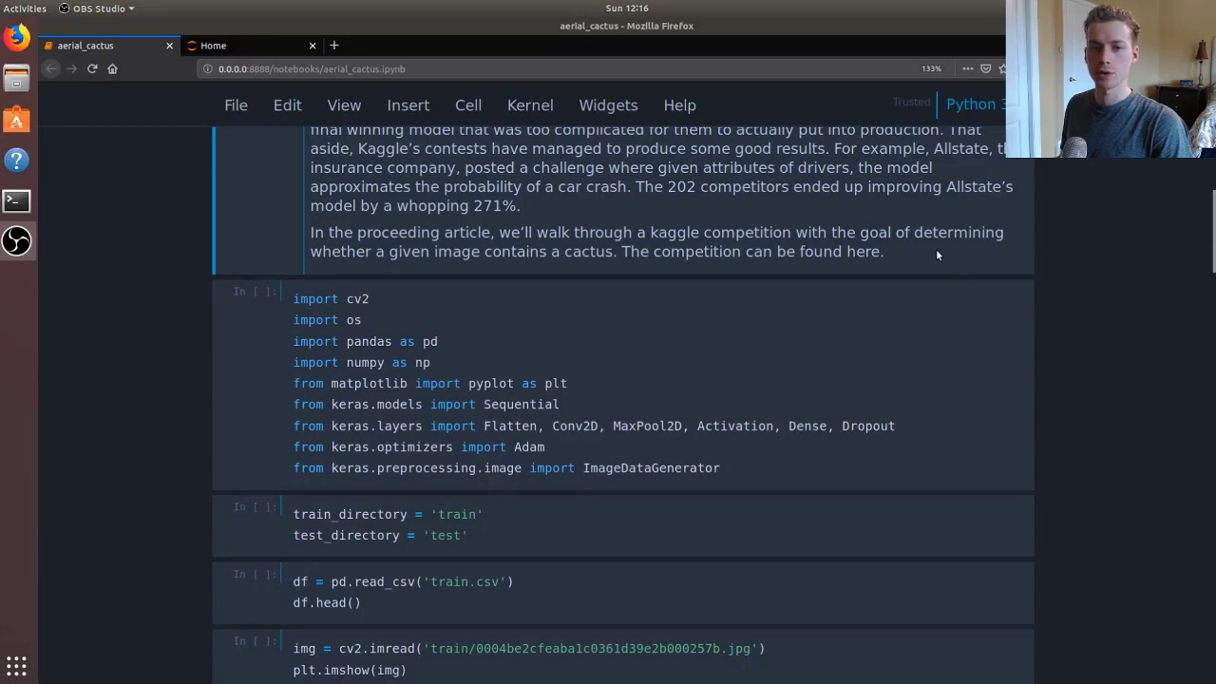
mouse_move(411, 285)
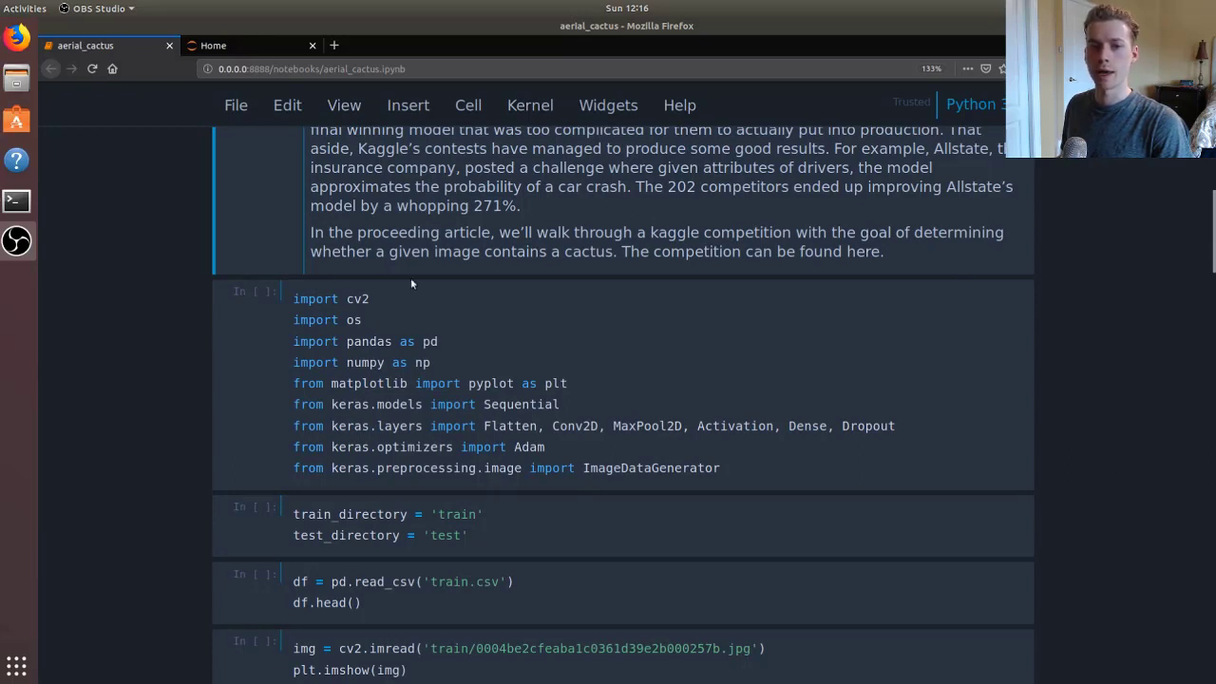
mouse_move(959, 274)
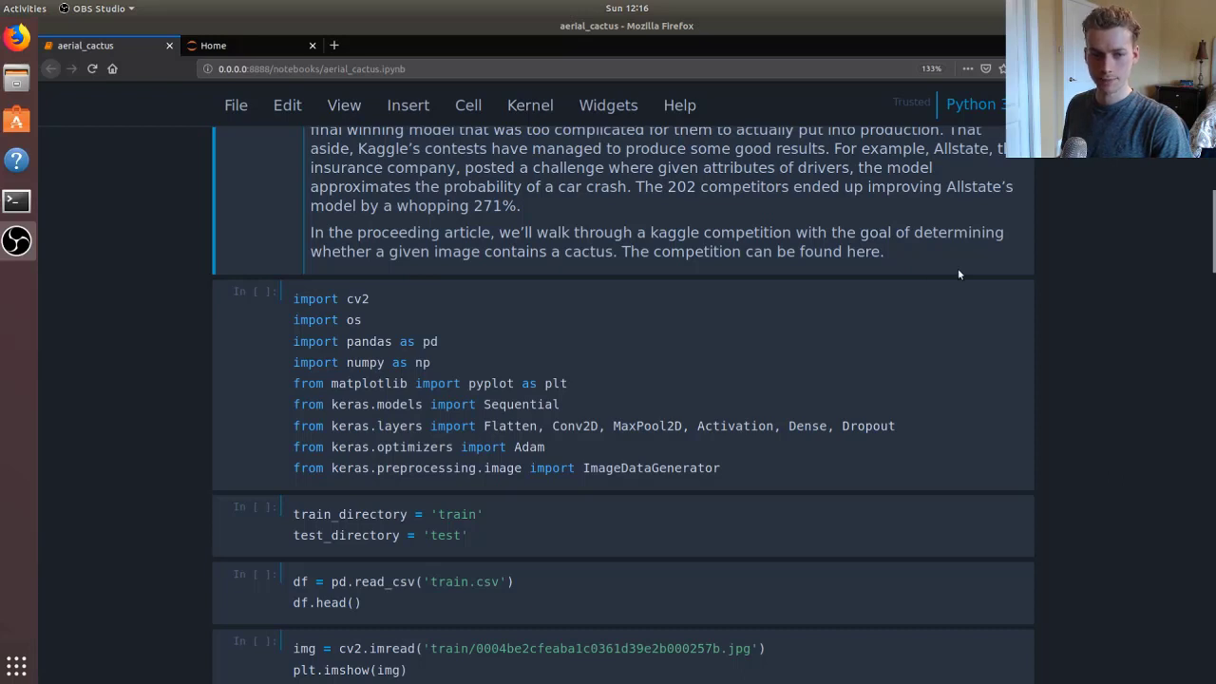
scroll("down", 3)
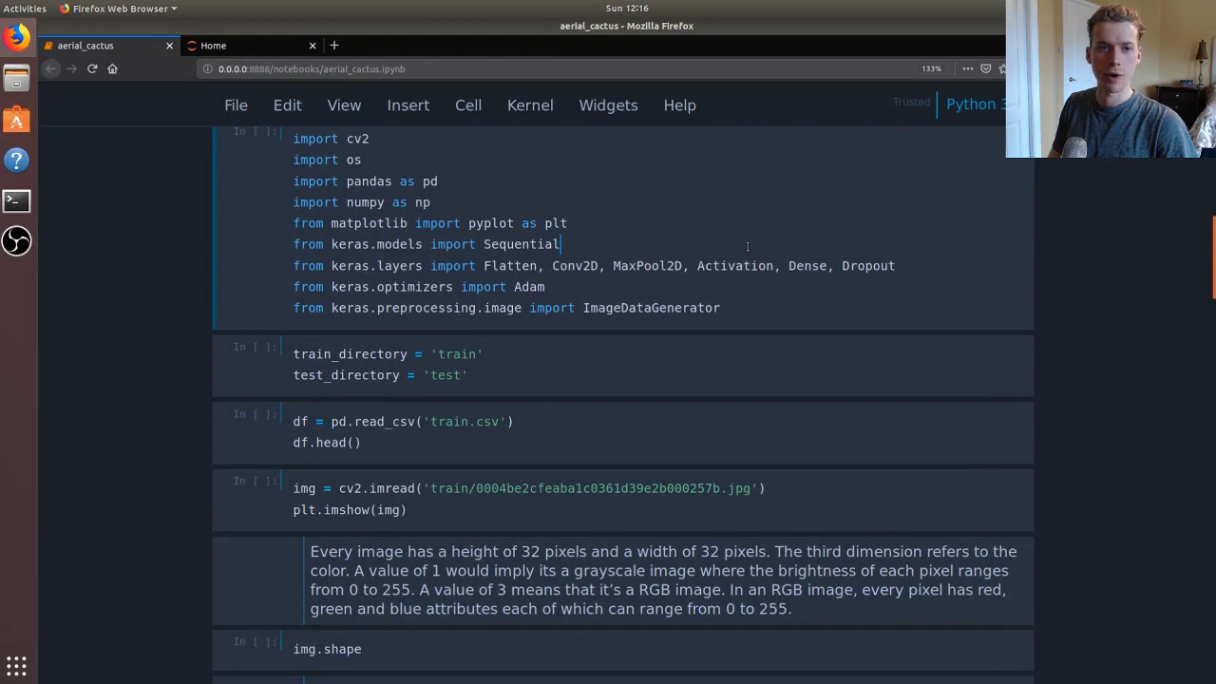
mouse_move(344, 105)
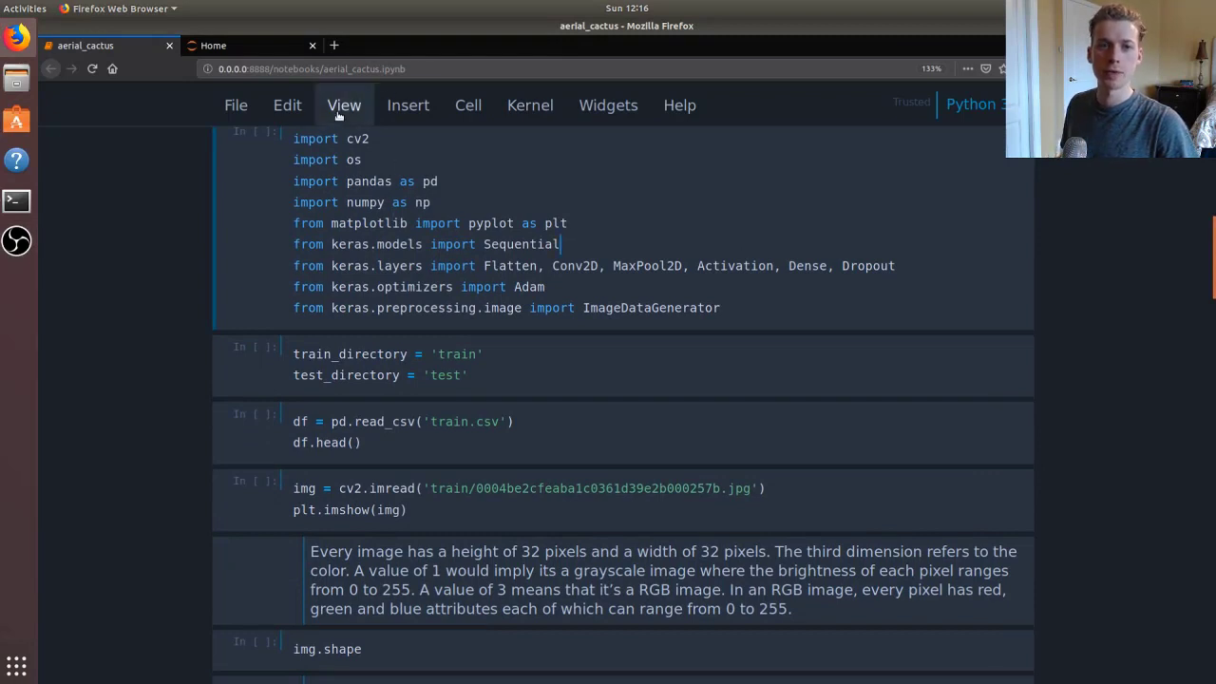
mouse_move(594, 112)
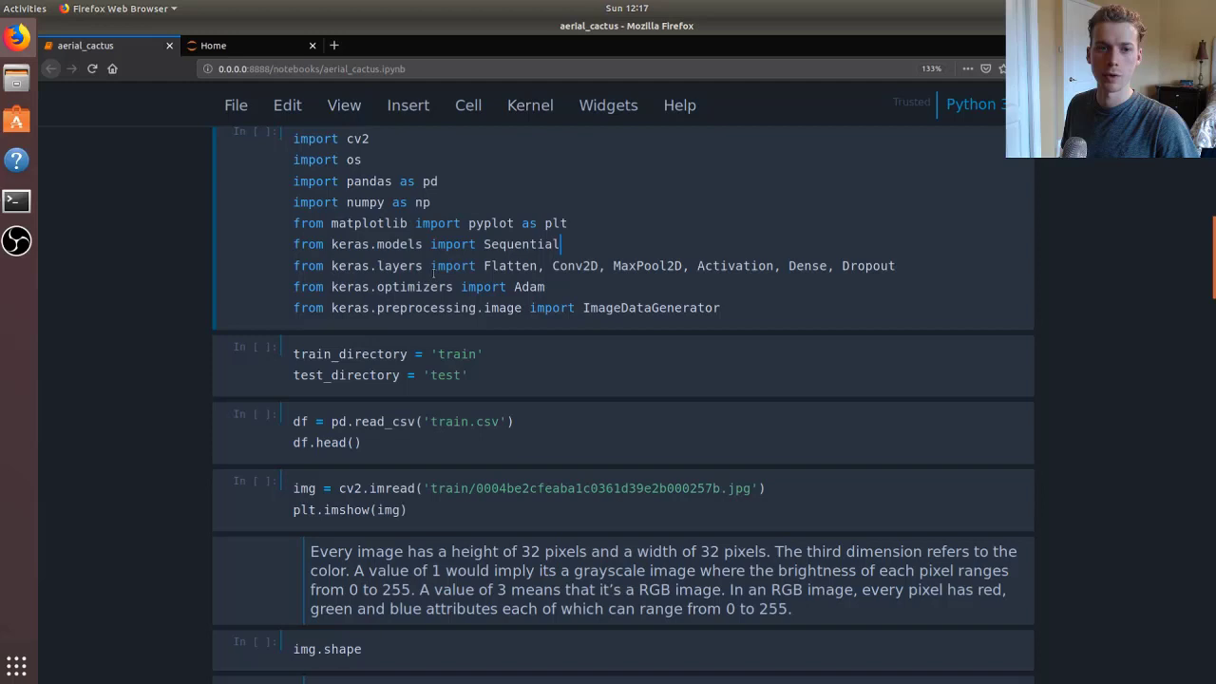
mouse_move(583, 179)
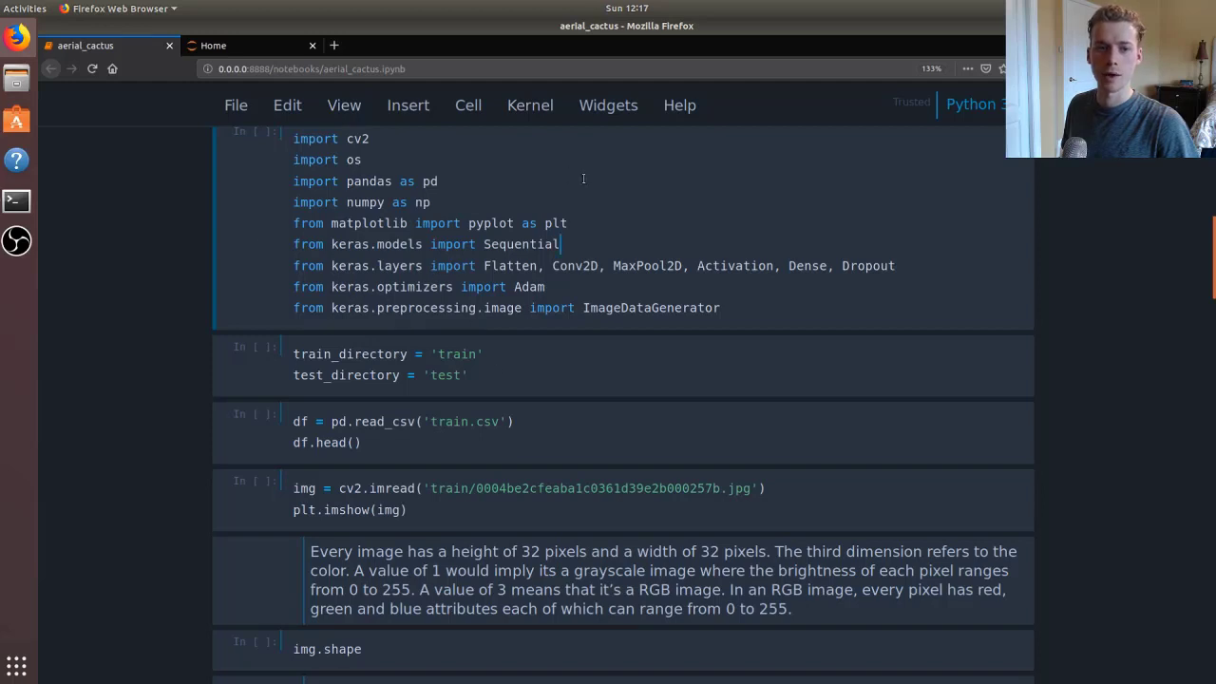
mouse_move(765, 314)
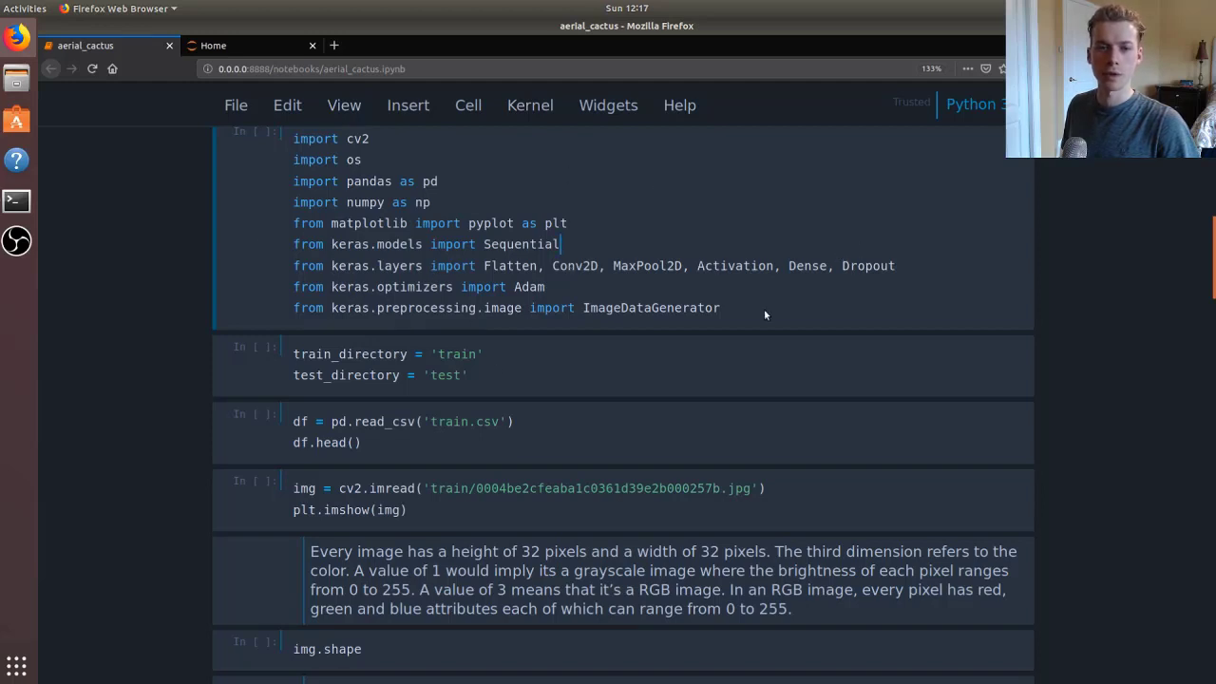
key("shift+Return")
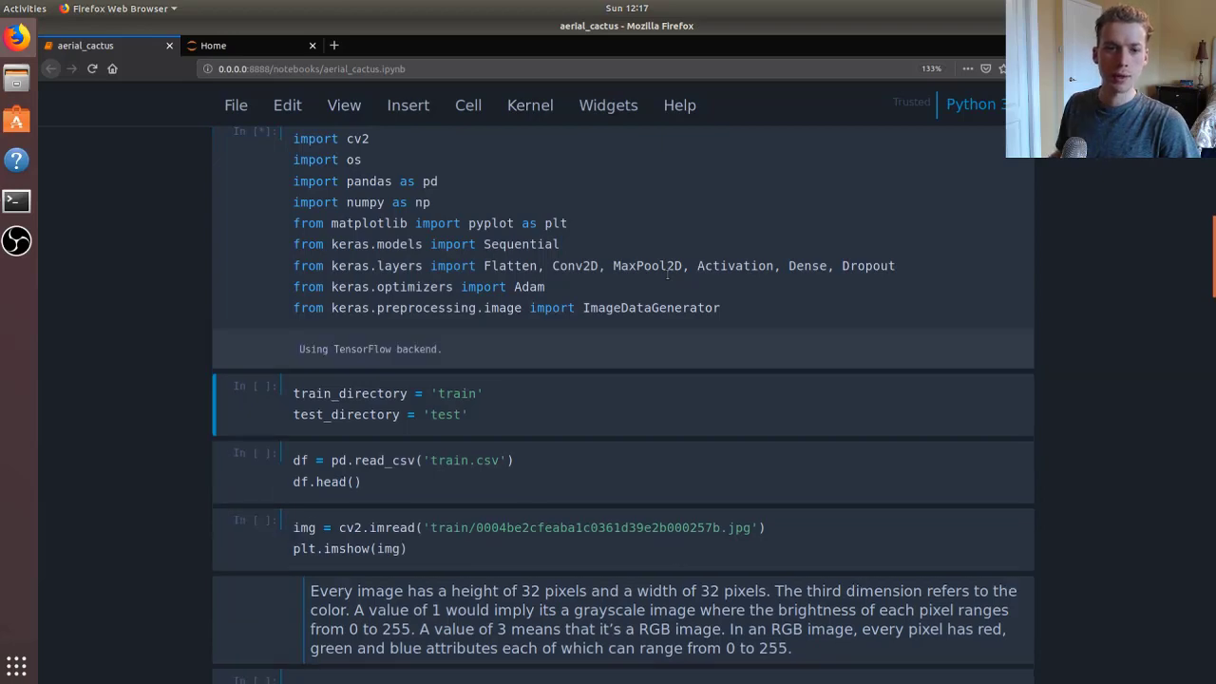
scroll("down", 3)
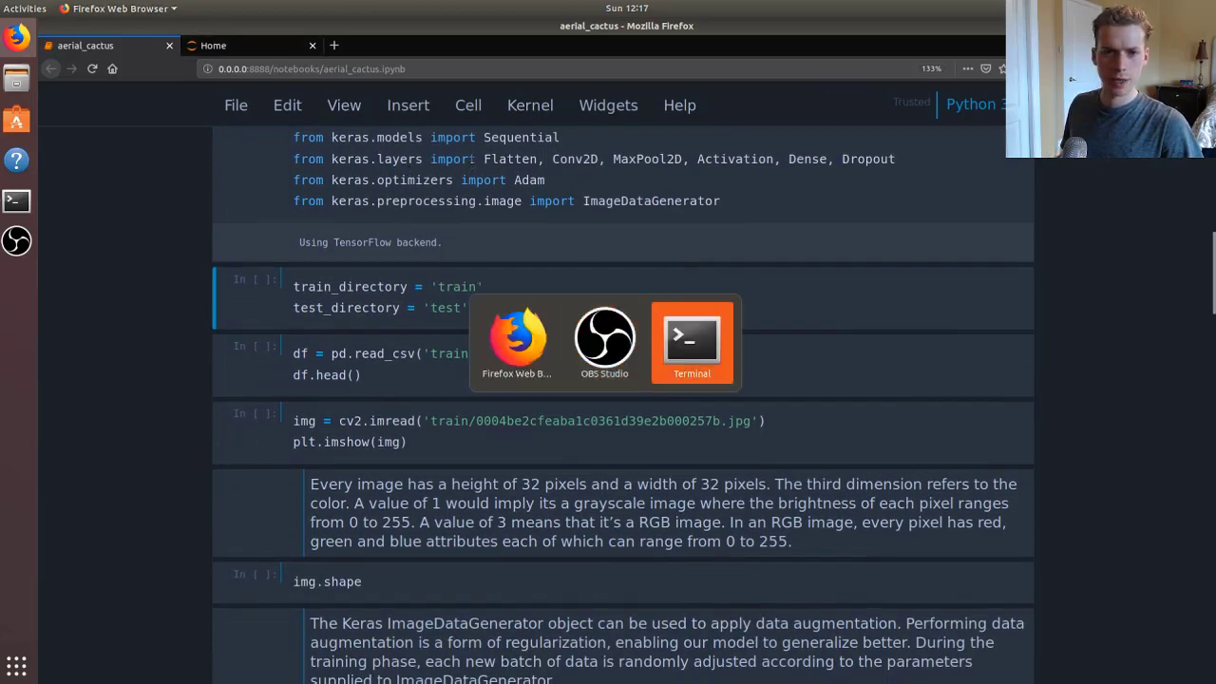
Step: In Terminal, browse the aerial_cactus test and train folders and print train.csv with cat
left_click(692, 339)
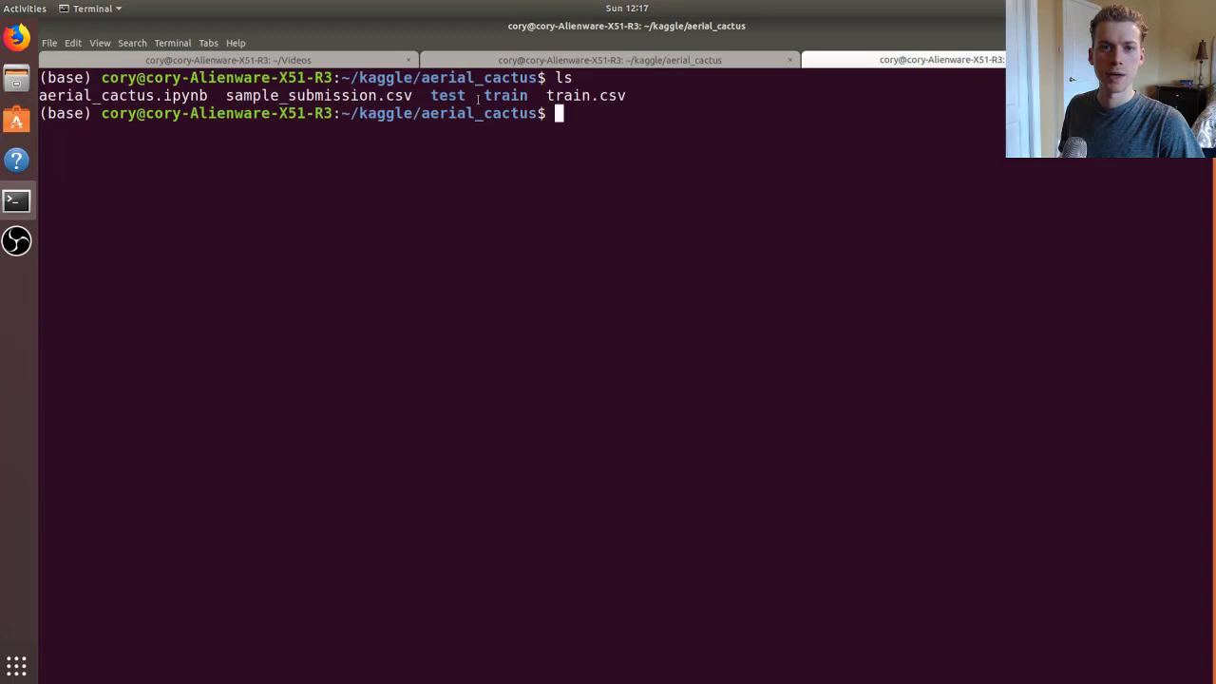
mouse_move(906, 232)
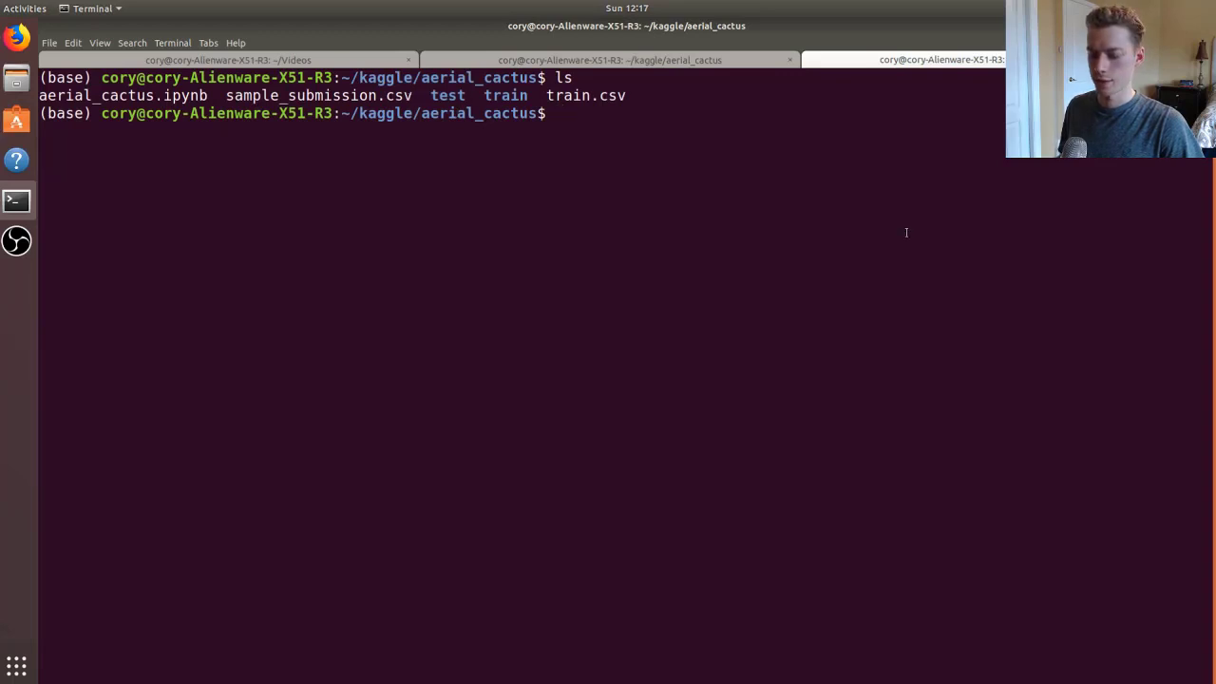
type("cd test")
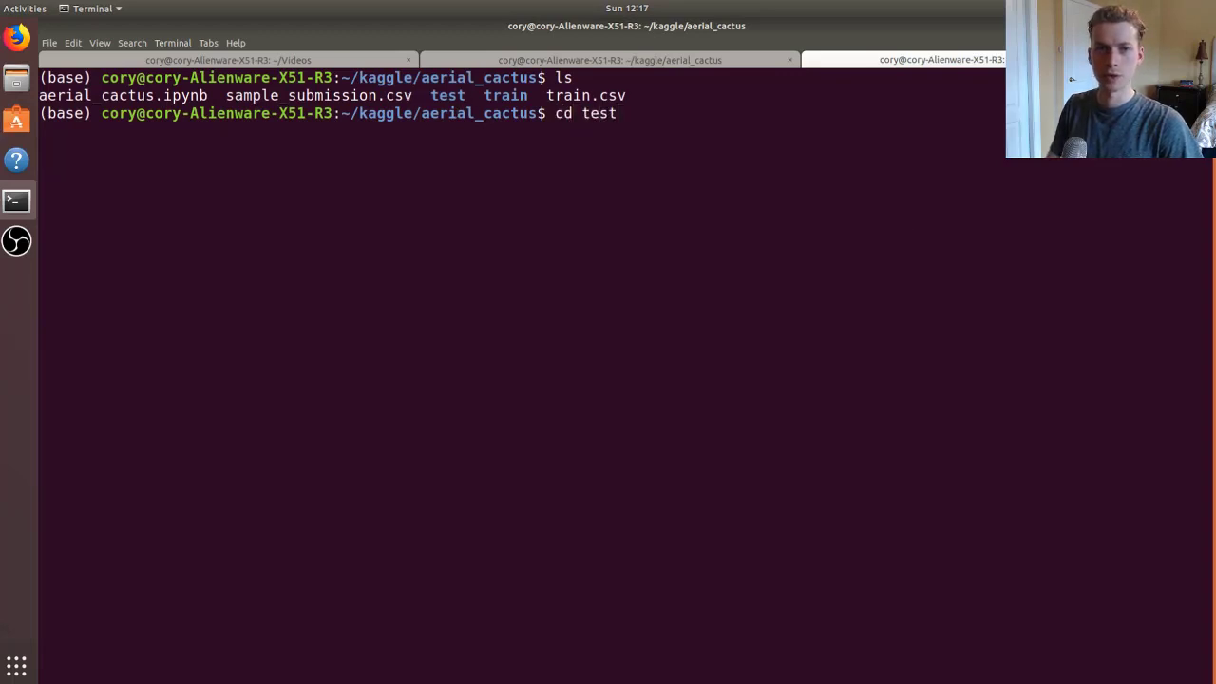
key("Return")
type("cd tra")
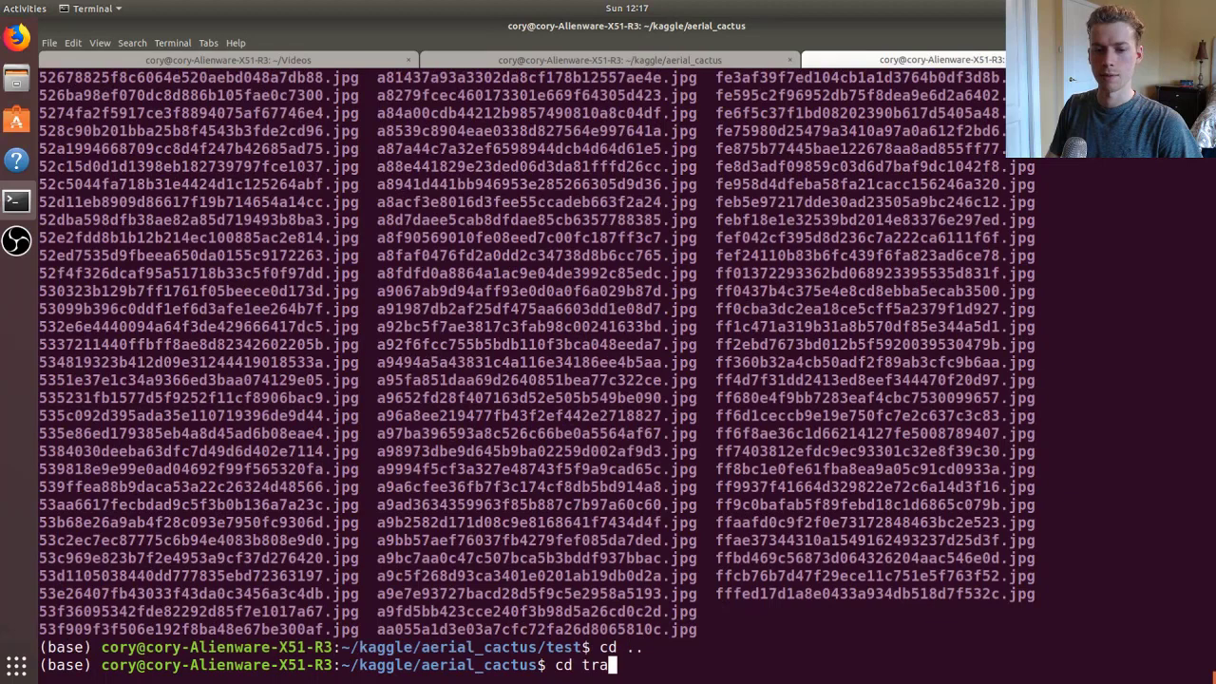
key("Return")
type("ls")
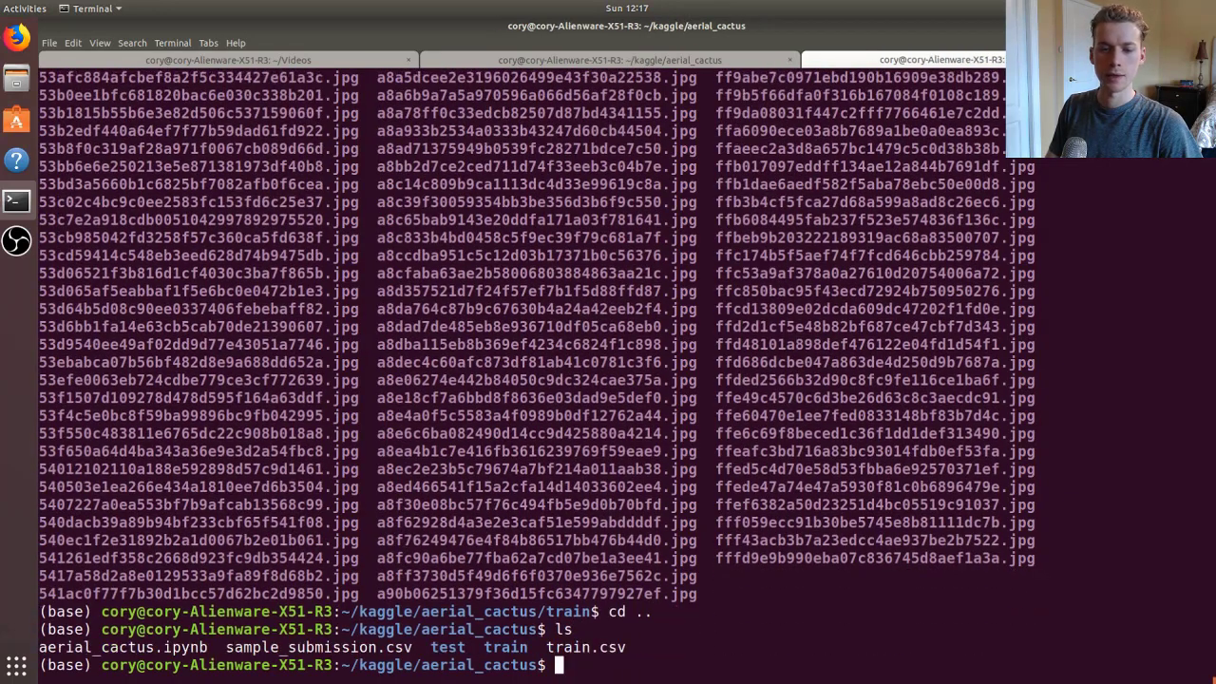
type("cat train.csv")
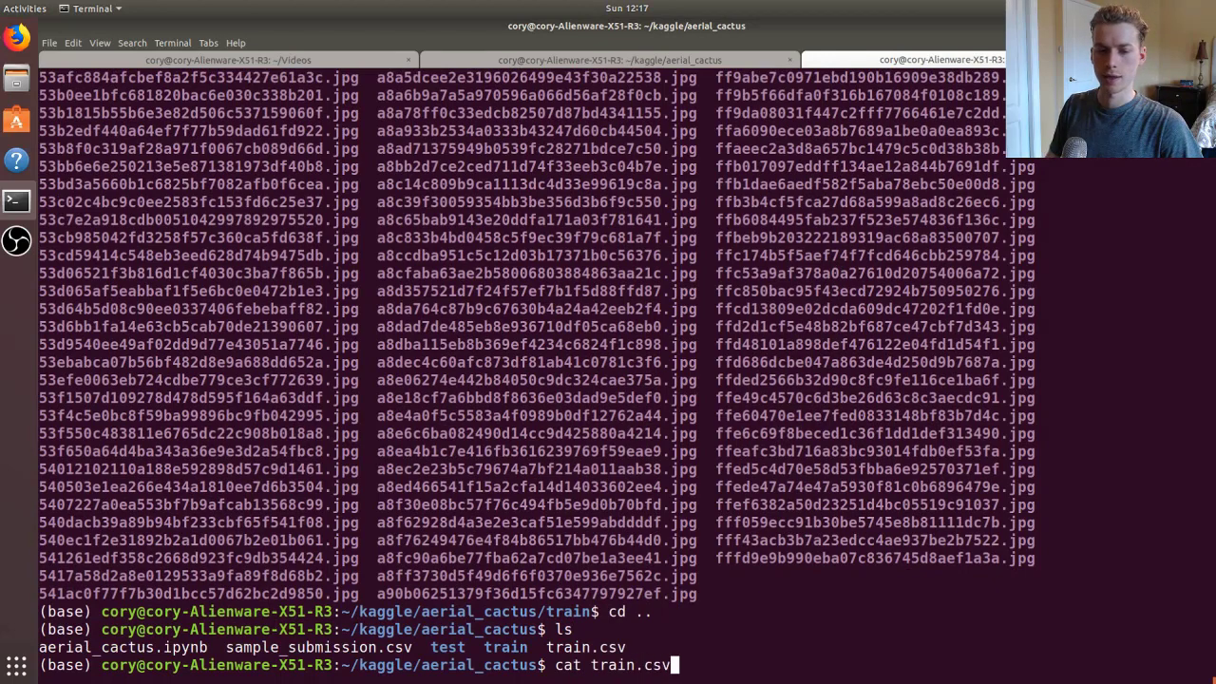
key("Return")
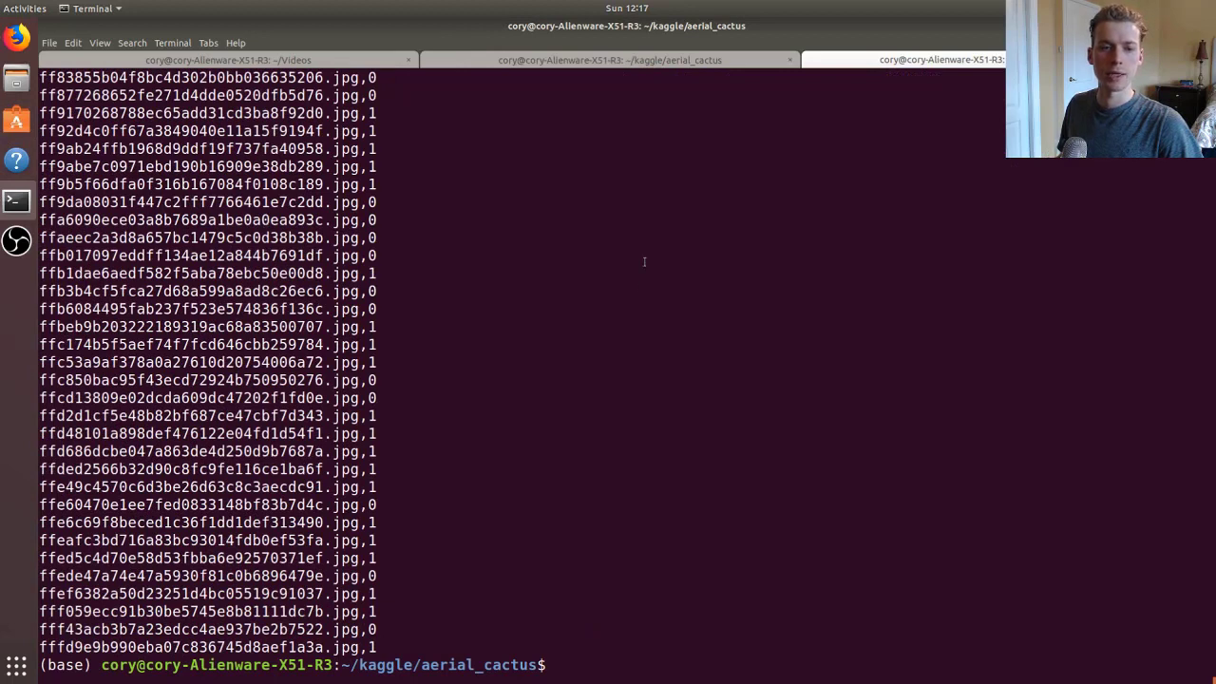
mouse_move(356, 232)
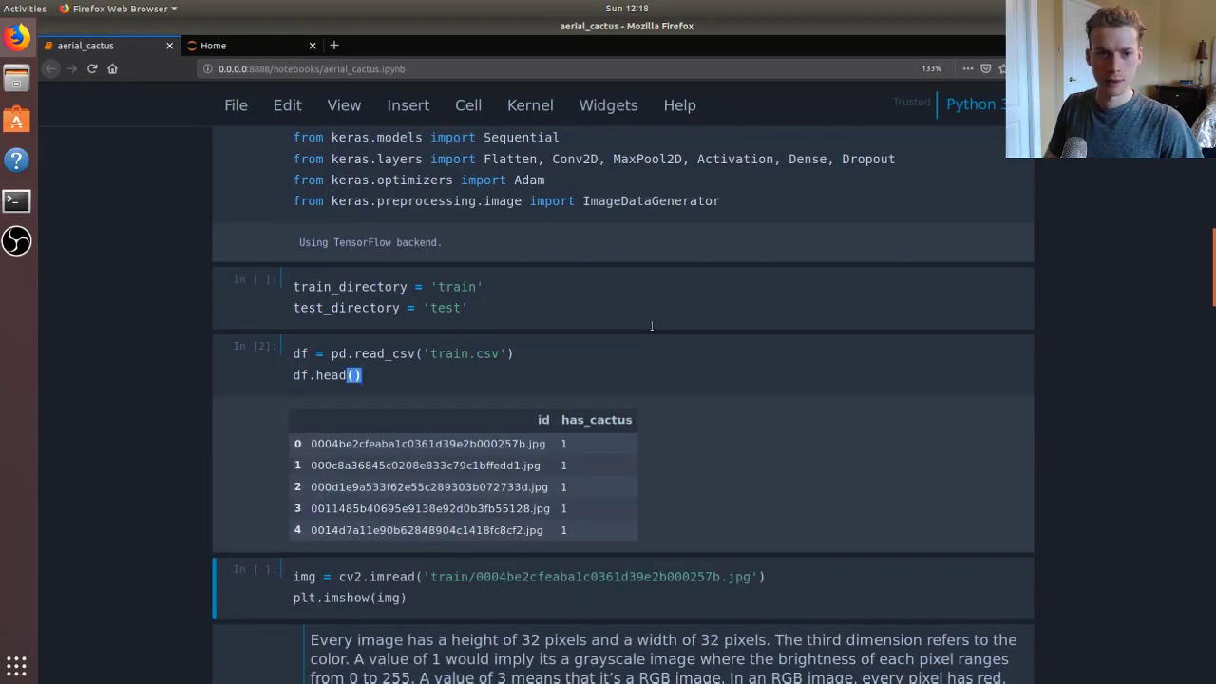
Step: Scroll the aerial_cactus notebook to the df.head() table of id and has_cactus
scroll("down", 3)
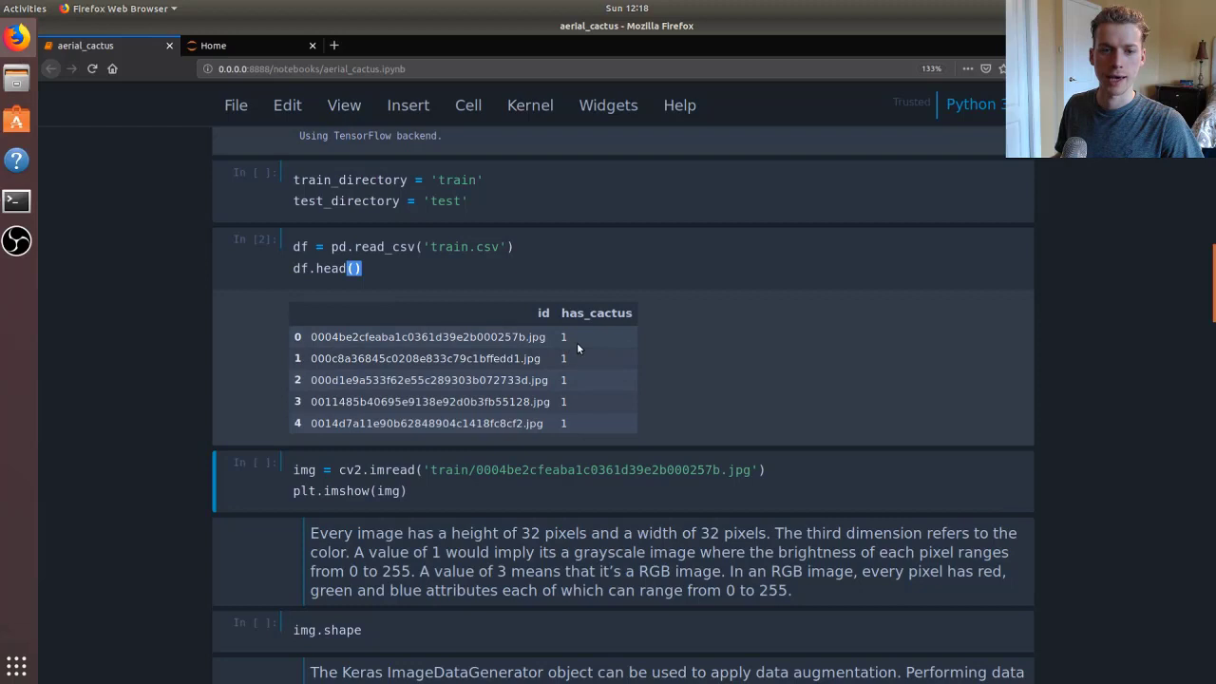
scroll("down", 3)
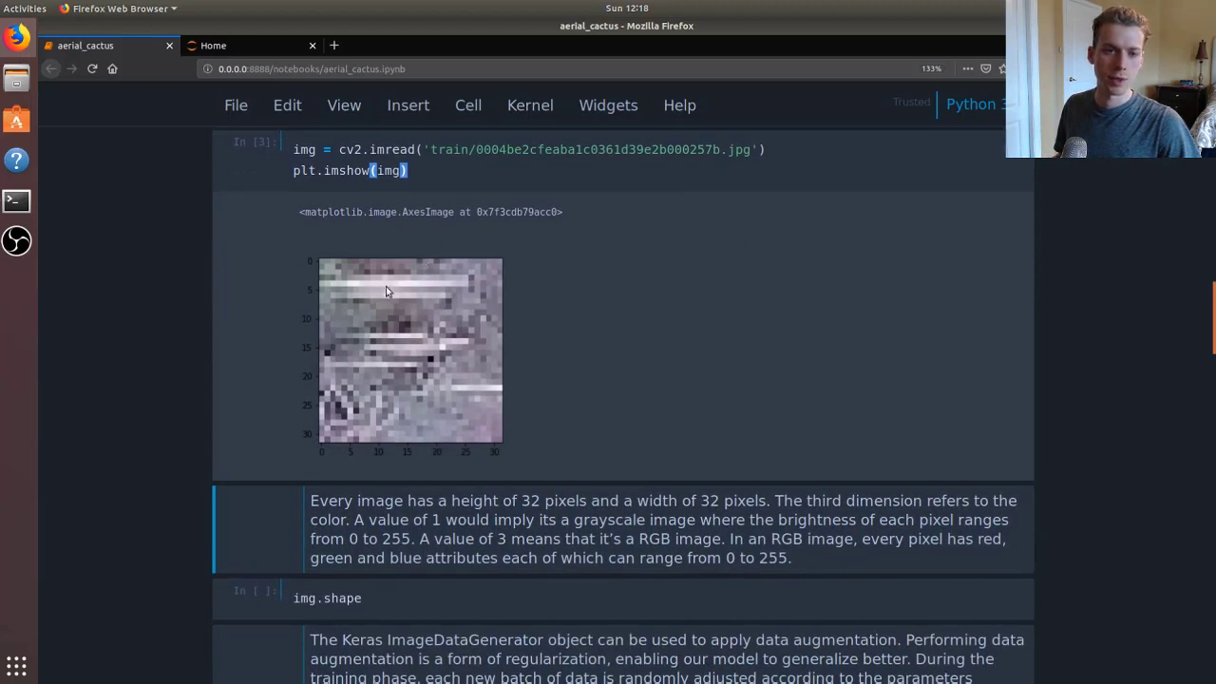
mouse_move(608, 321)
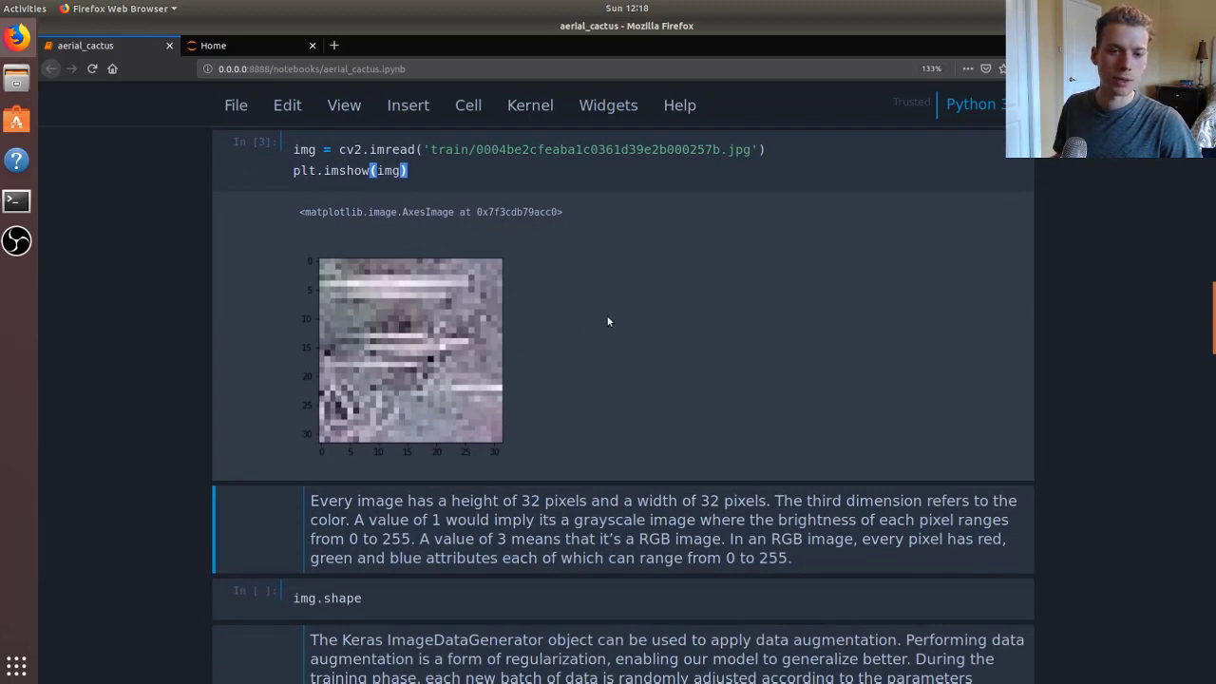
Step: Scroll to the first training image plot and the img.shape output (32, 32, 3)
scroll("down", 3)
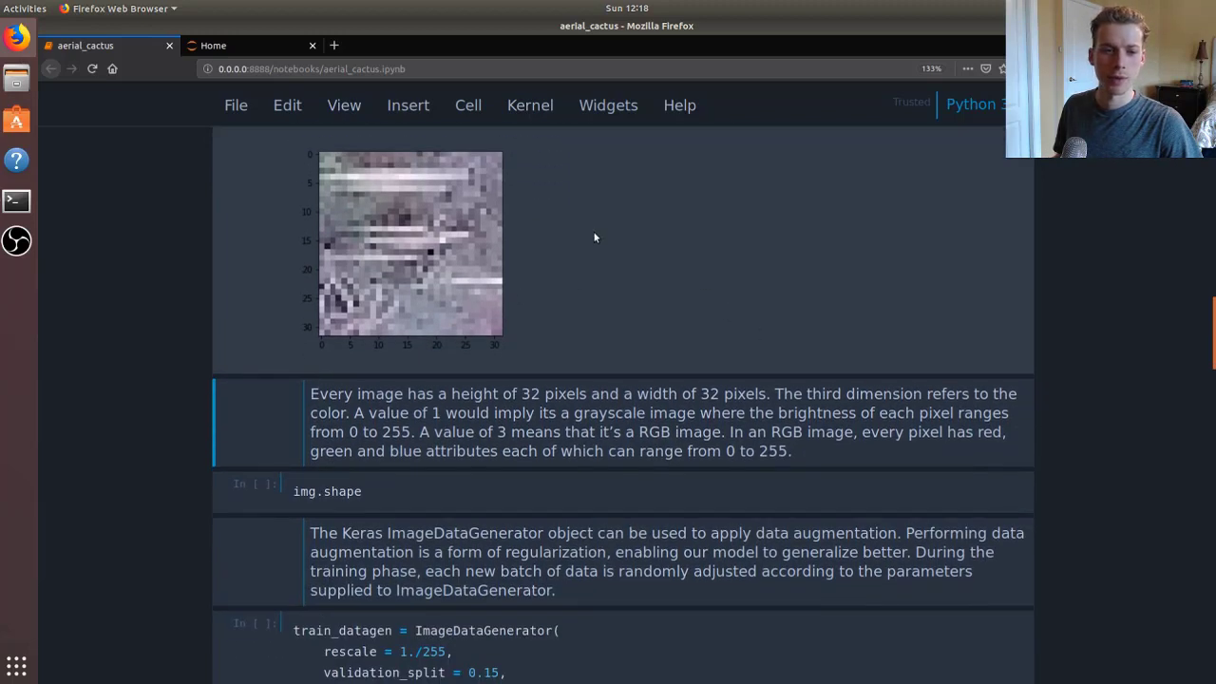
scroll("down", 3)
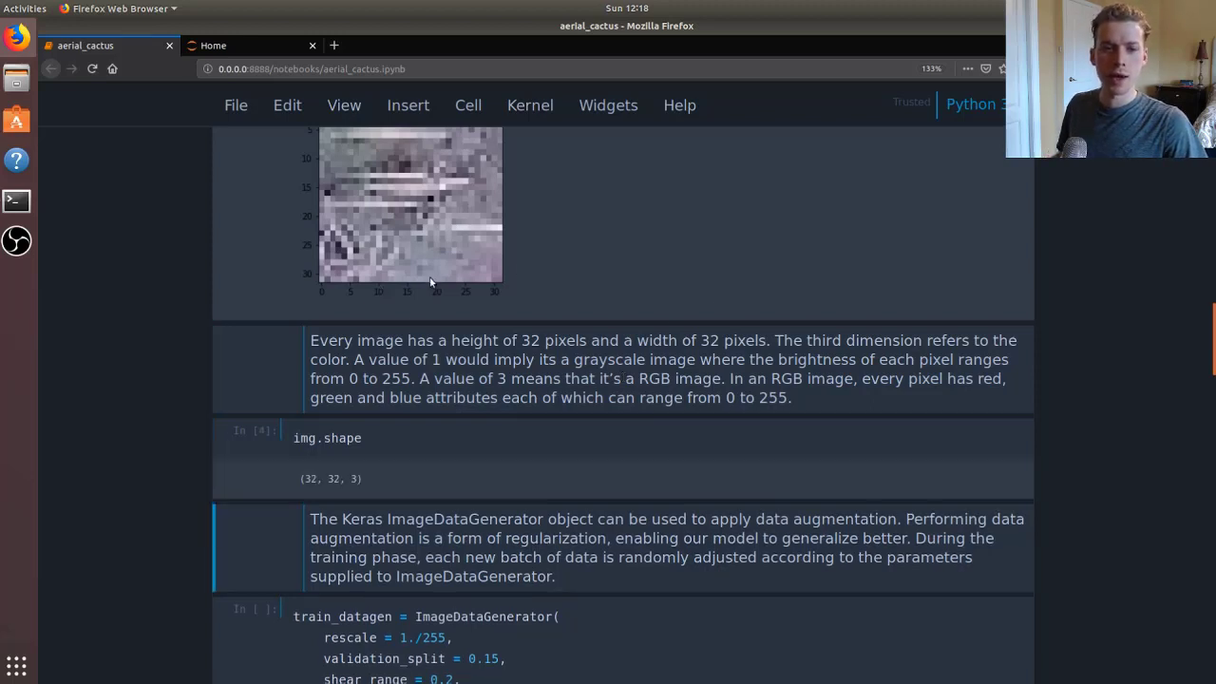
scroll("up", 3)
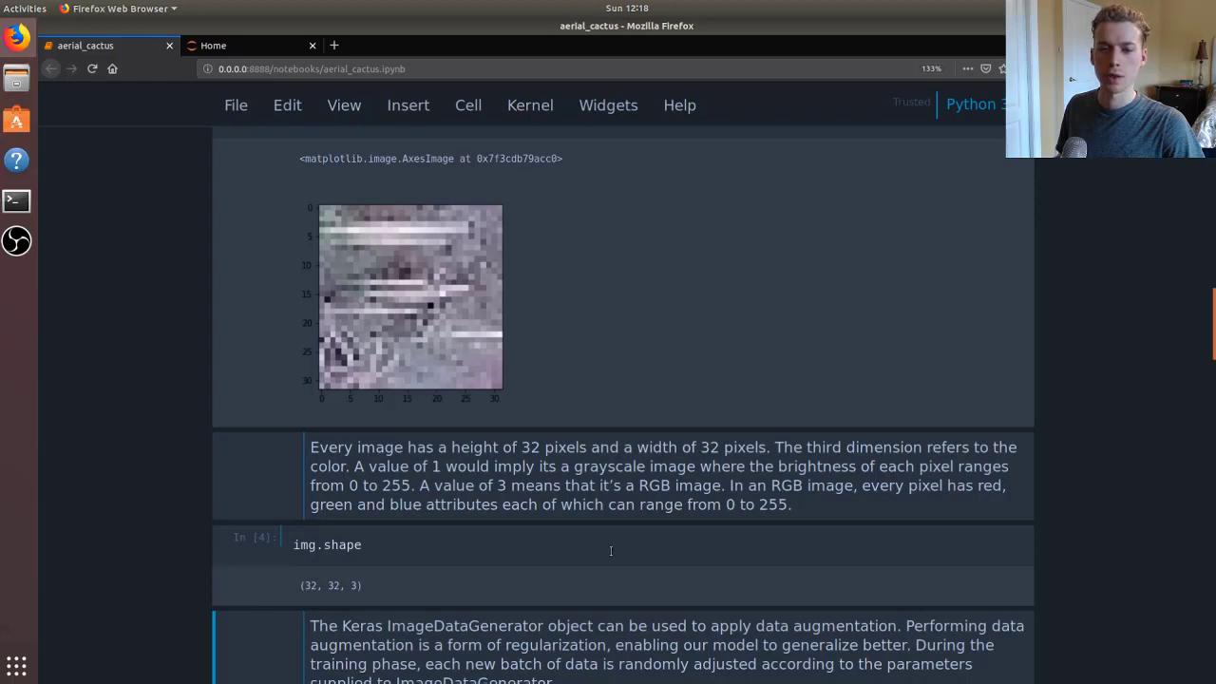
scroll("down", 3)
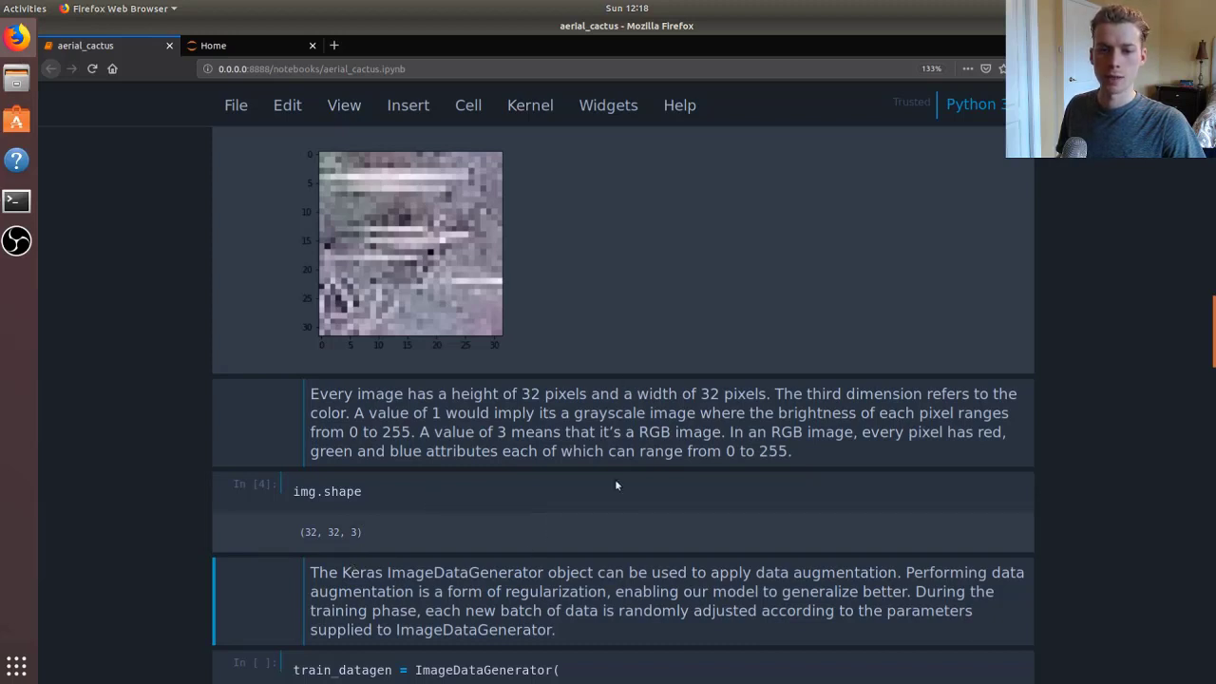
mouse_move(352, 548)
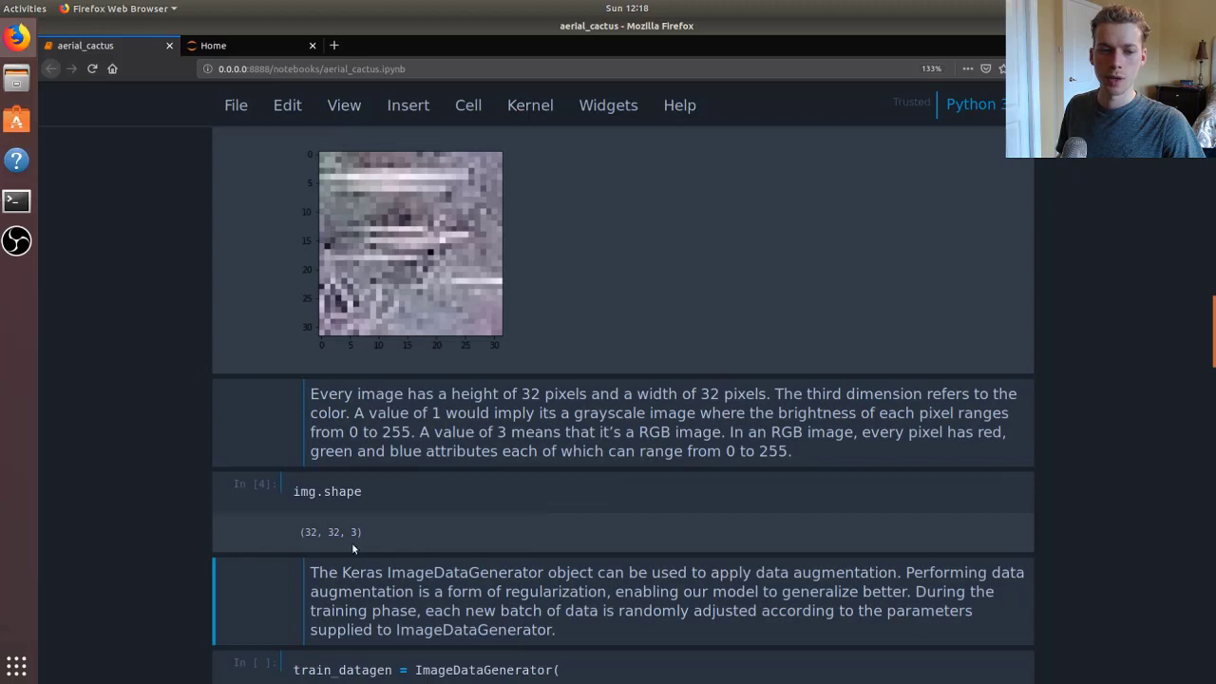
mouse_move(647, 447)
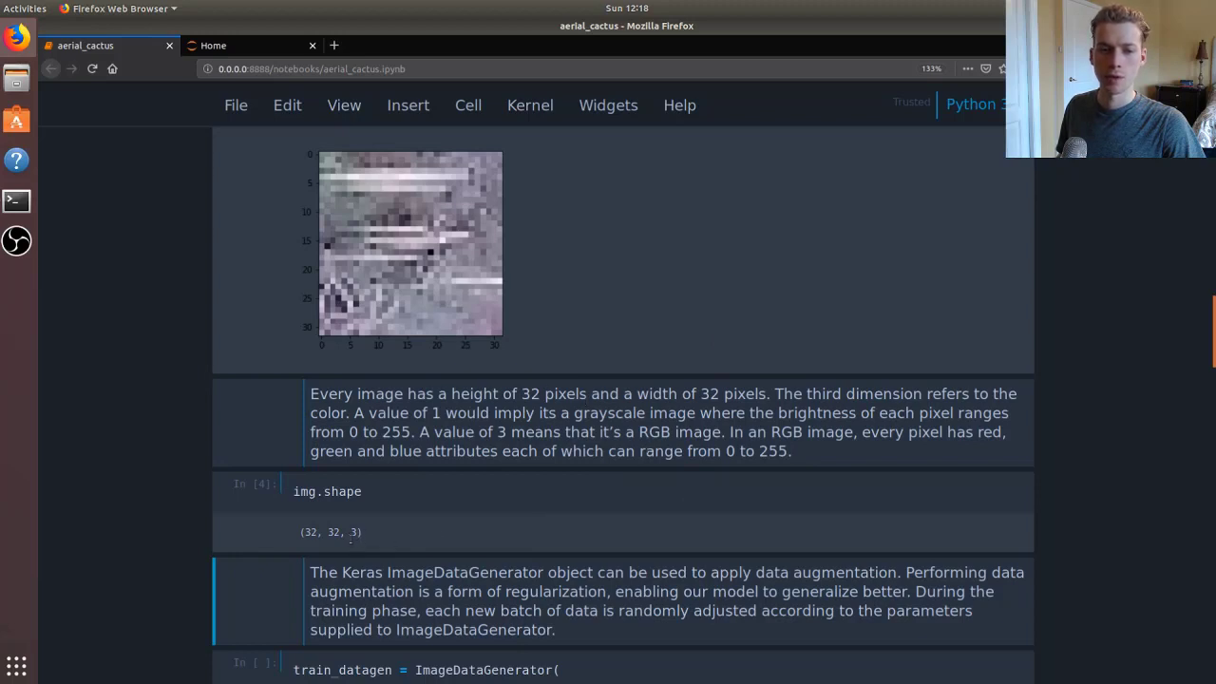
mouse_move(725, 397)
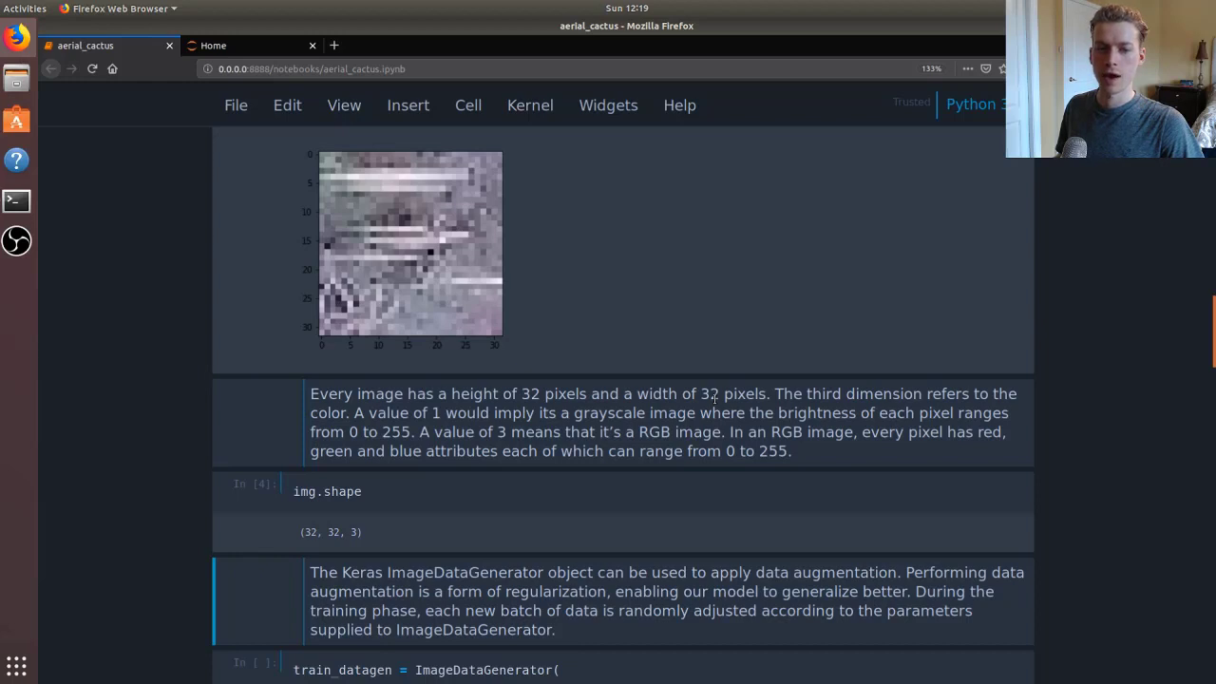
mouse_move(686, 472)
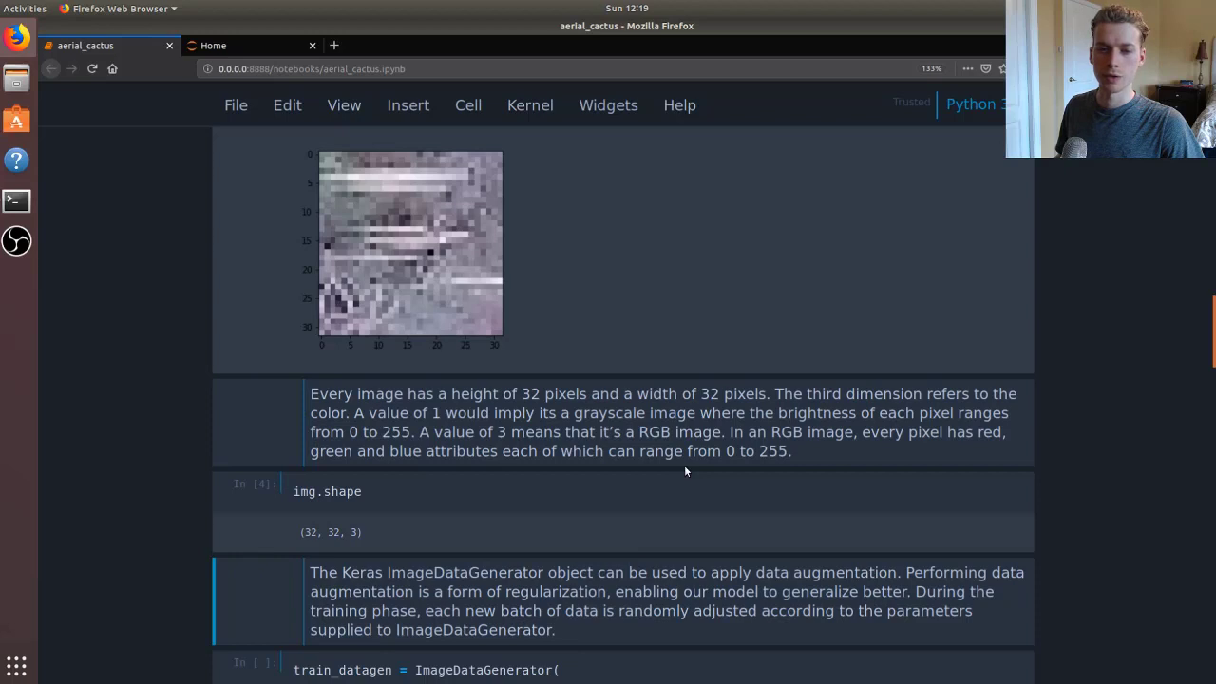
mouse_move(677, 394)
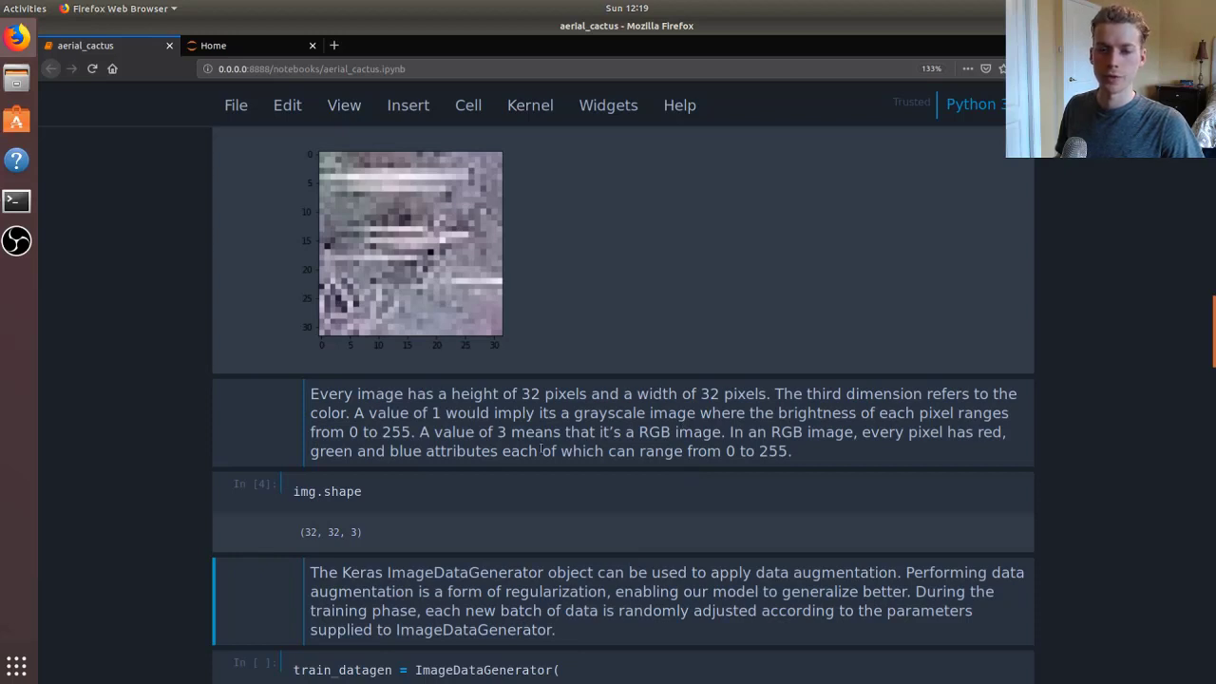
scroll("down", 3)
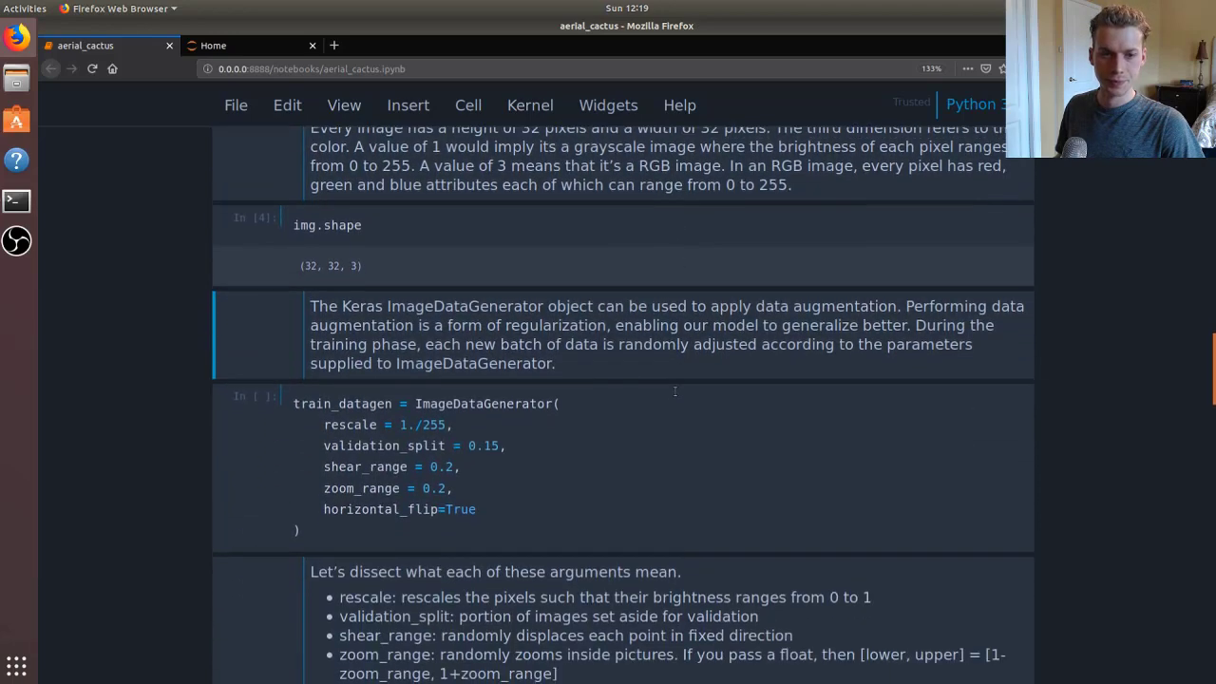
scroll("down", 3)
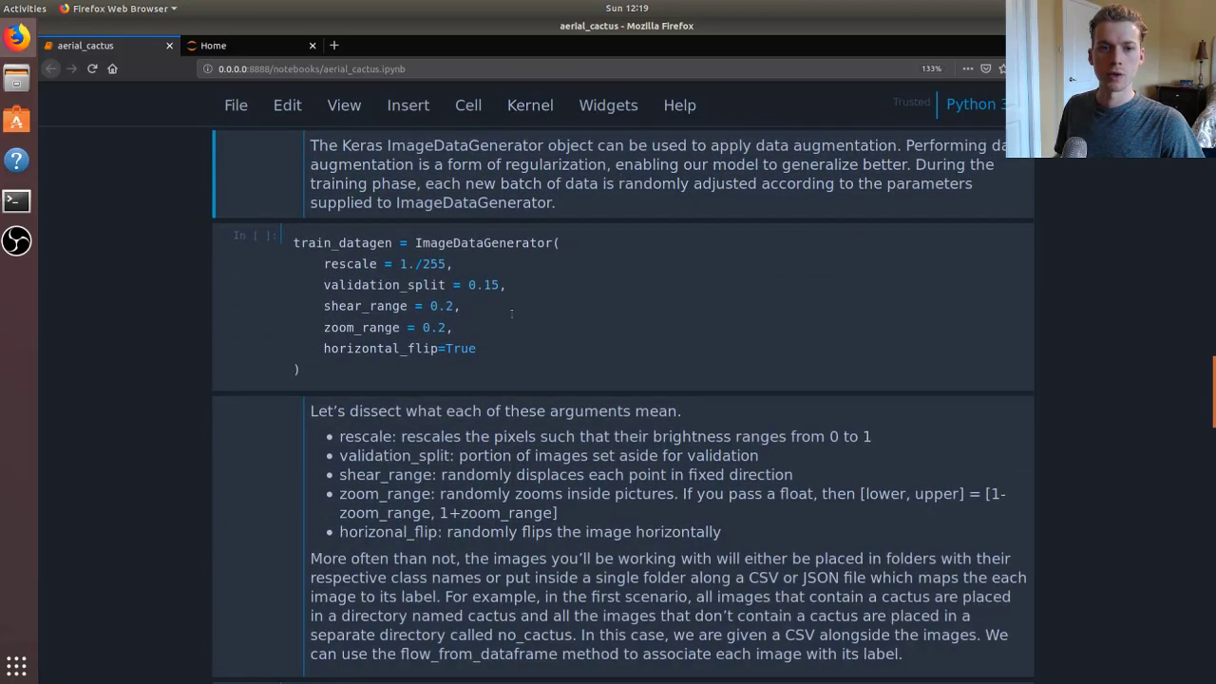
key("ctrl+s")
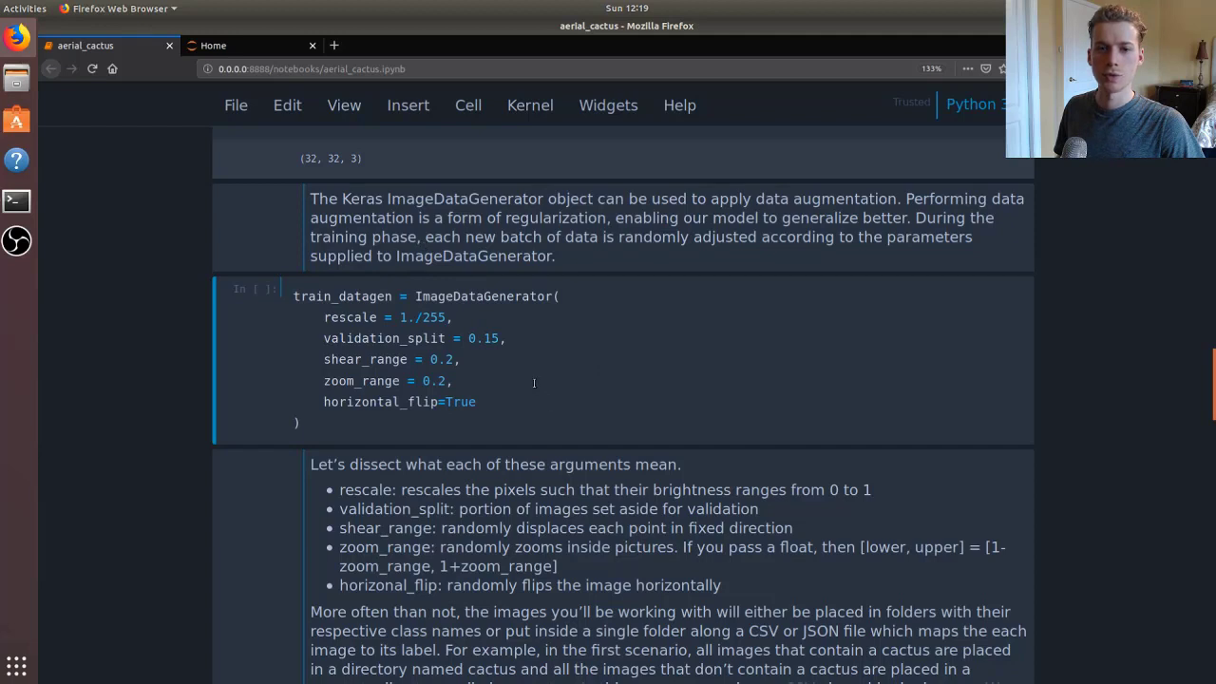
mouse_move(794, 257)
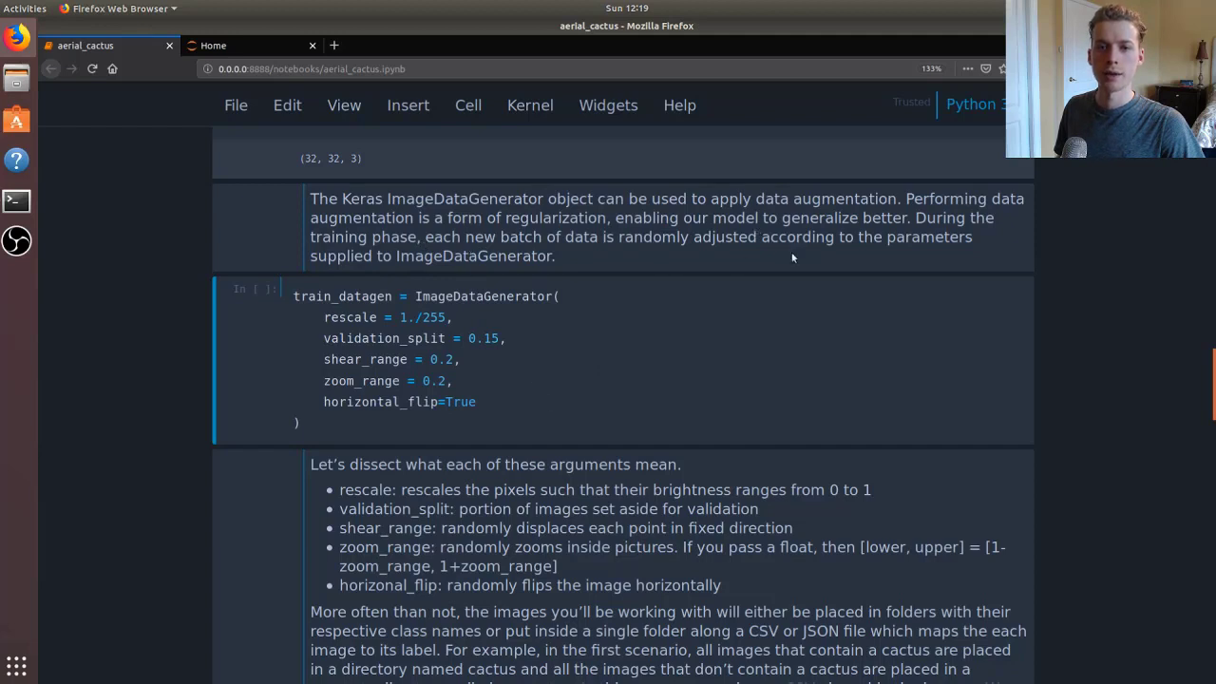
mouse_move(575, 358)
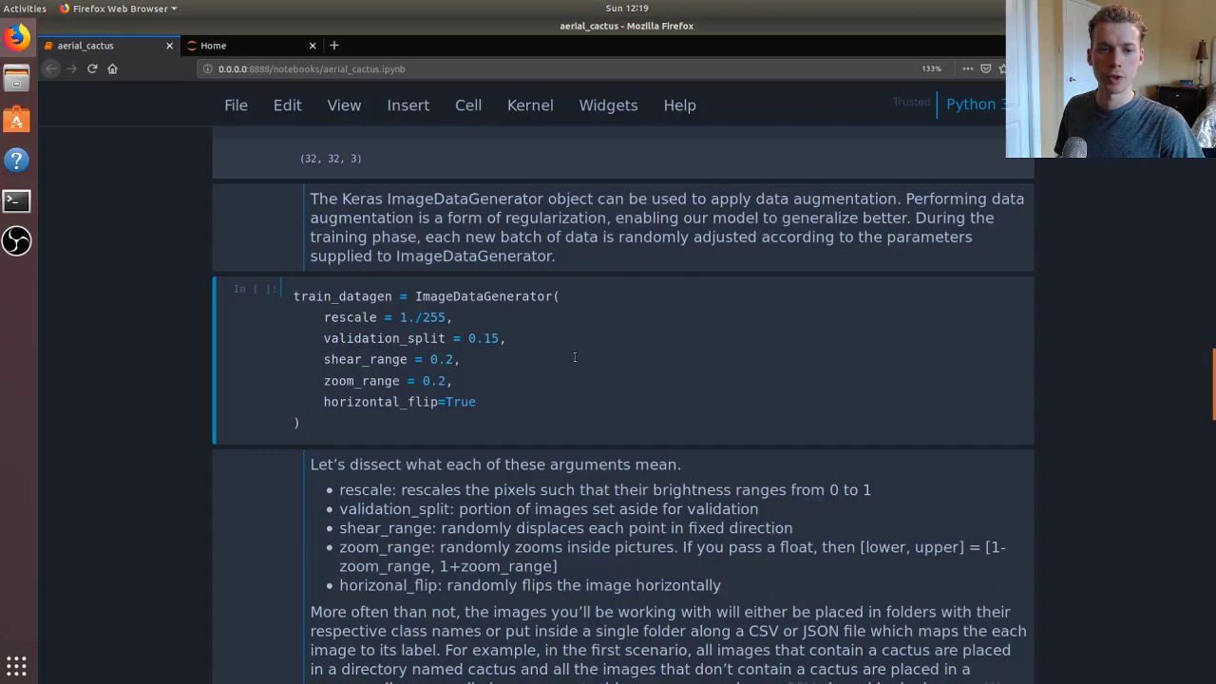
scroll("down", 3)
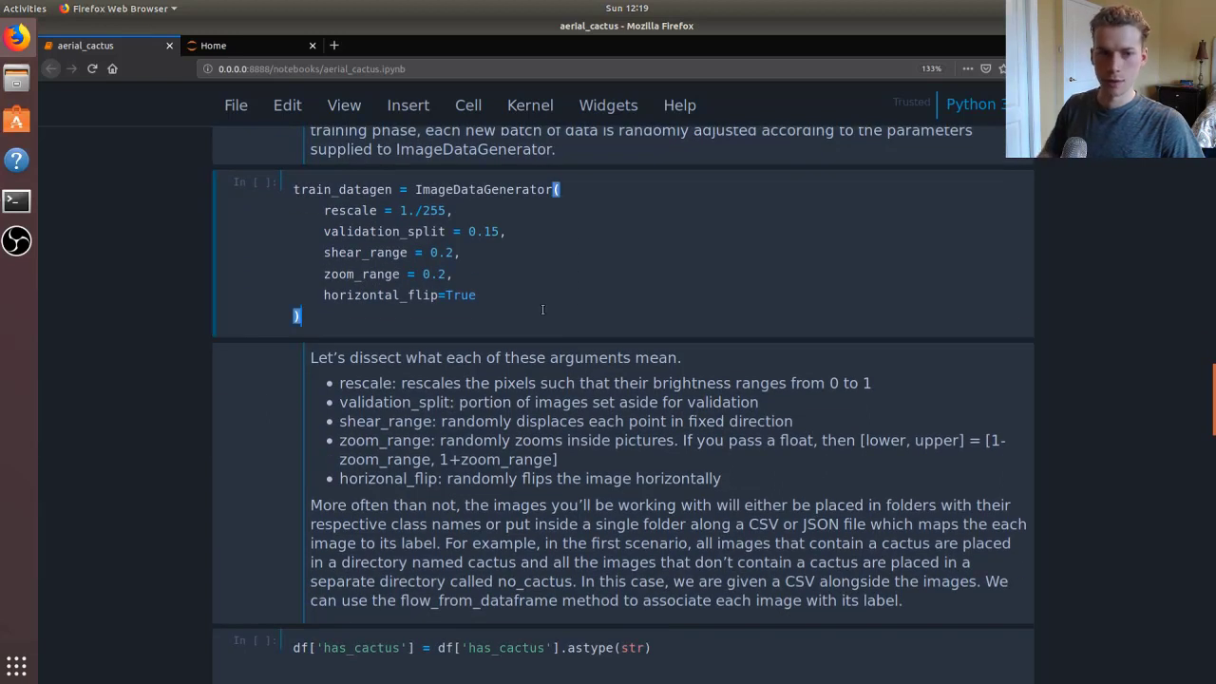
key("Shift+Return")
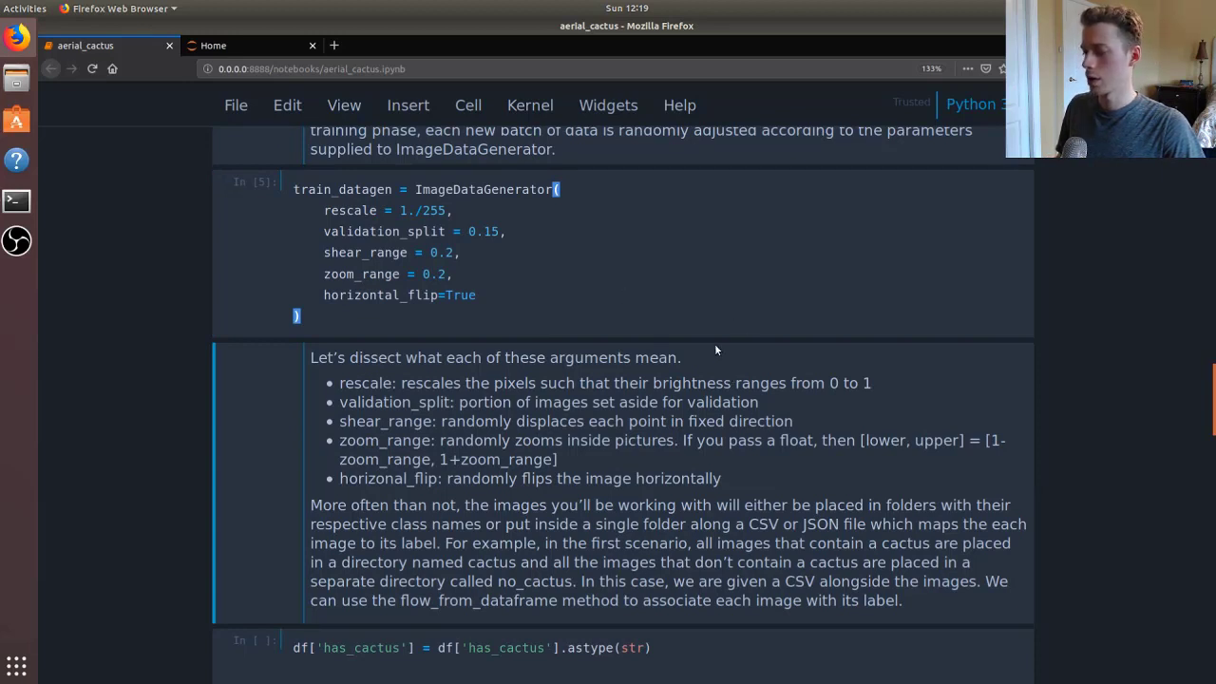
mouse_move(623, 377)
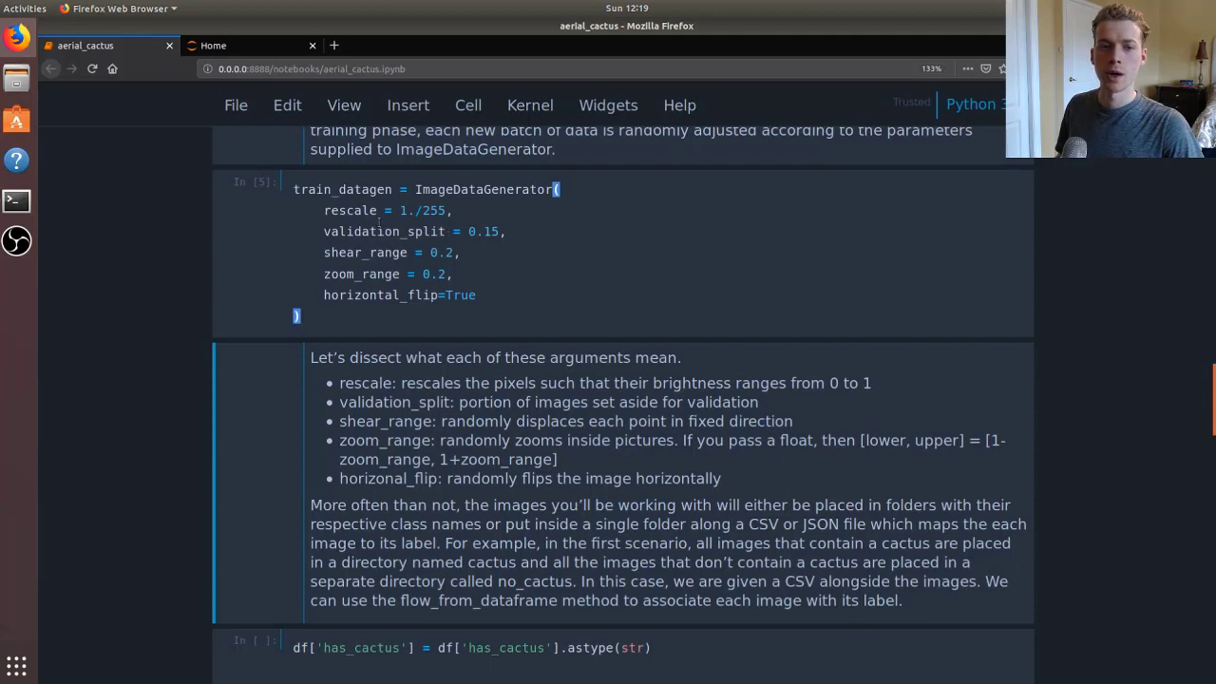
mouse_move(573, 258)
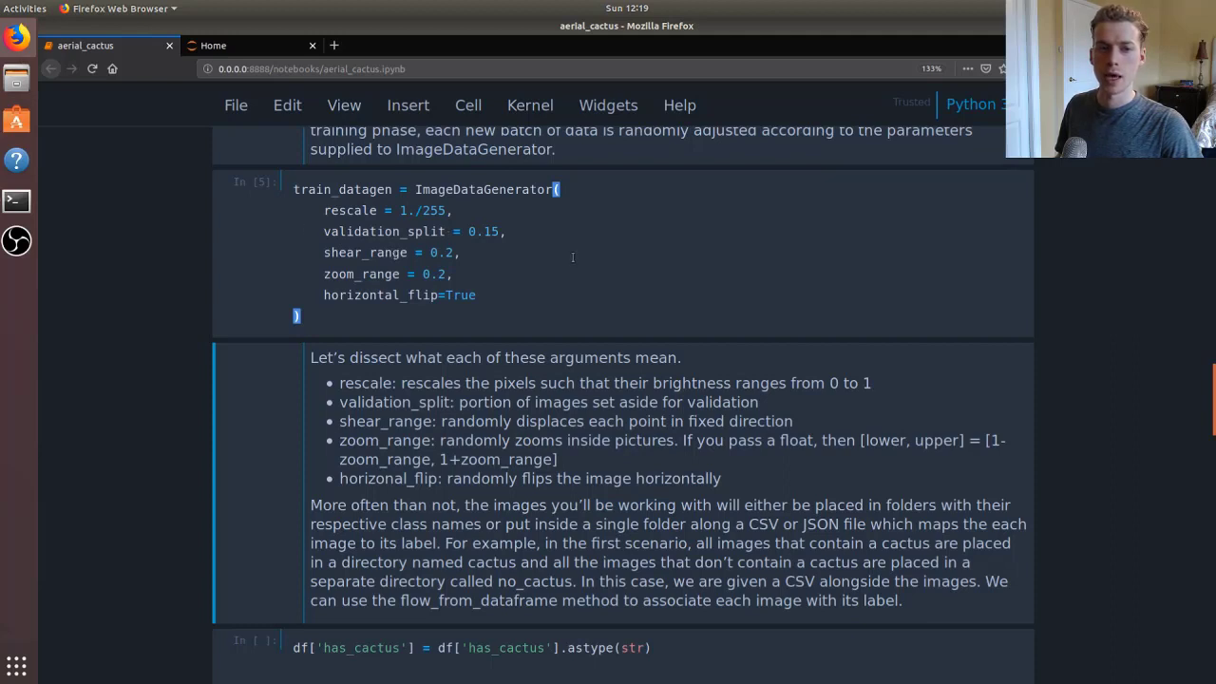
mouse_move(675, 253)
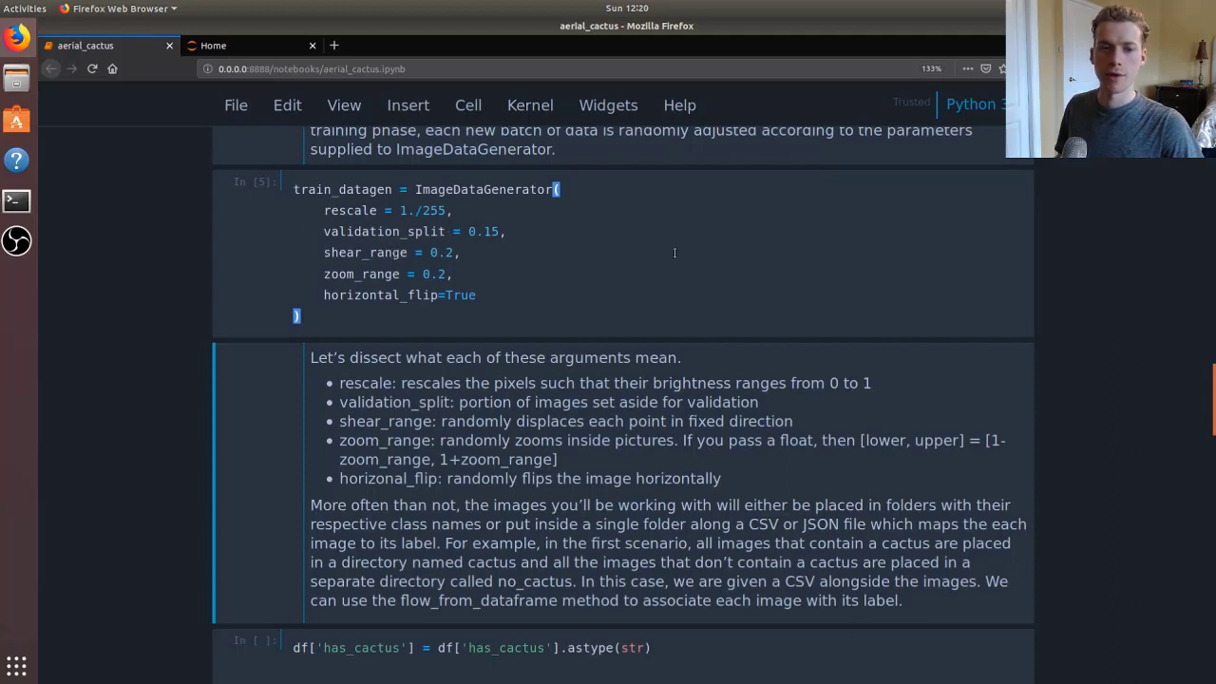
mouse_move(515, 272)
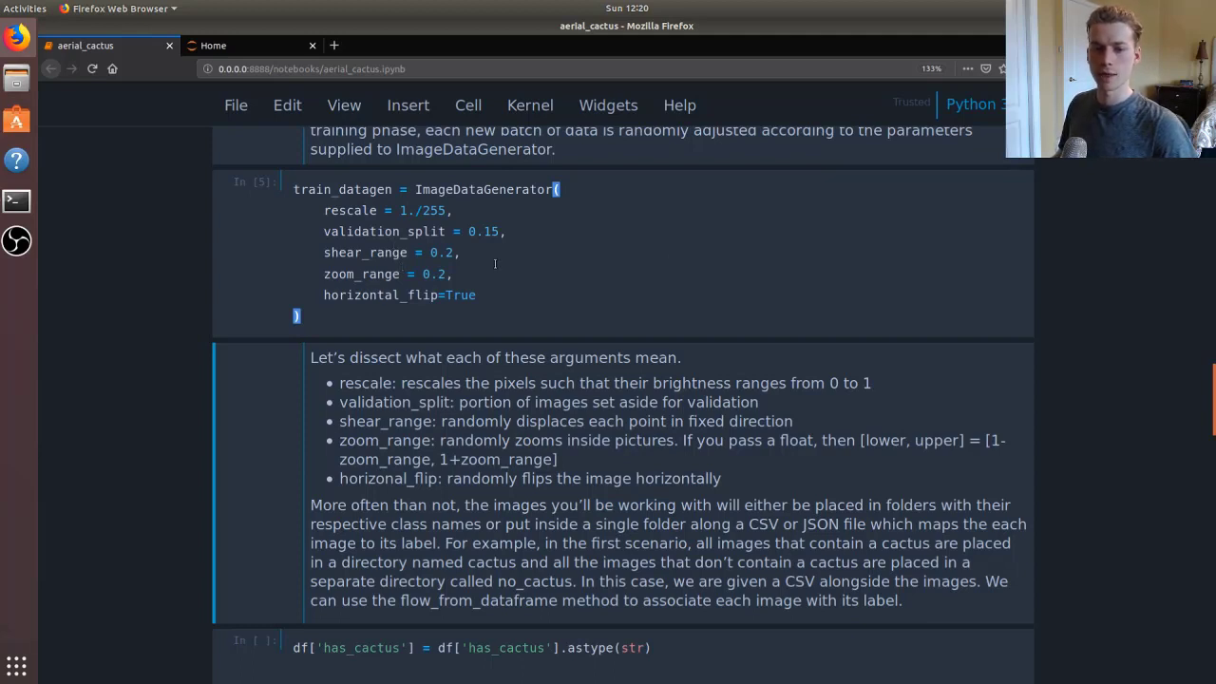
mouse_move(593, 235)
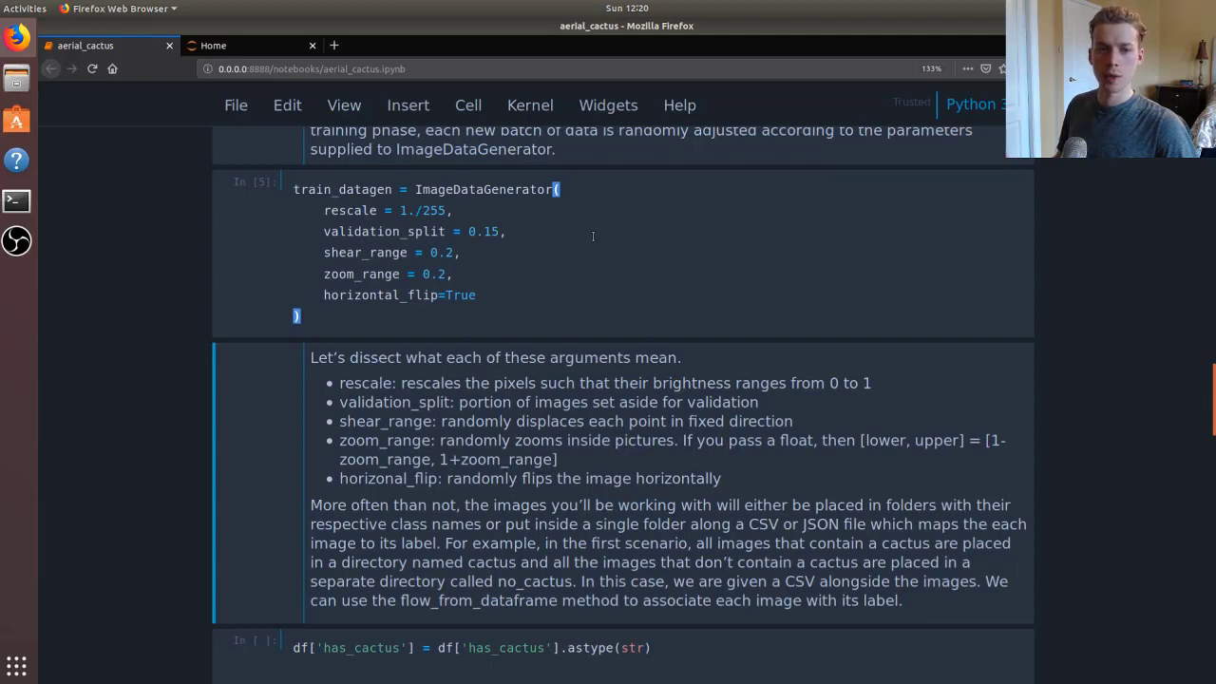
mouse_move(530, 294)
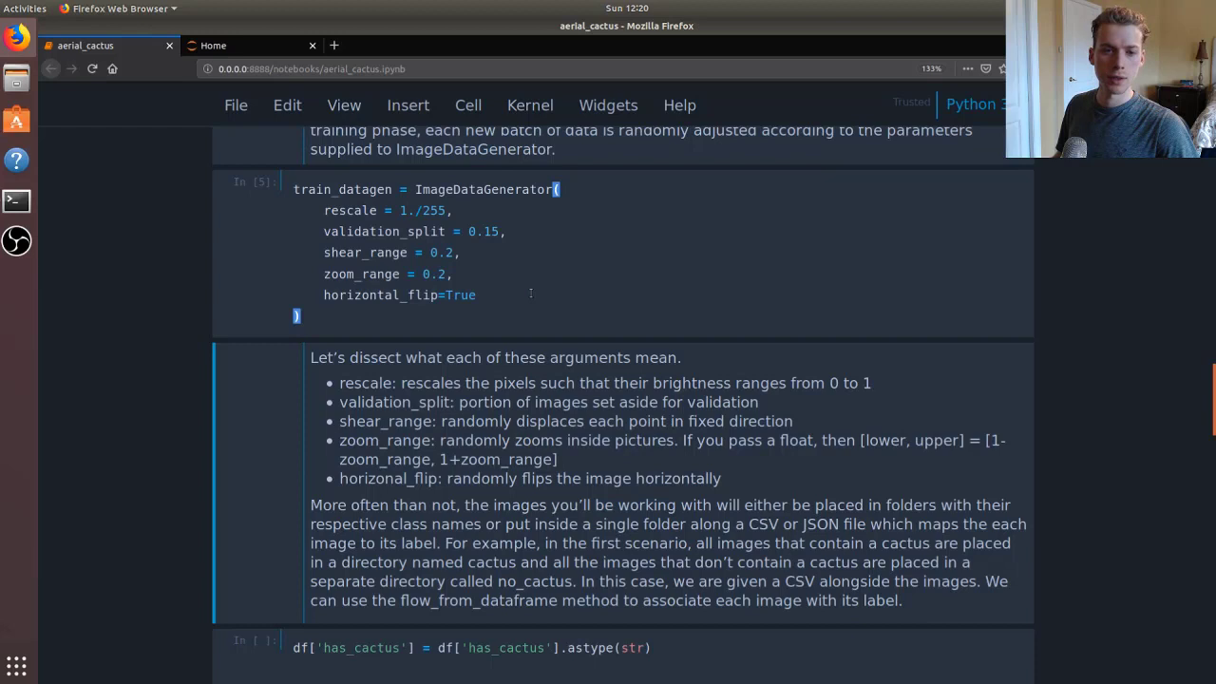
mouse_move(579, 273)
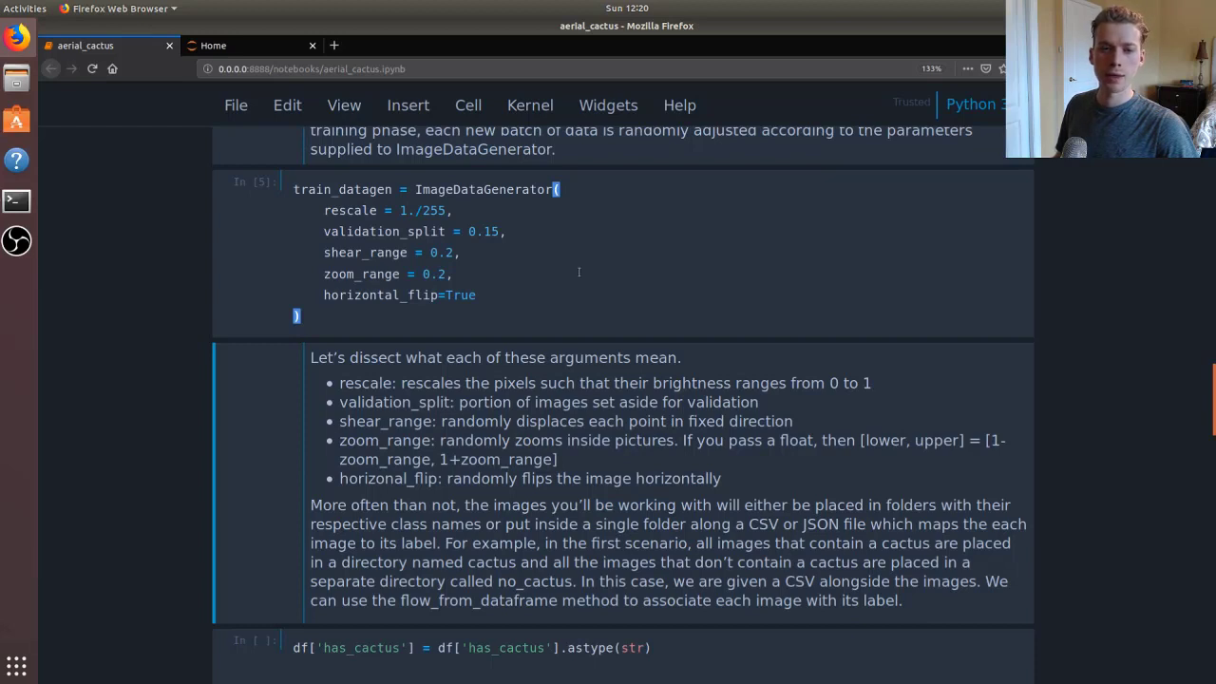
mouse_move(544, 311)
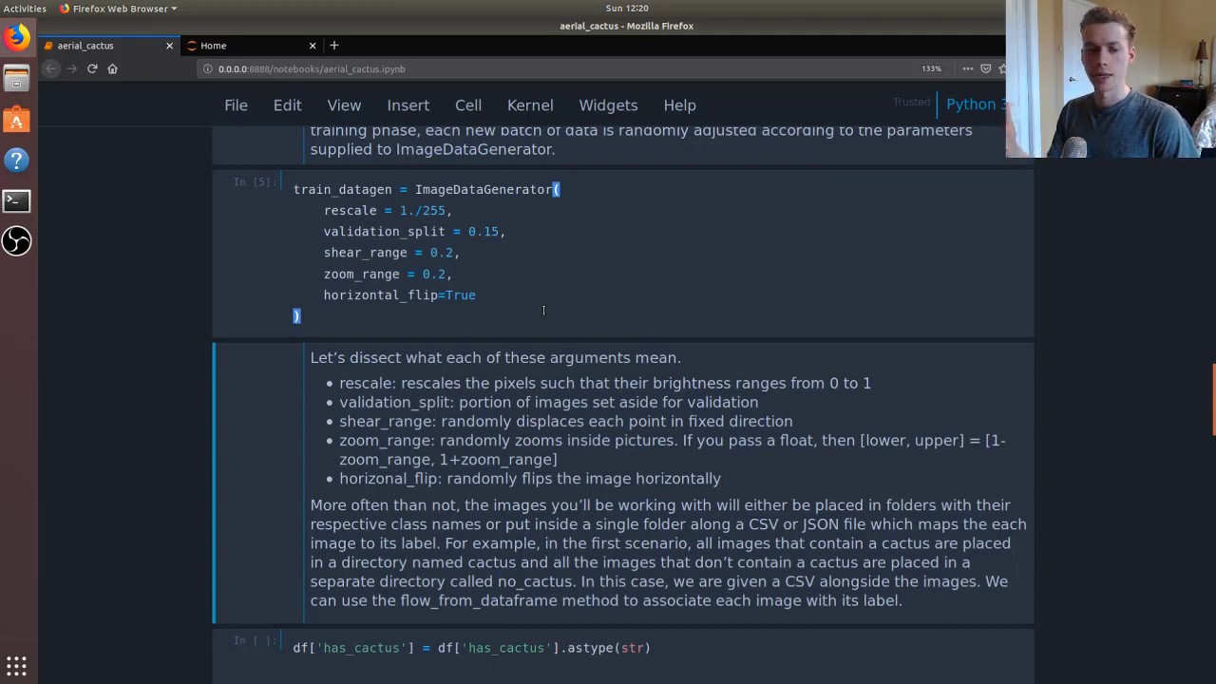
scroll("down", 3)
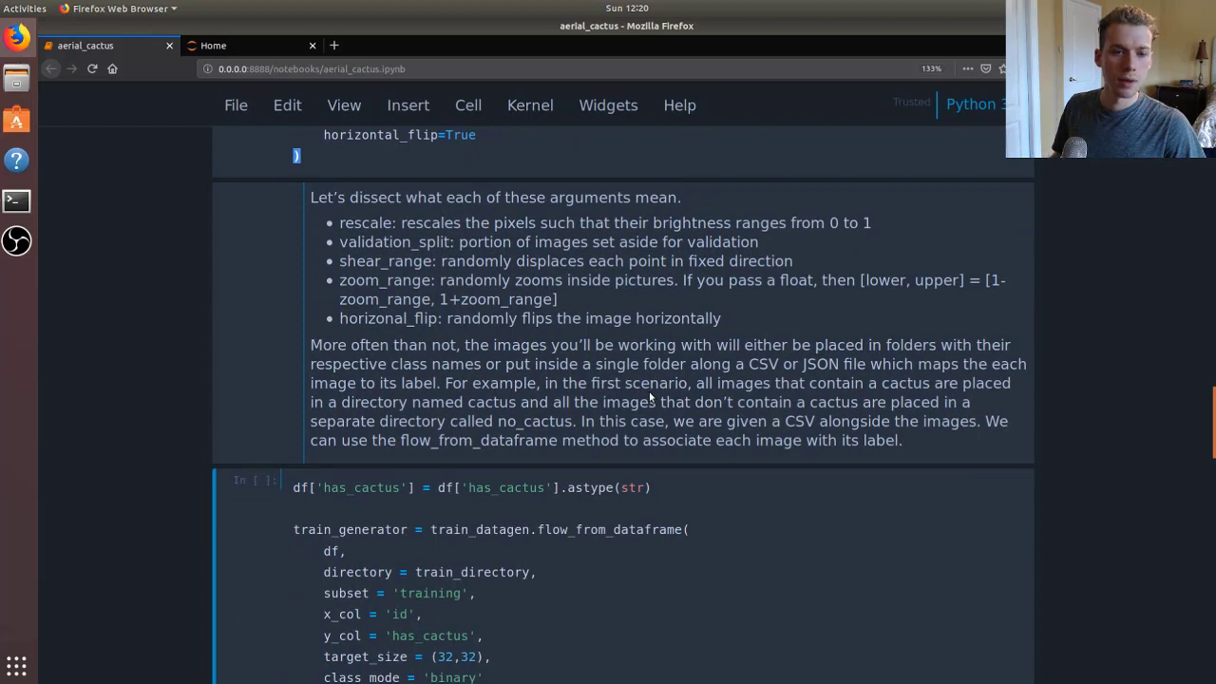
Step: Bring the flow_from_dataframe generator cell into view and save the notebook
scroll("down", 3)
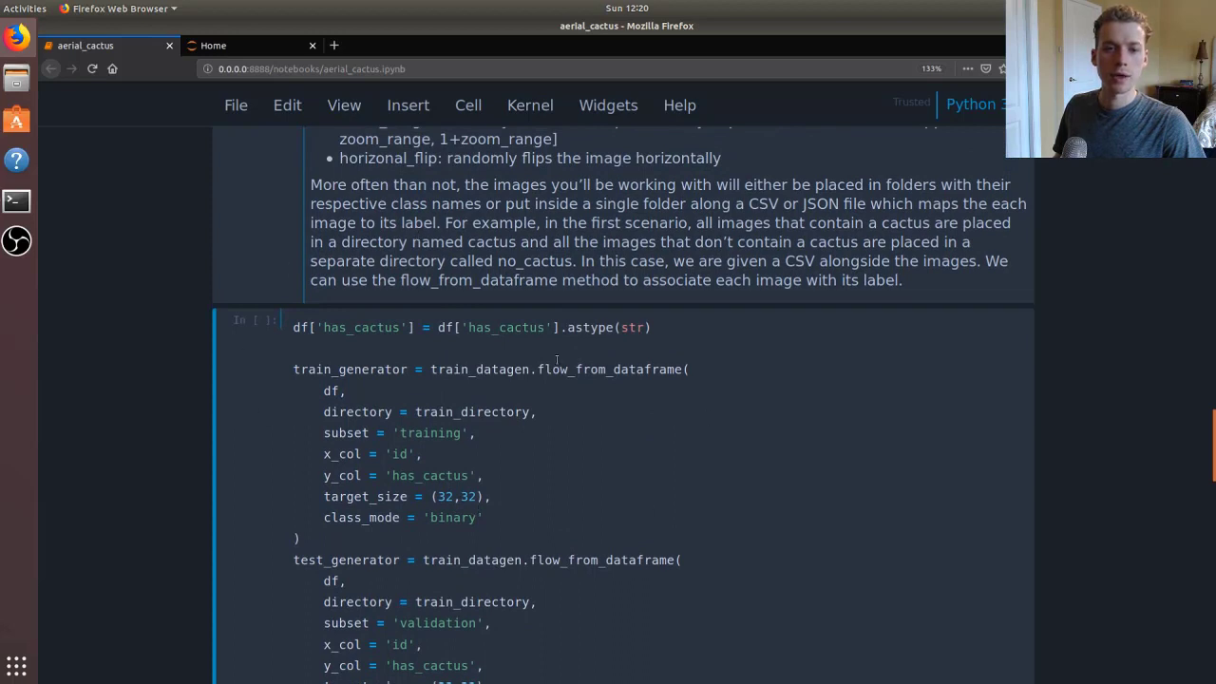
mouse_move(621, 449)
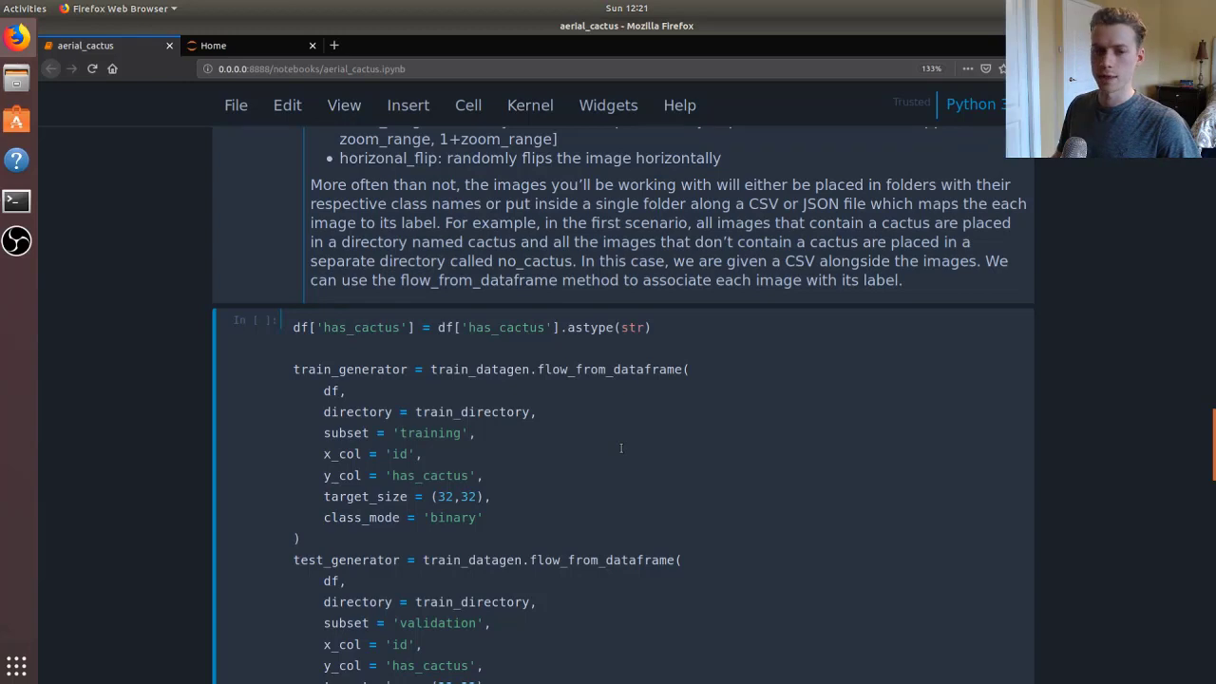
mouse_move(603, 459)
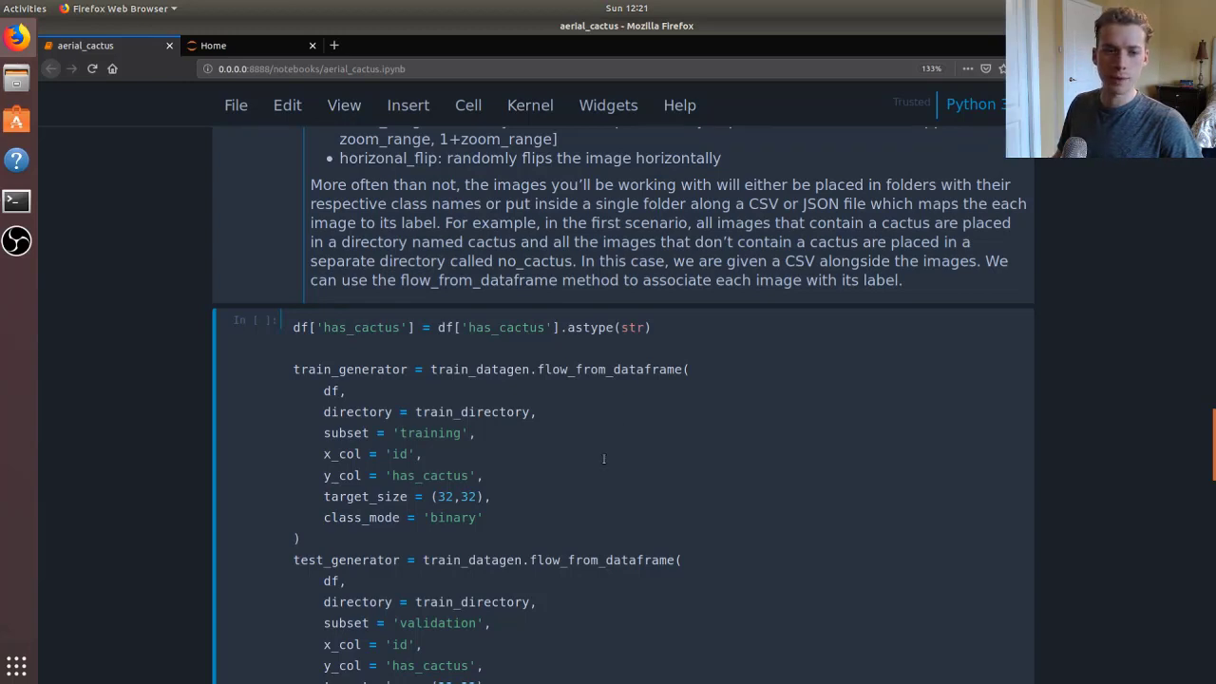
scroll("down", 3)
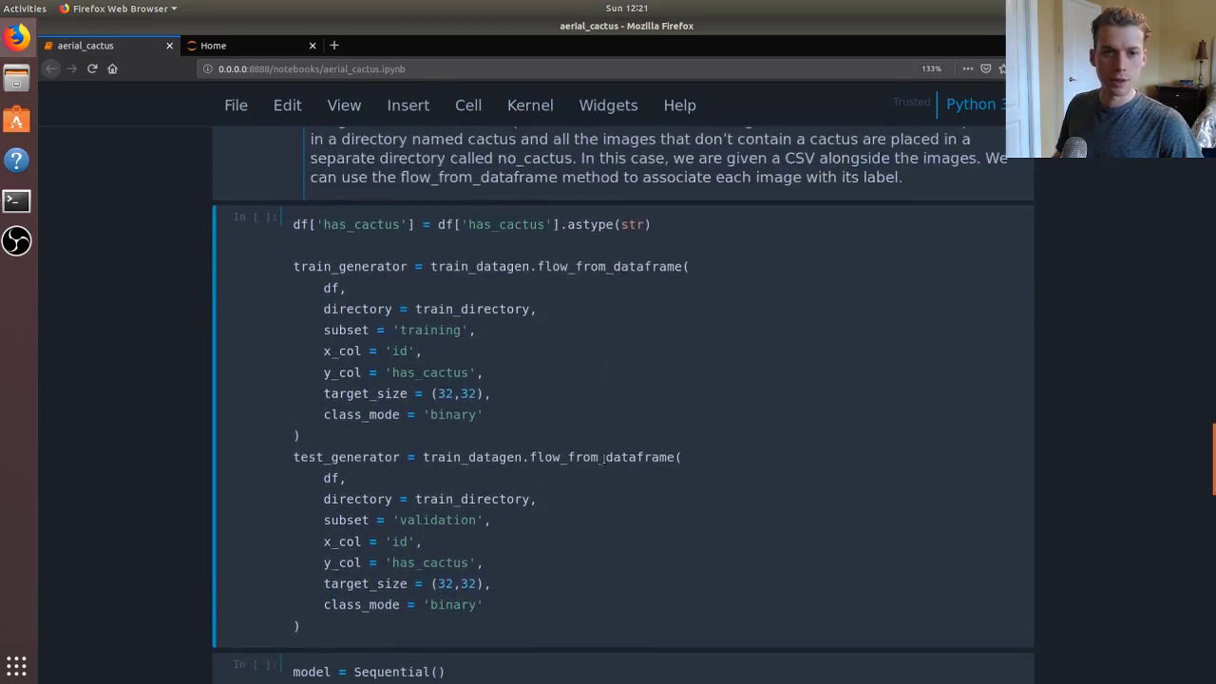
scroll("up", 3)
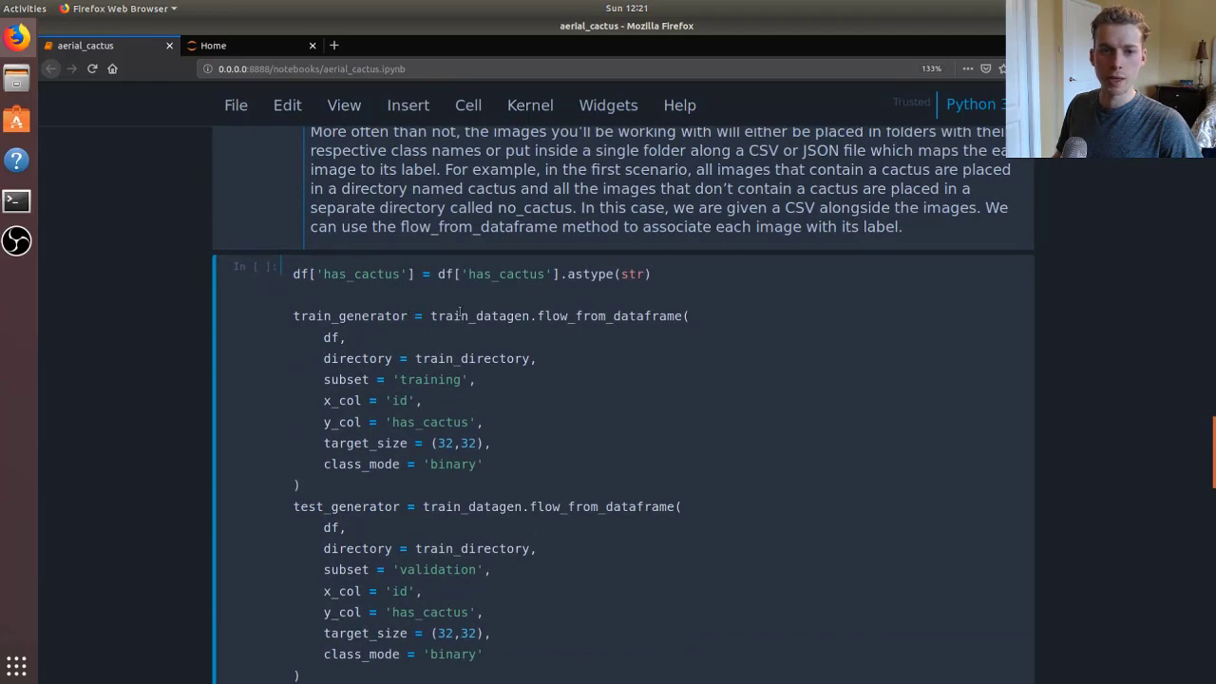
scroll("up", 3)
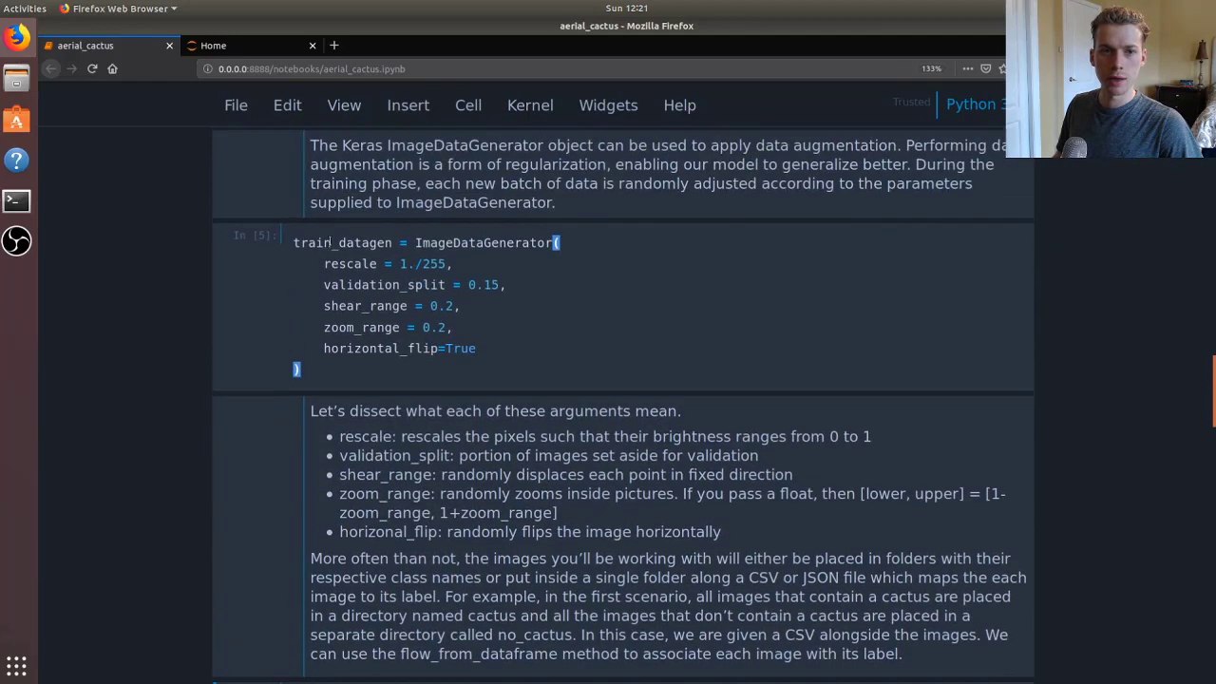
scroll("down", 3)
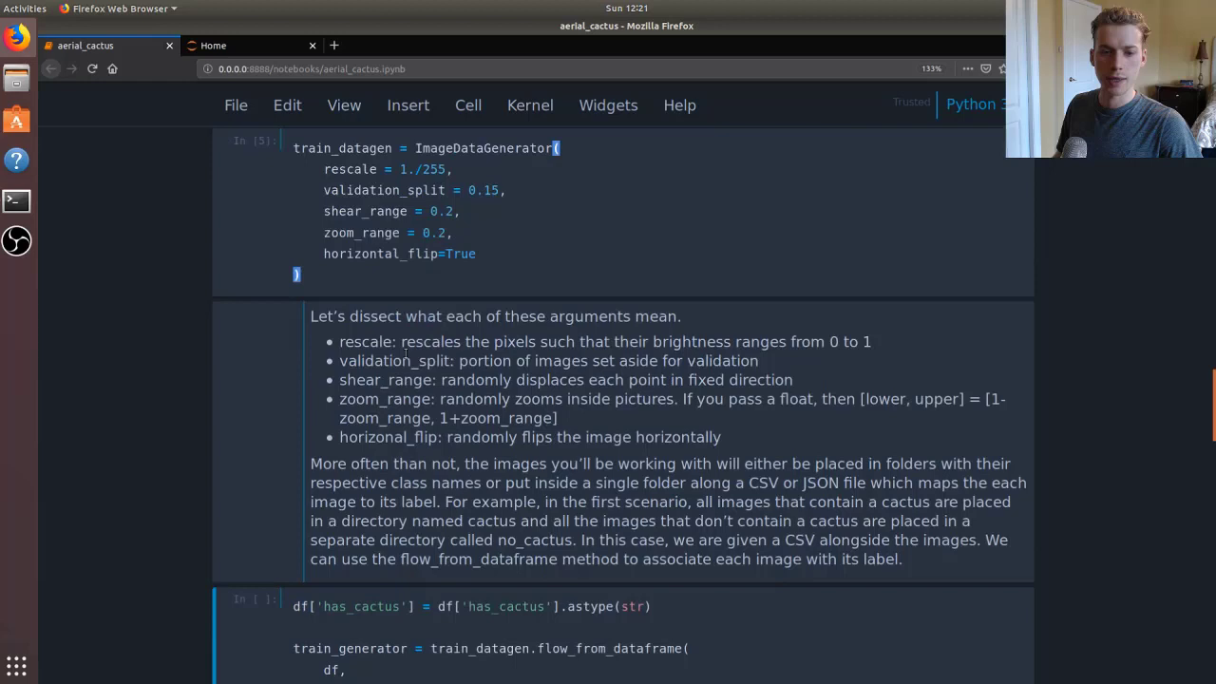
scroll("down", 3)
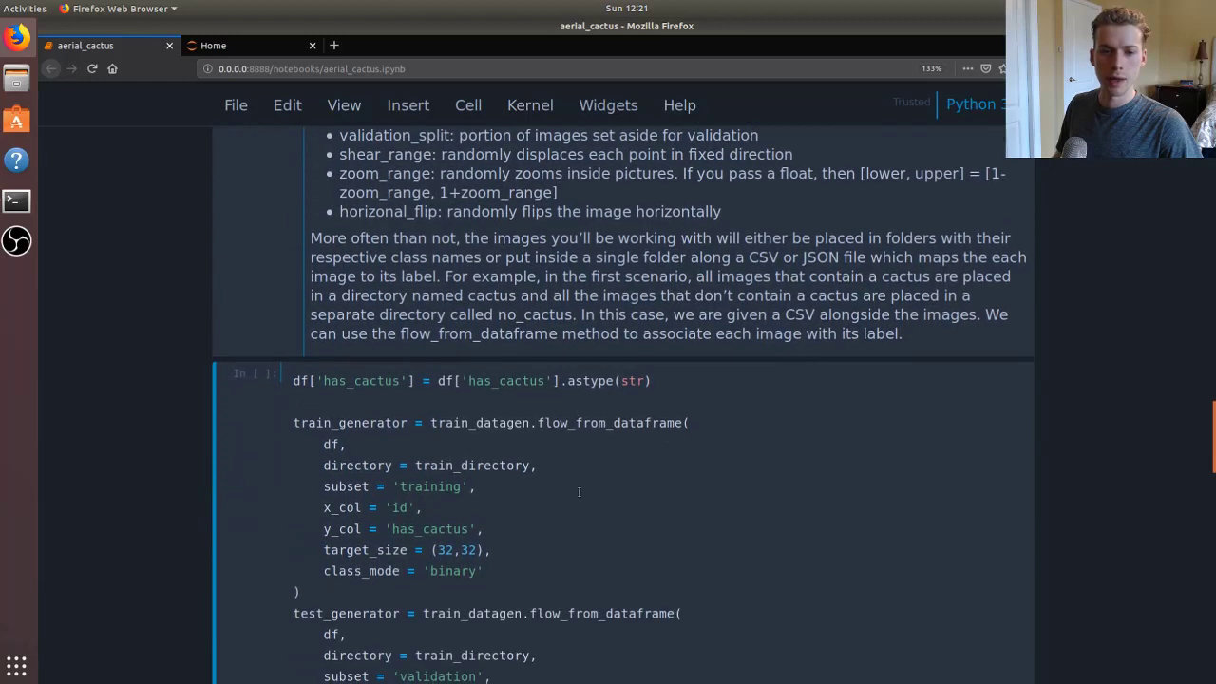
scroll("up", 3)
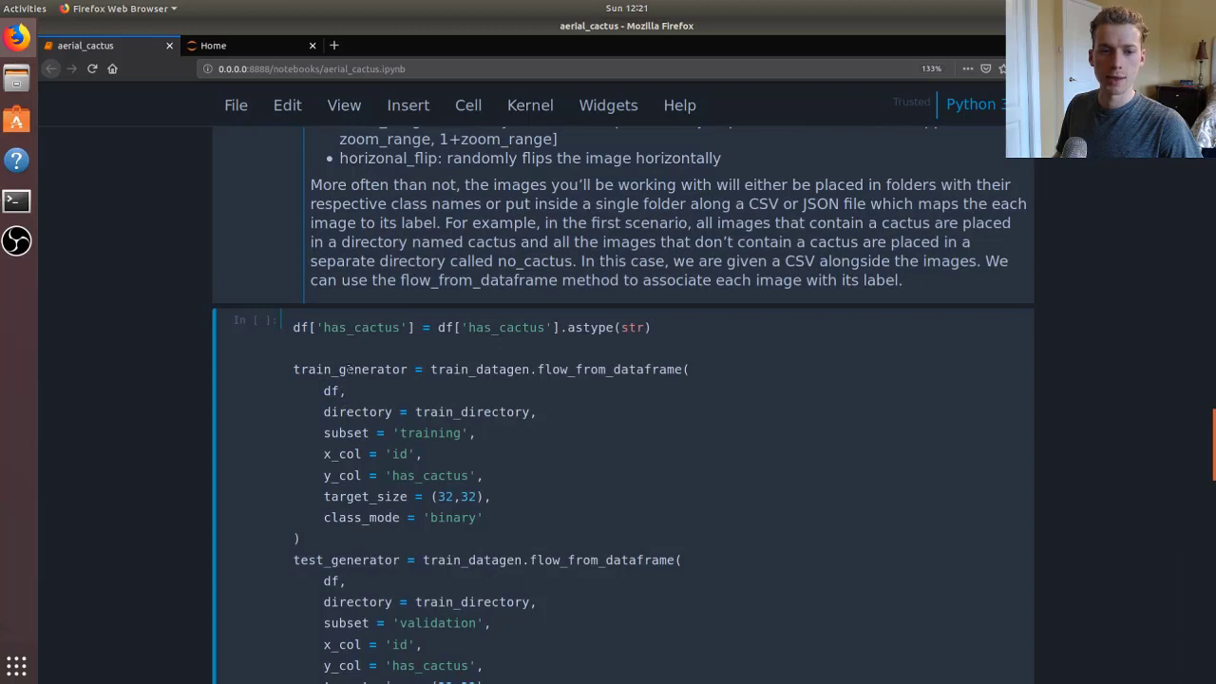
key("ctrl+s")
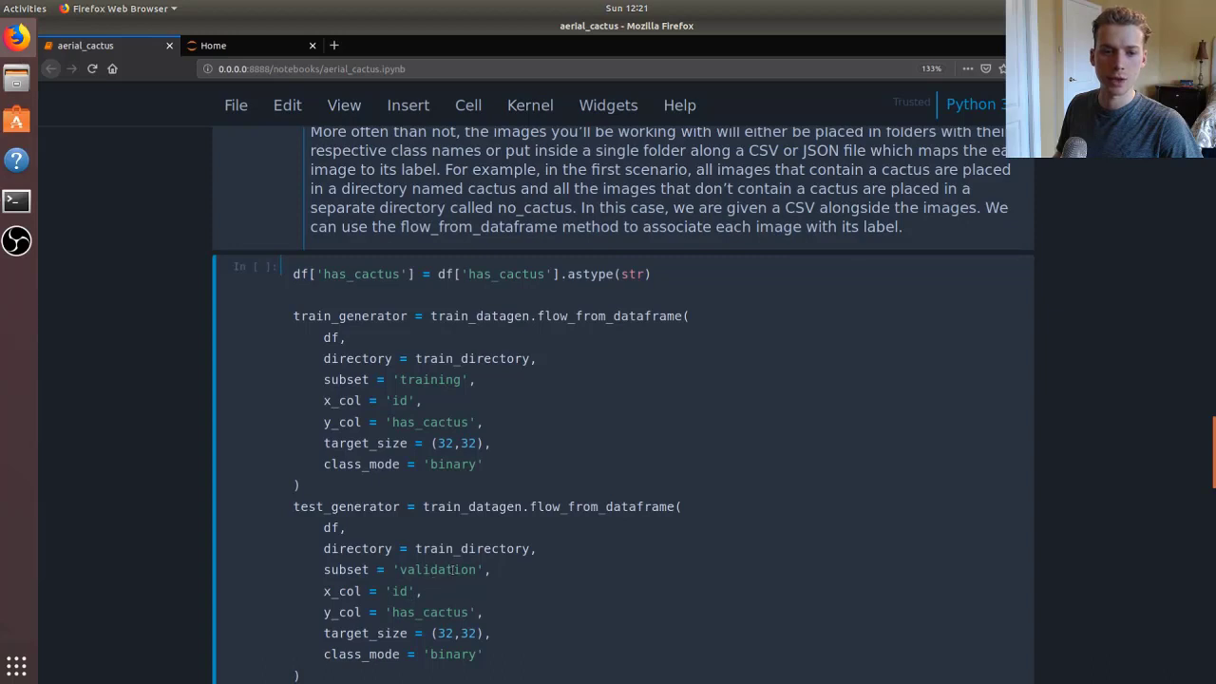
scroll("down", 3)
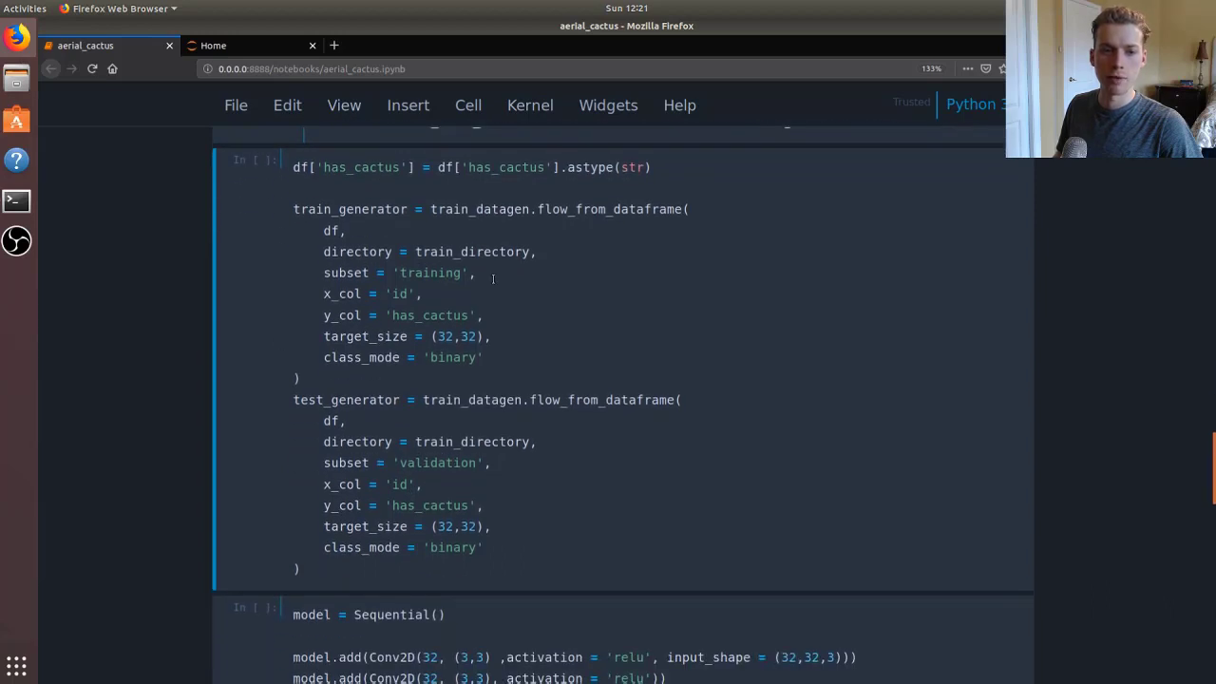
mouse_move(488, 323)
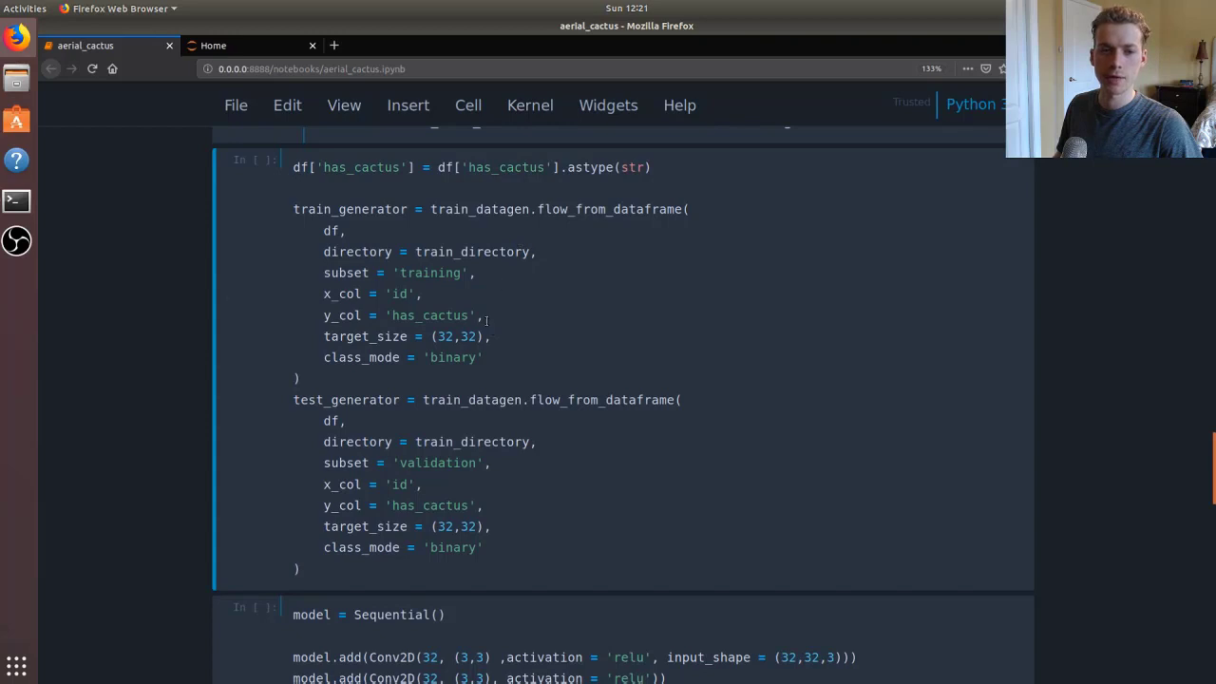
mouse_move(538, 338)
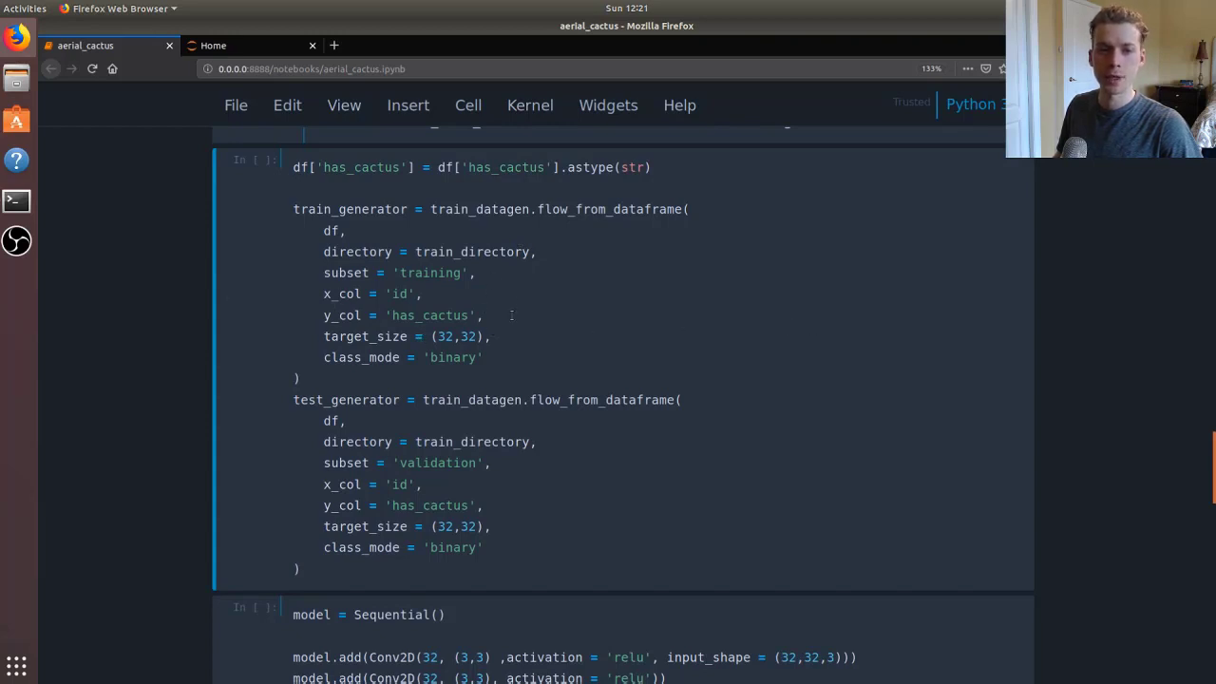
mouse_move(783, 339)
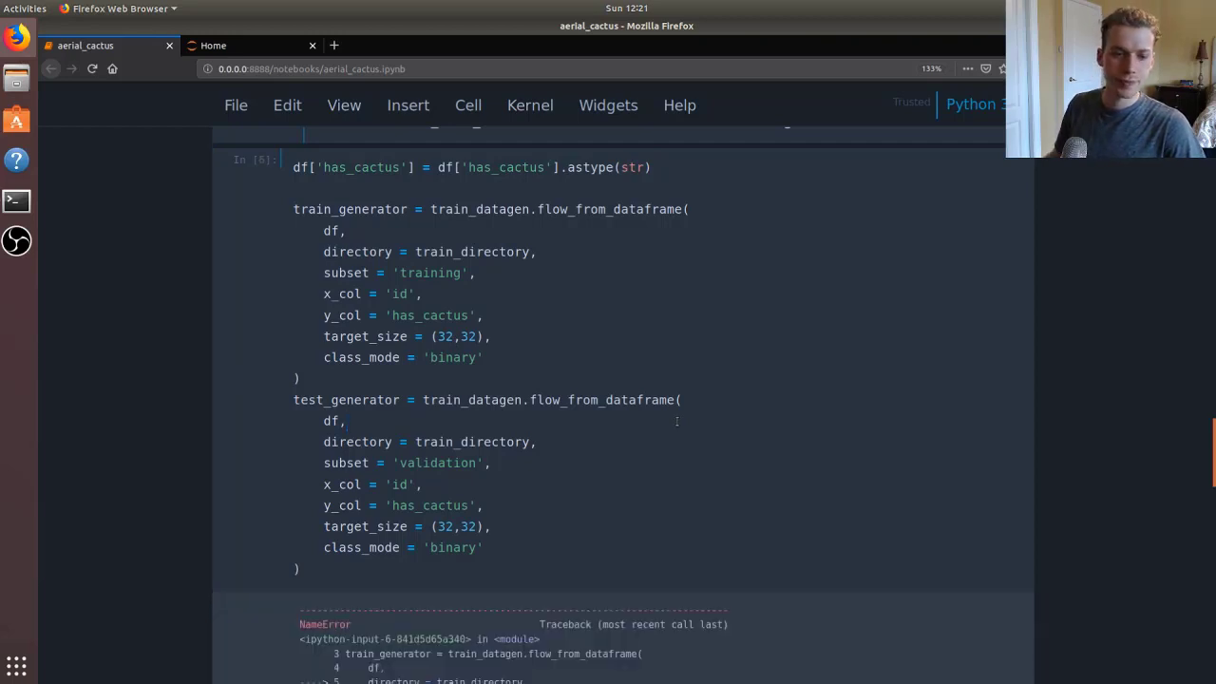
Step: Rerun the generator cell, finding 14875 training and 2625 validation images in 2 classes
scroll("down", 3)
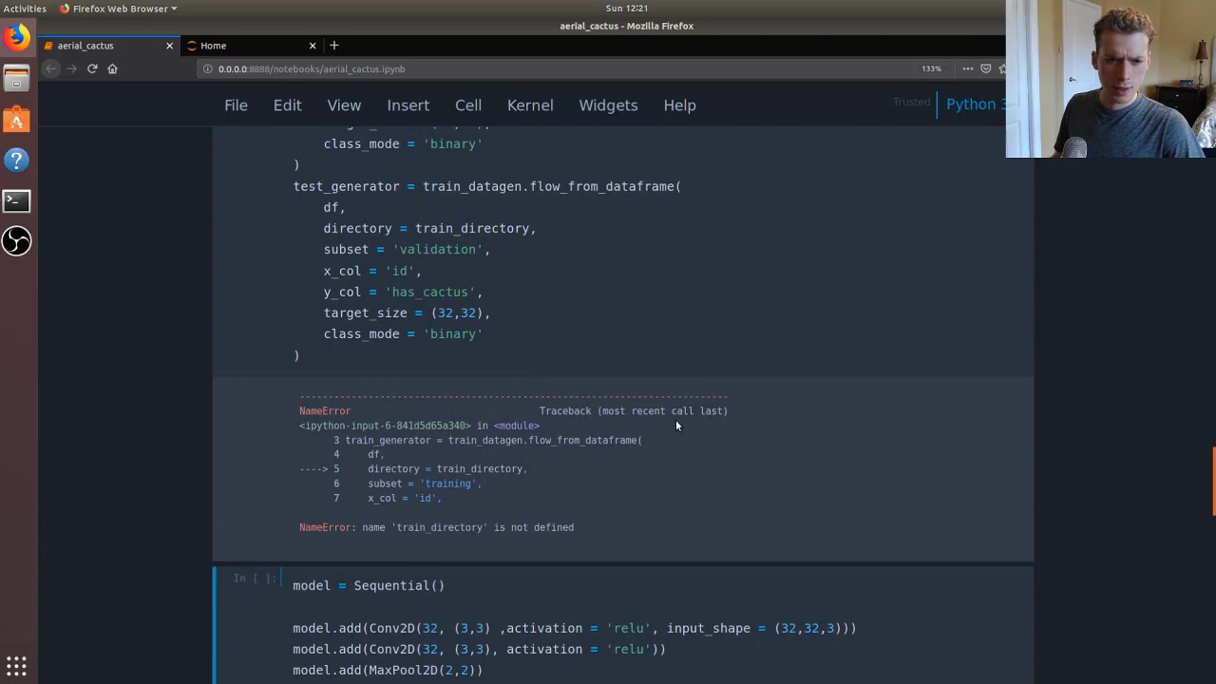
scroll("up", 3)
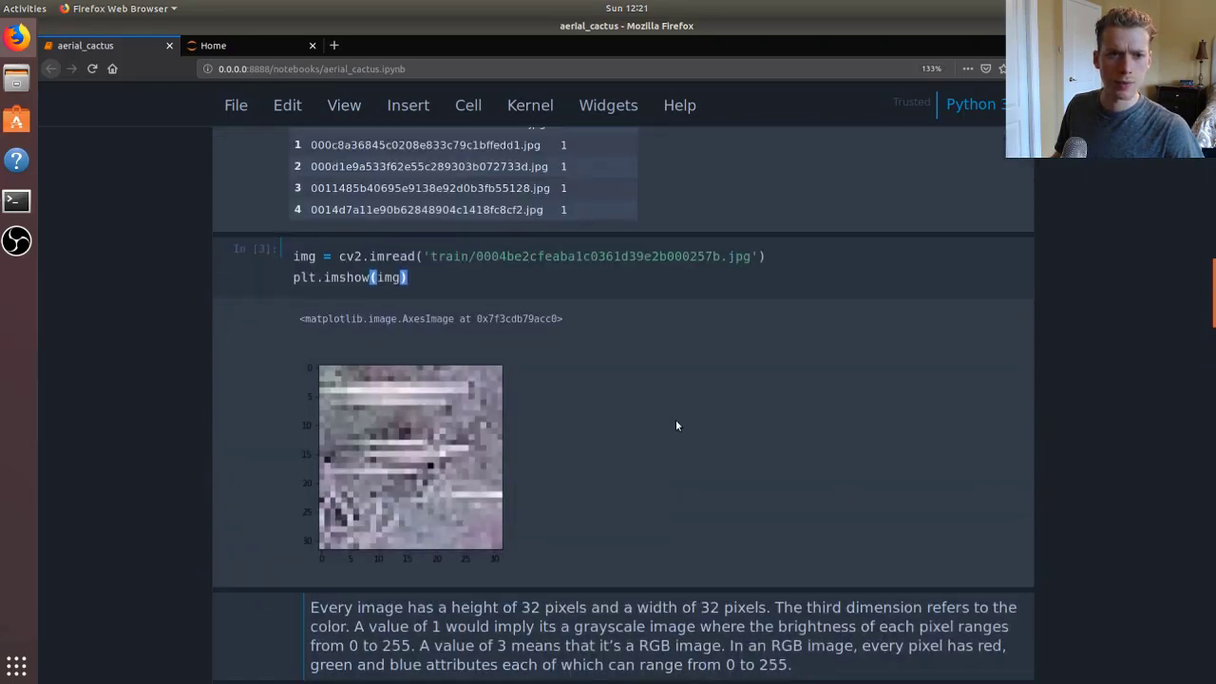
scroll("up", 3)
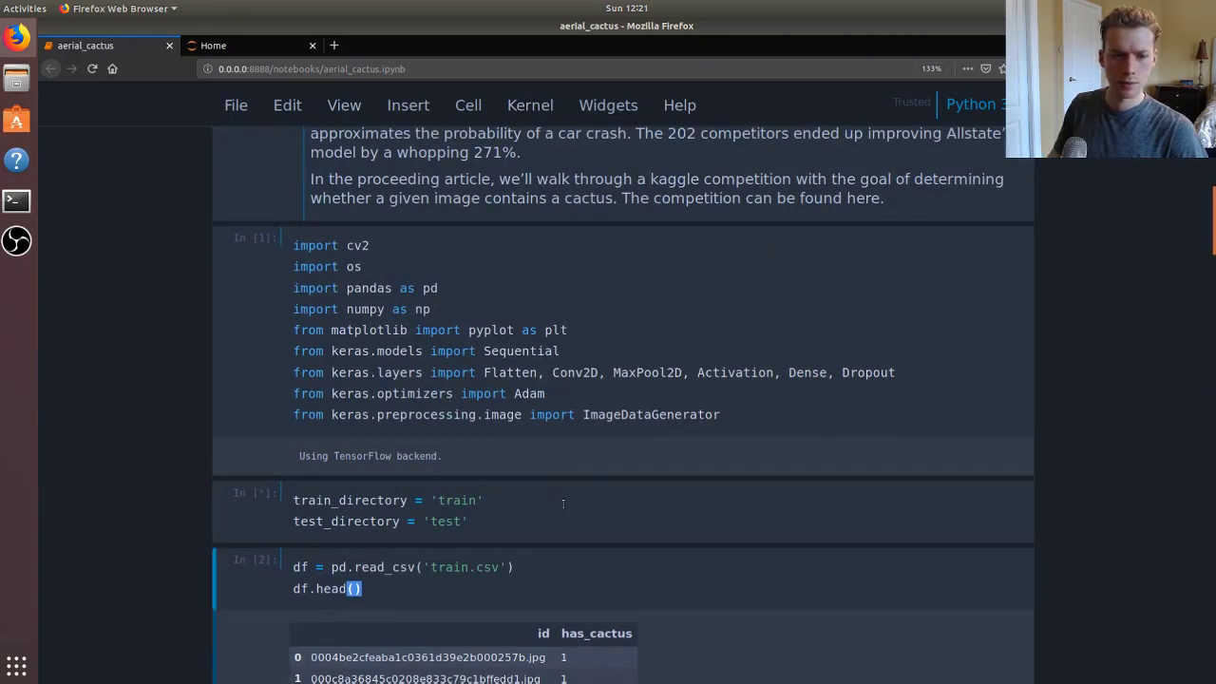
scroll("down", 3)
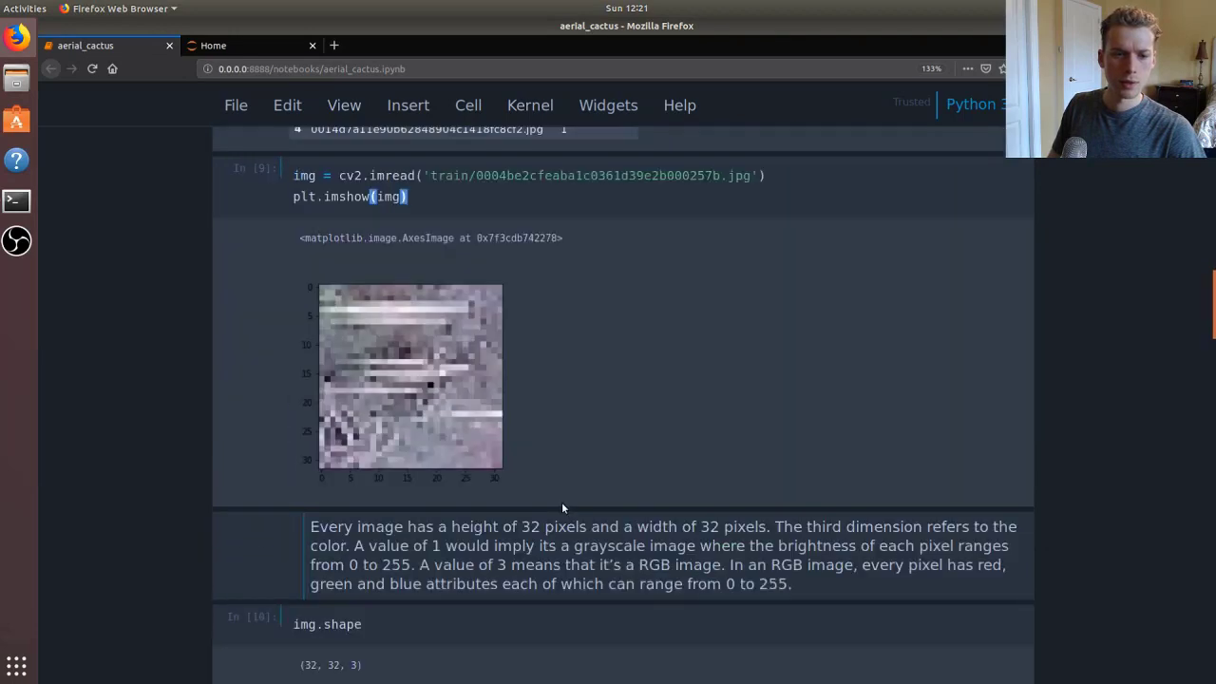
scroll("up", 3)
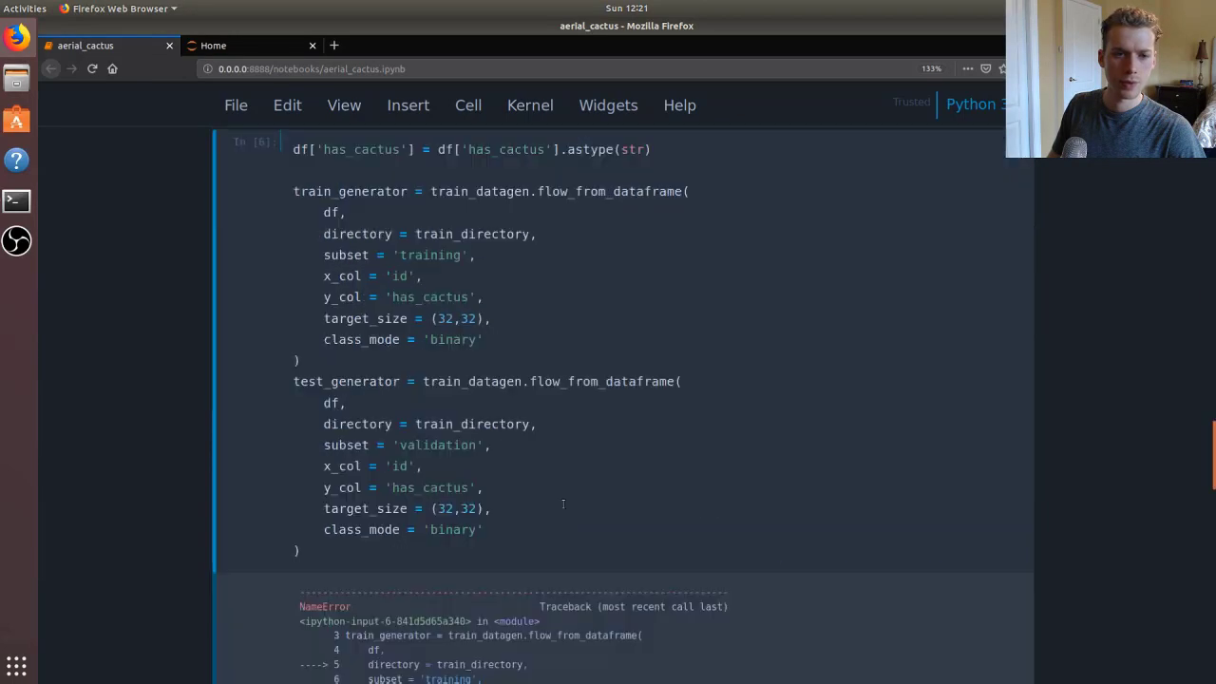
key("Shift+Return")
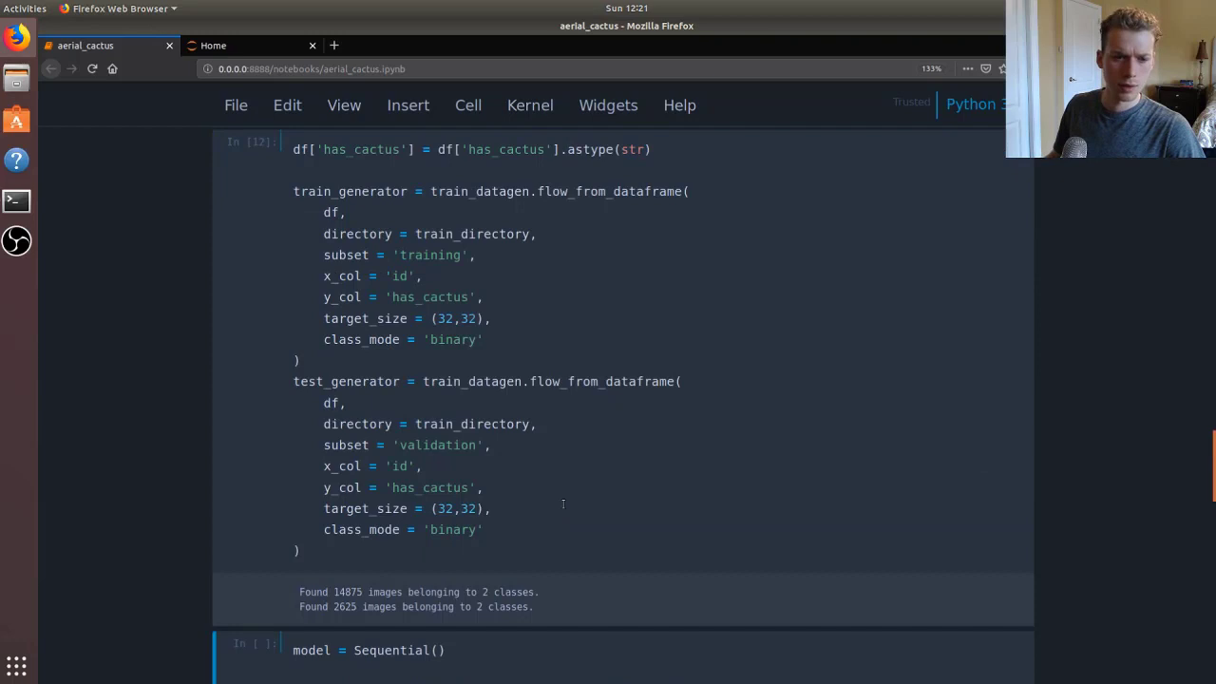
scroll("down", 3)
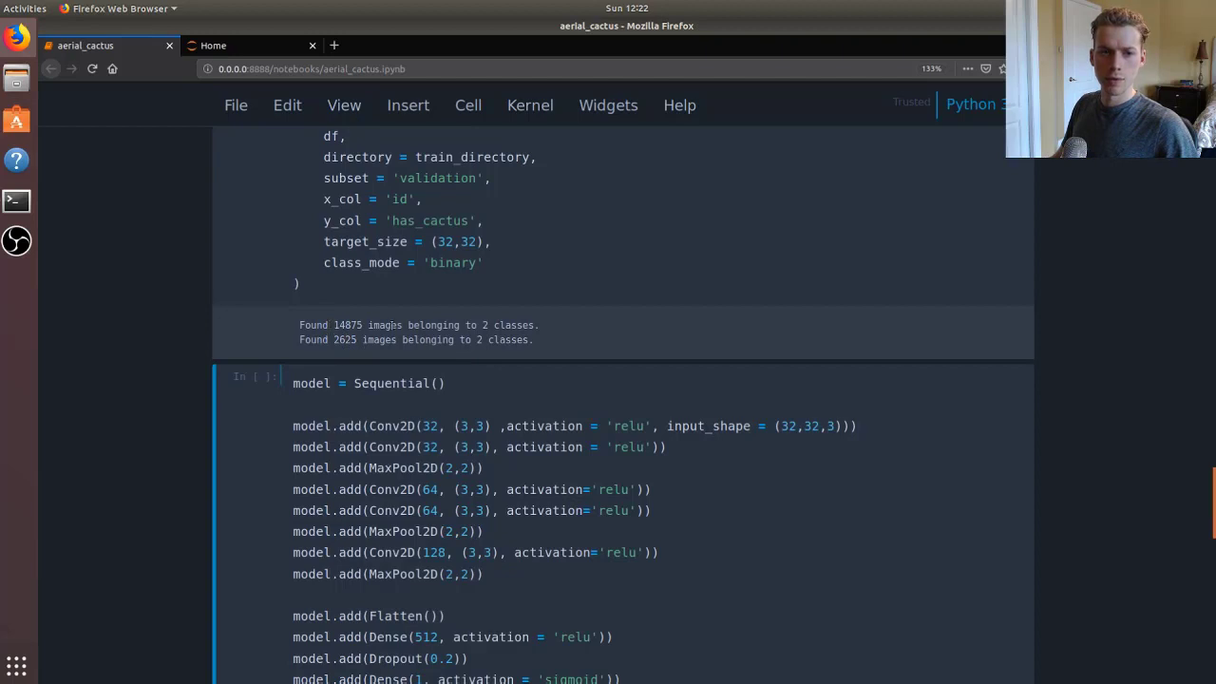
scroll("up", 3)
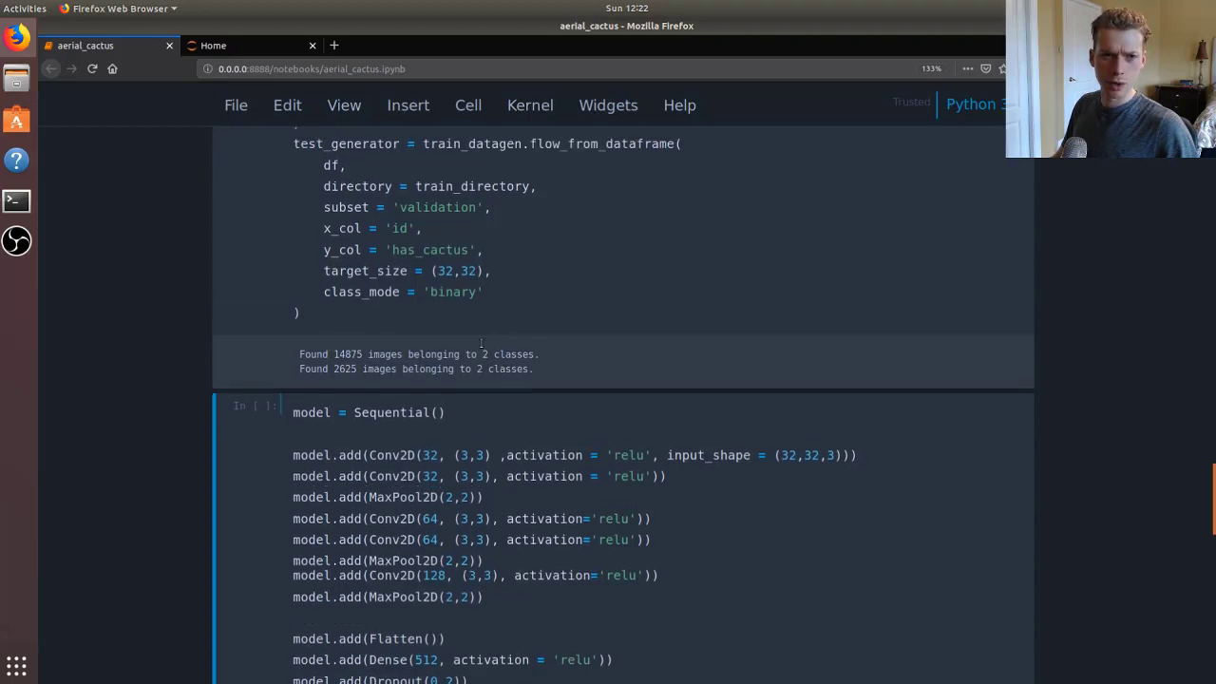
scroll("up", 3)
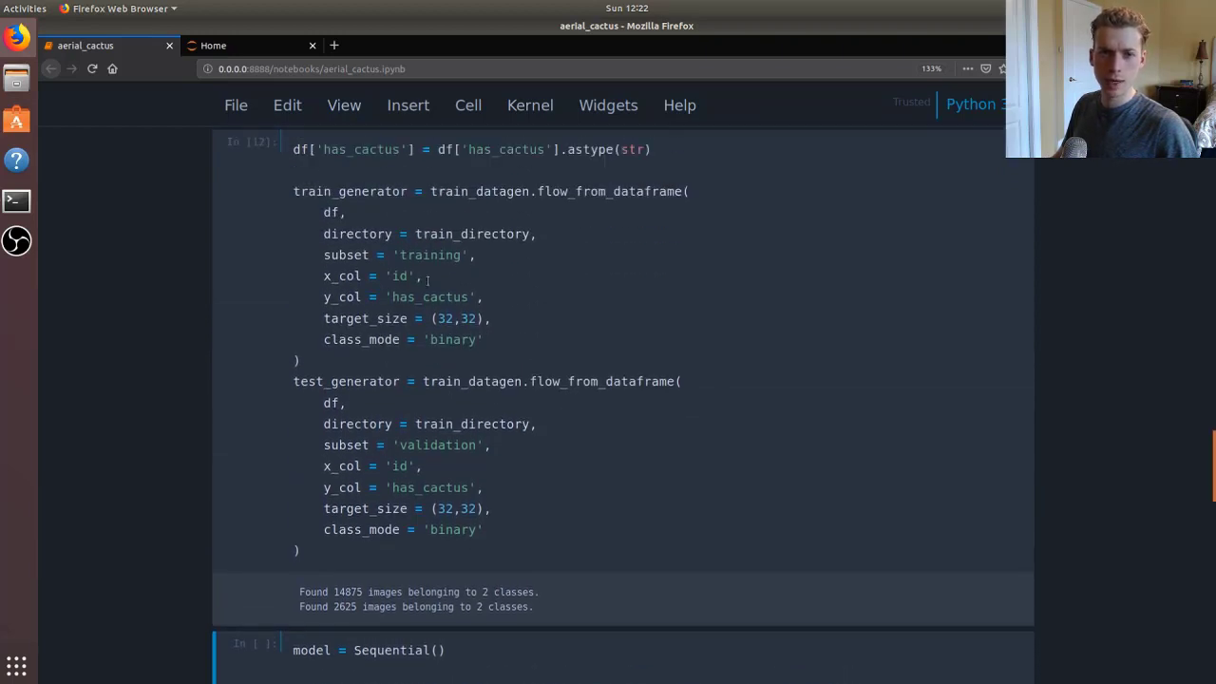
scroll("down", 3)
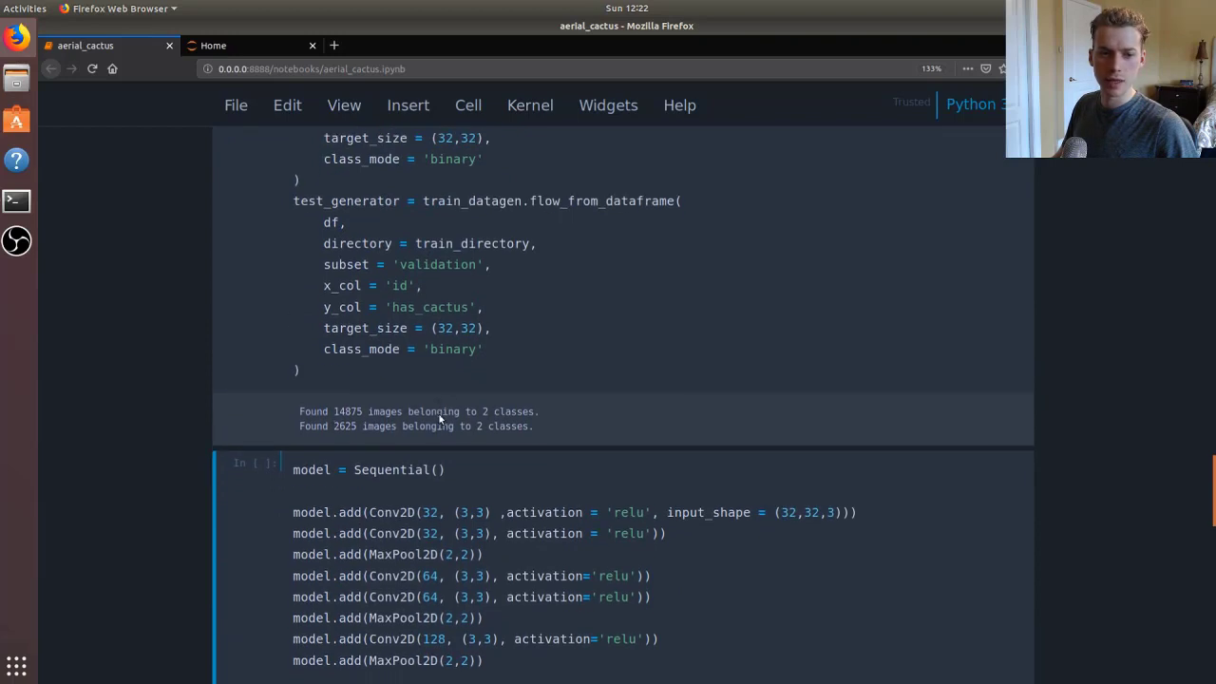
Step: Scroll through the CNN model cell with its corrected first Conv2D line
scroll("down", 3)
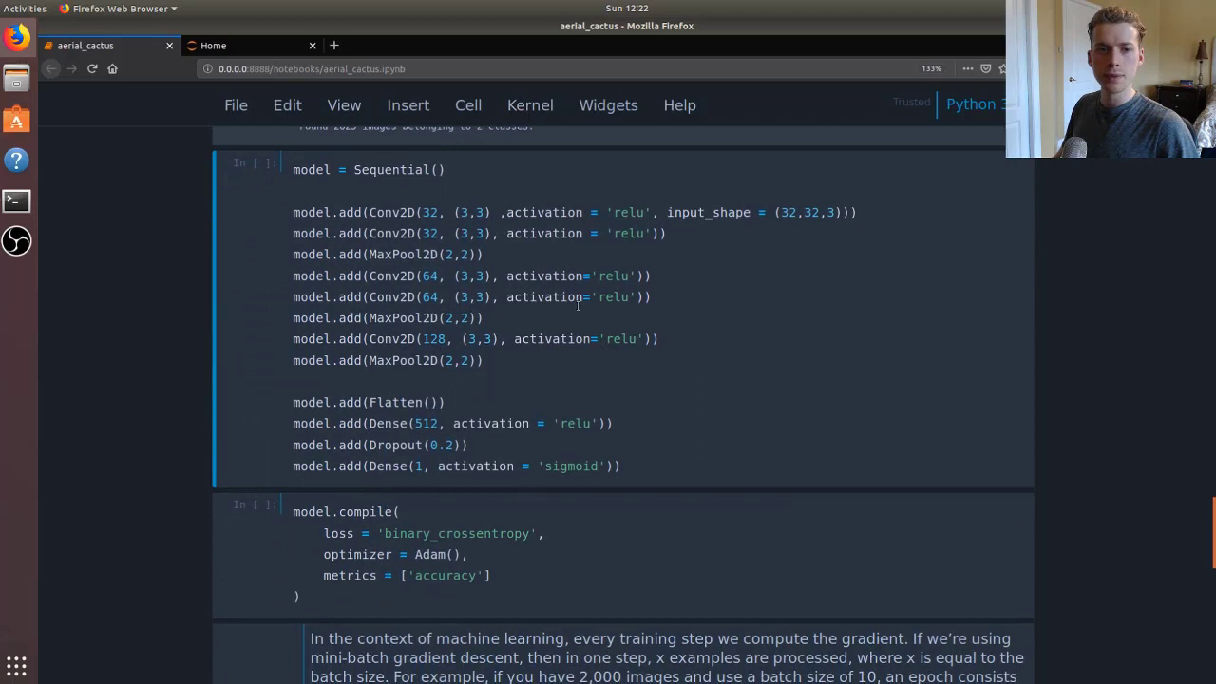
mouse_move(425, 206)
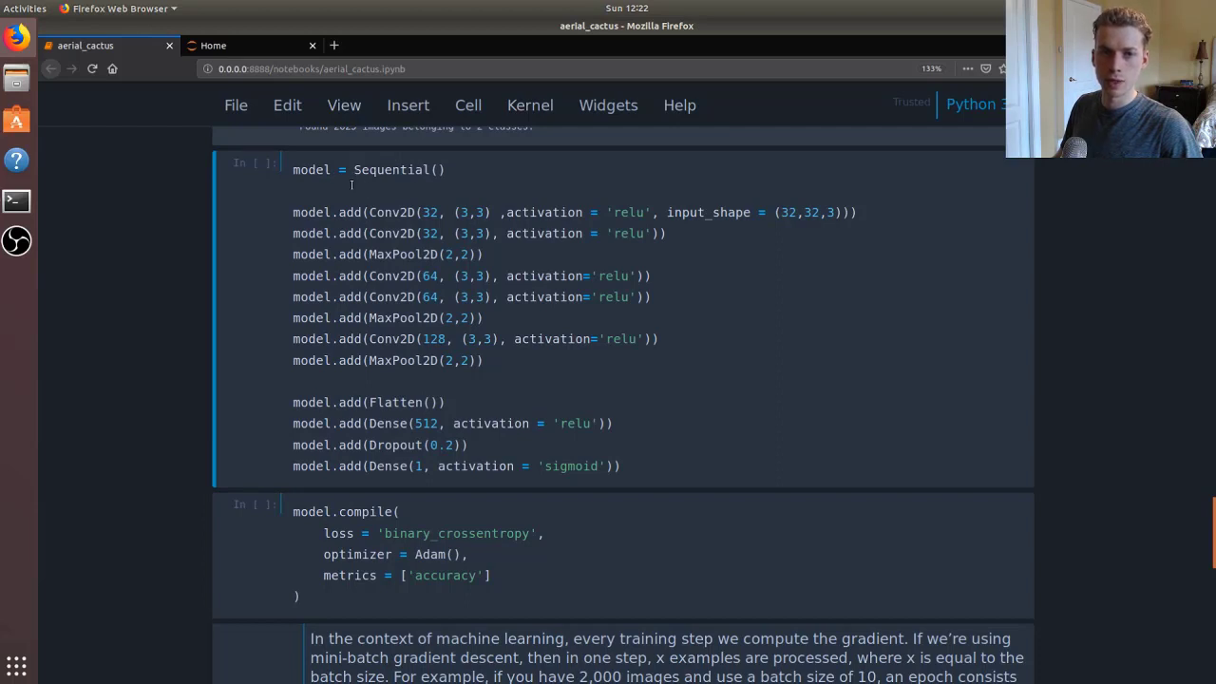
mouse_move(473, 232)
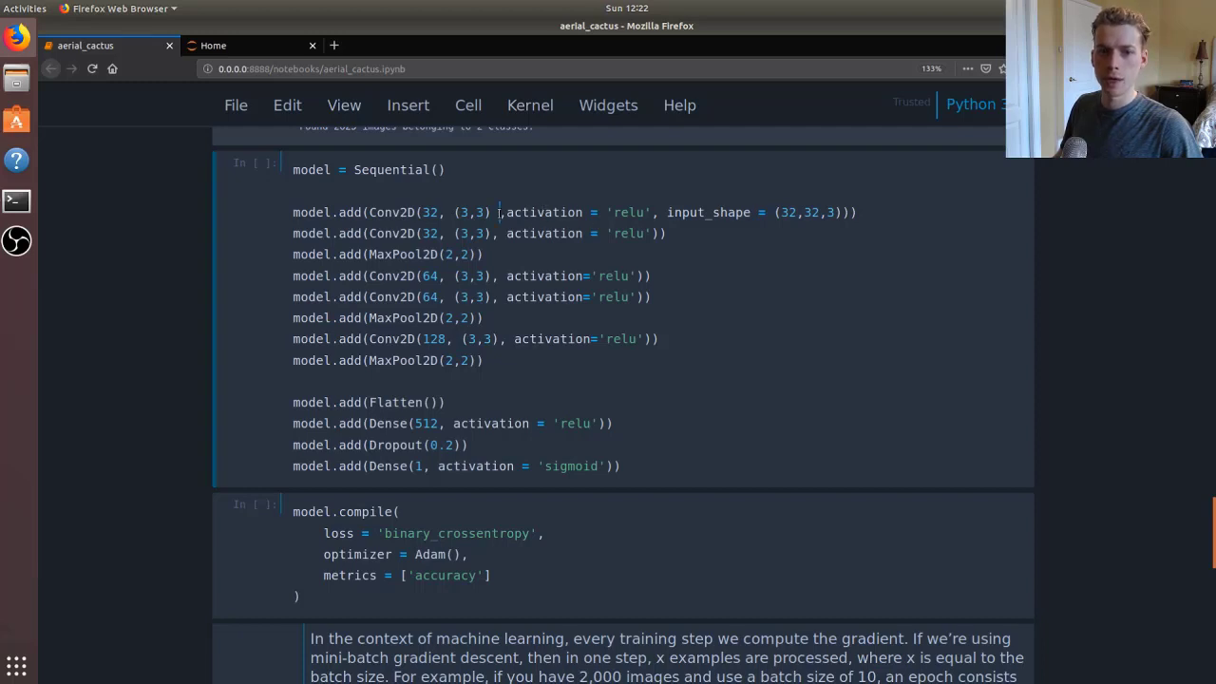
mouse_move(606, 187)
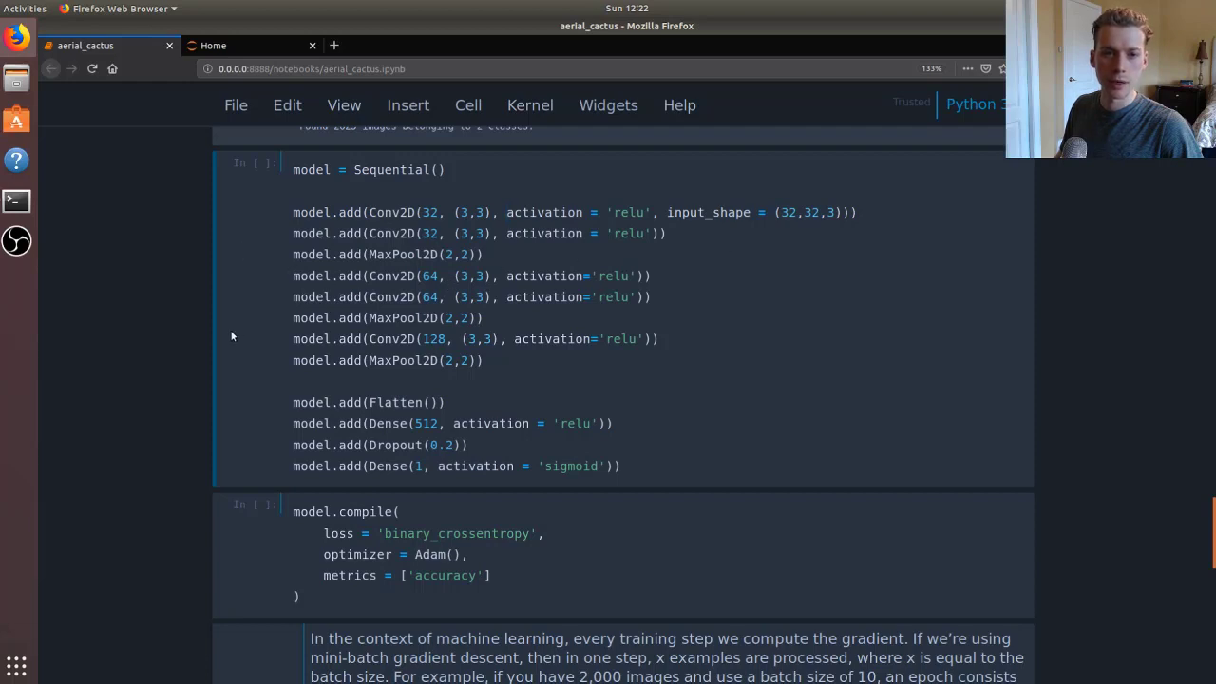
mouse_move(495, 396)
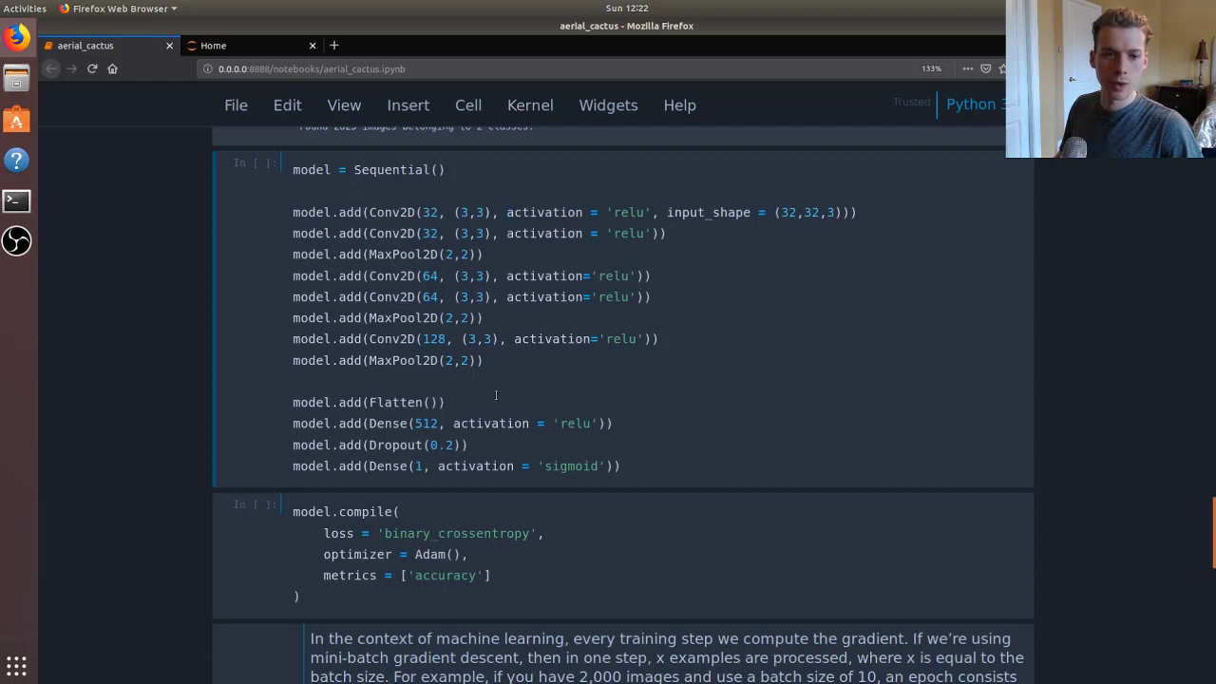
scroll("down", 3)
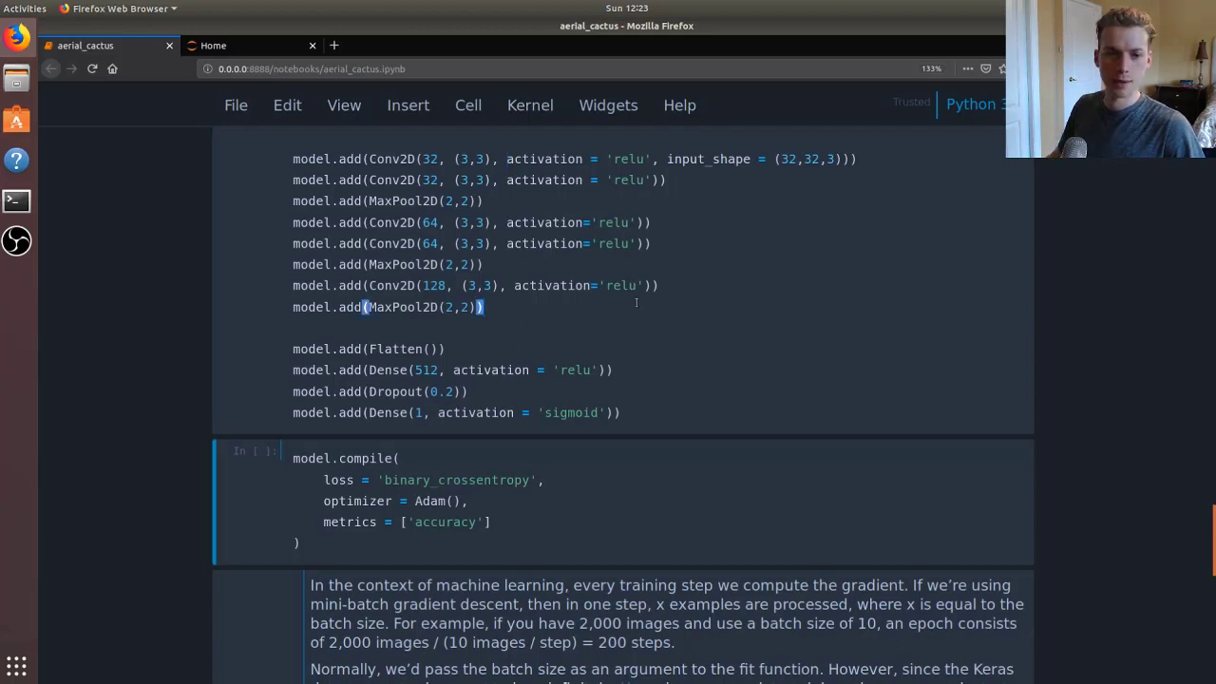
Step: Save the notebook and run the compile cell with binary crossentropy, Adam and accuracy
scroll("down", 3)
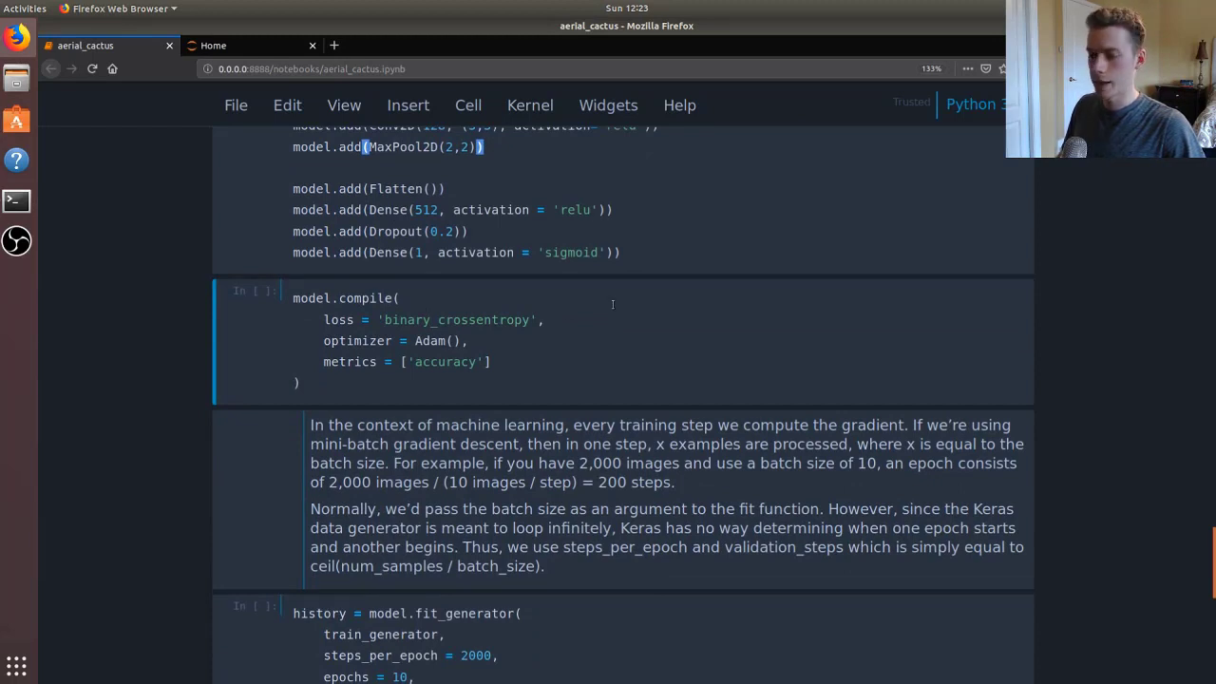
key("ctrl+s")
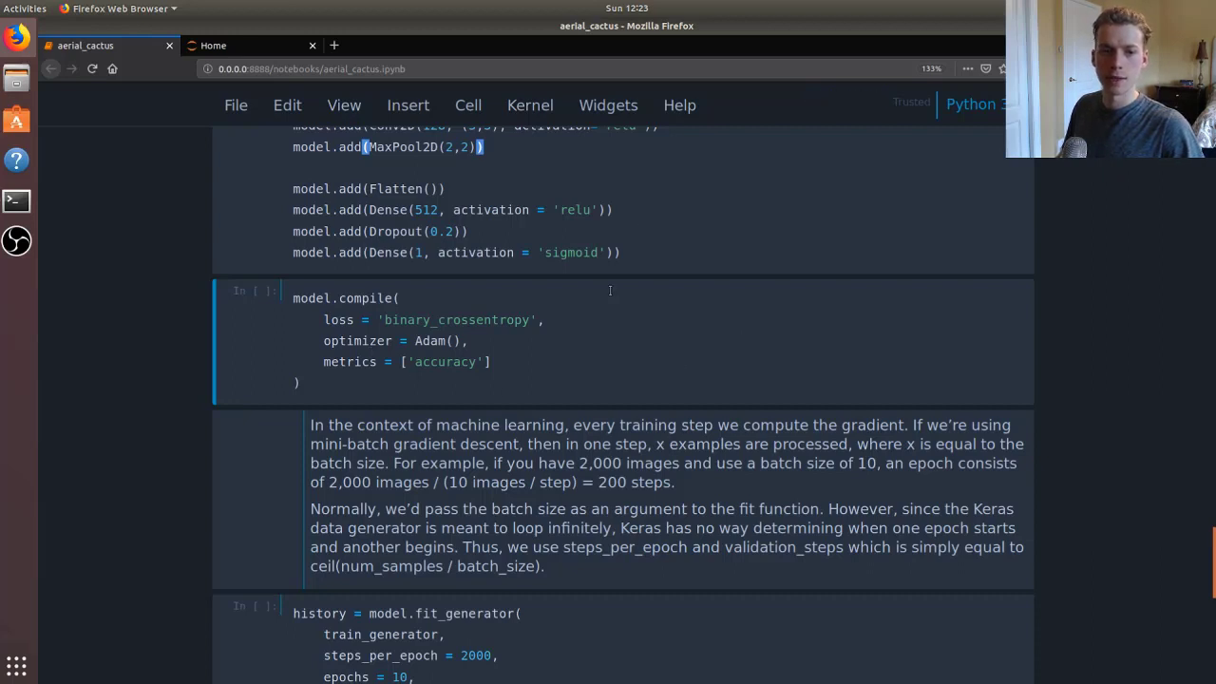
mouse_move(666, 330)
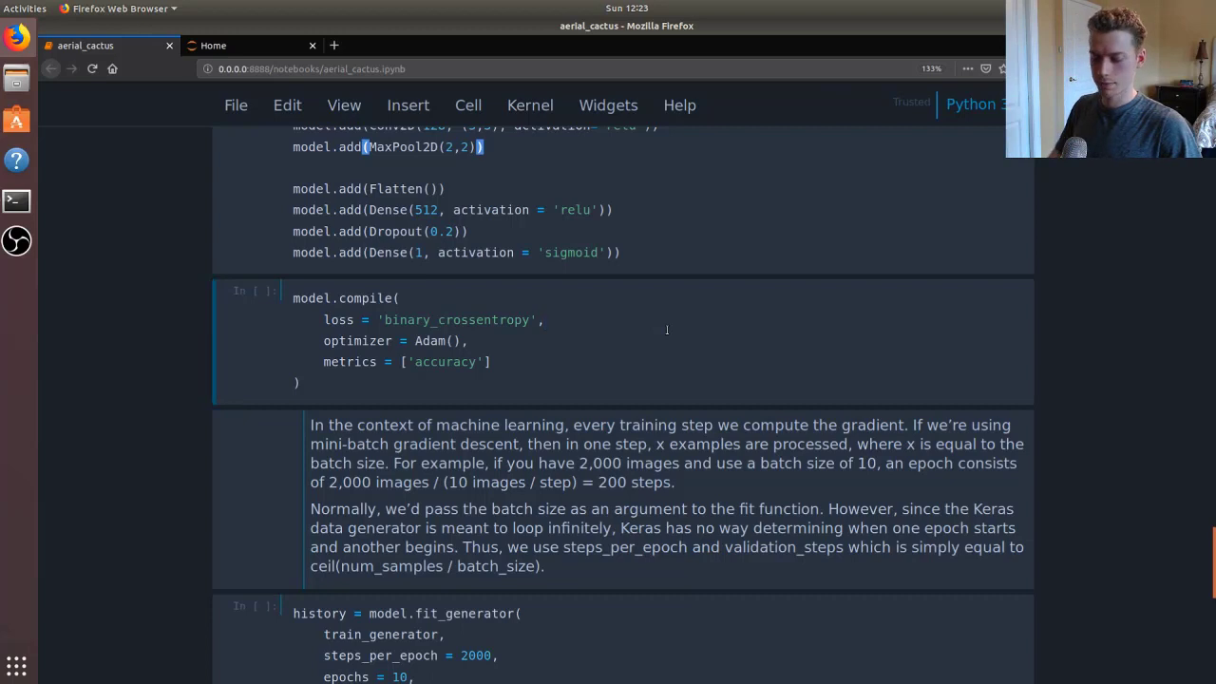
scroll("down", 3)
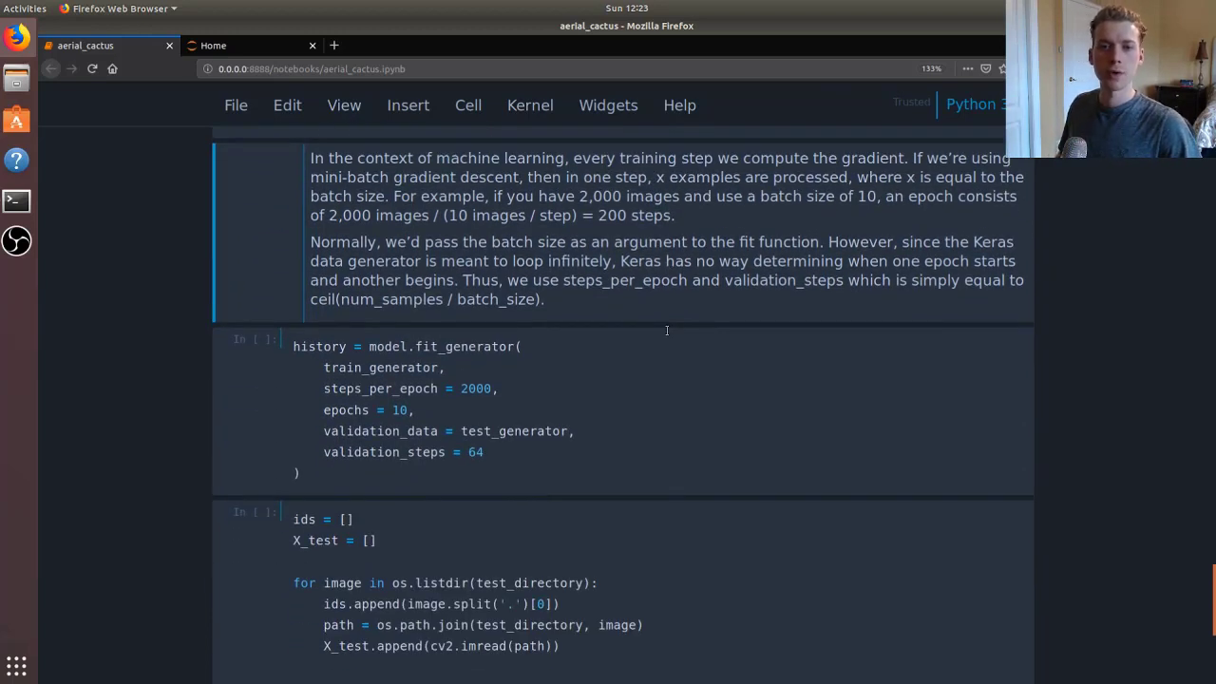
scroll("up", 3)
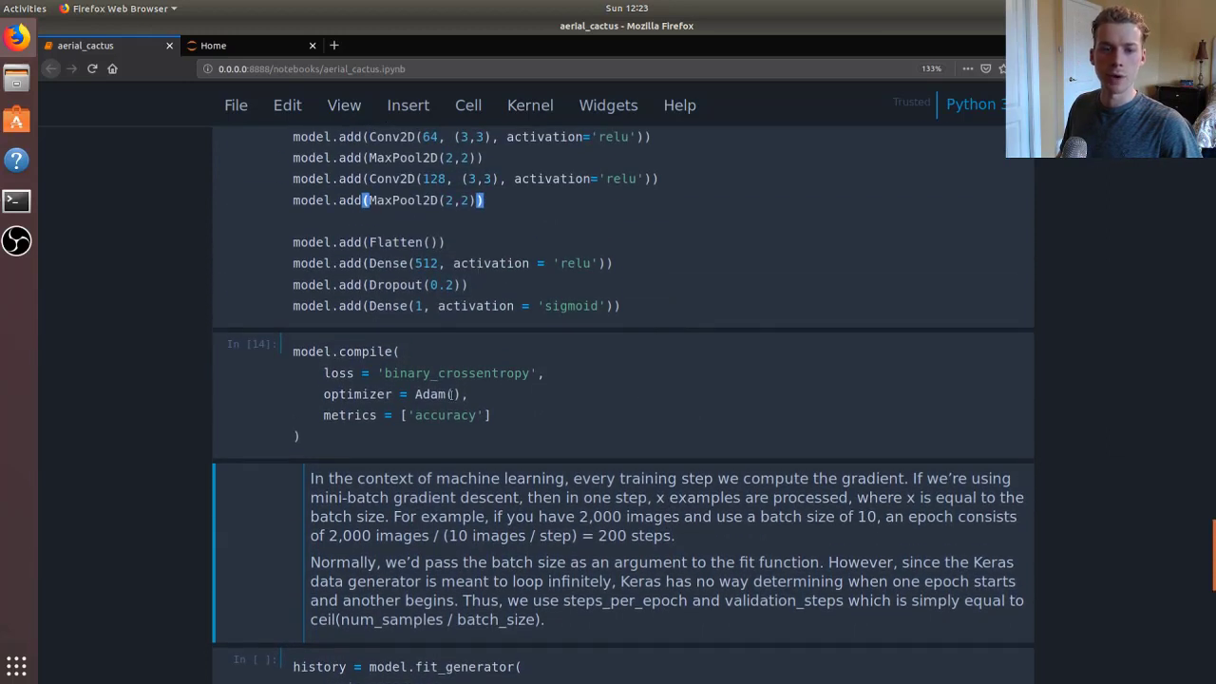
scroll("down", 3)
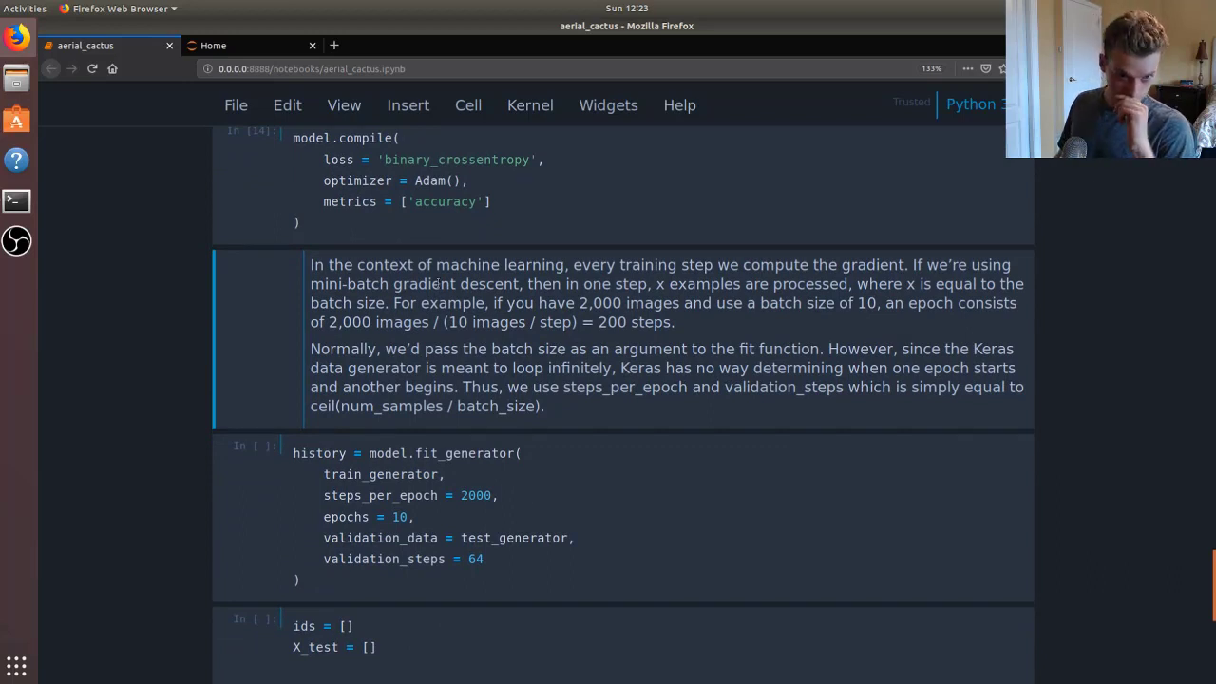
mouse_move(768, 319)
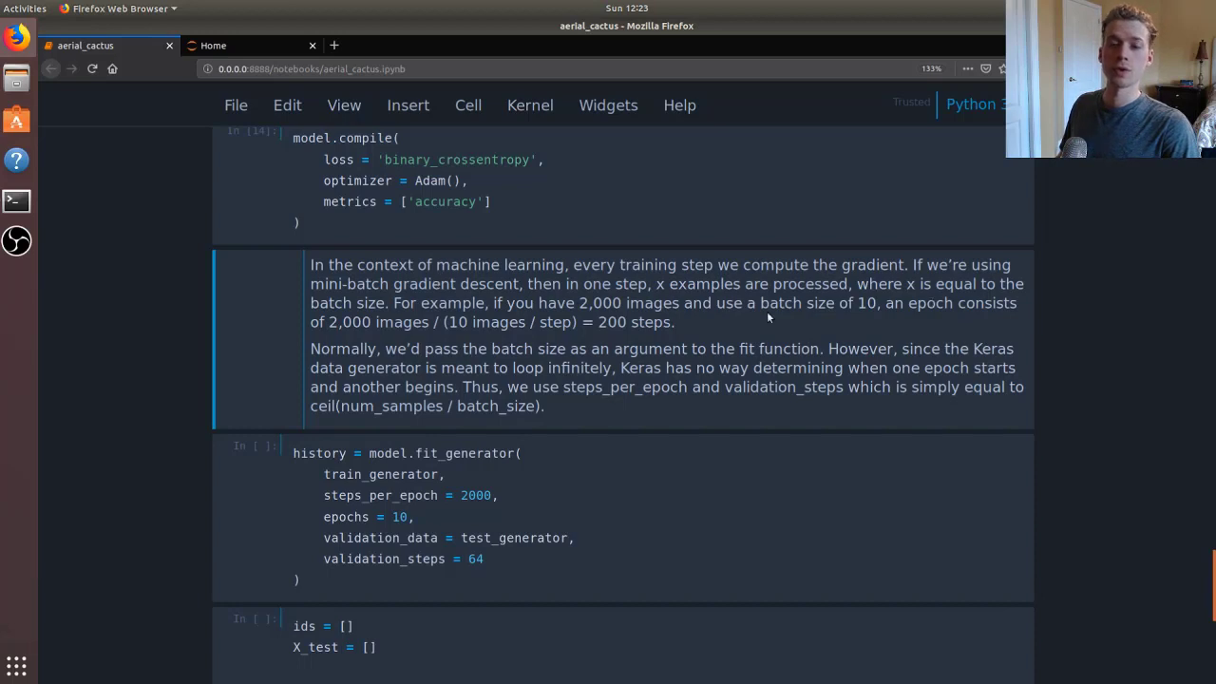
mouse_move(812, 306)
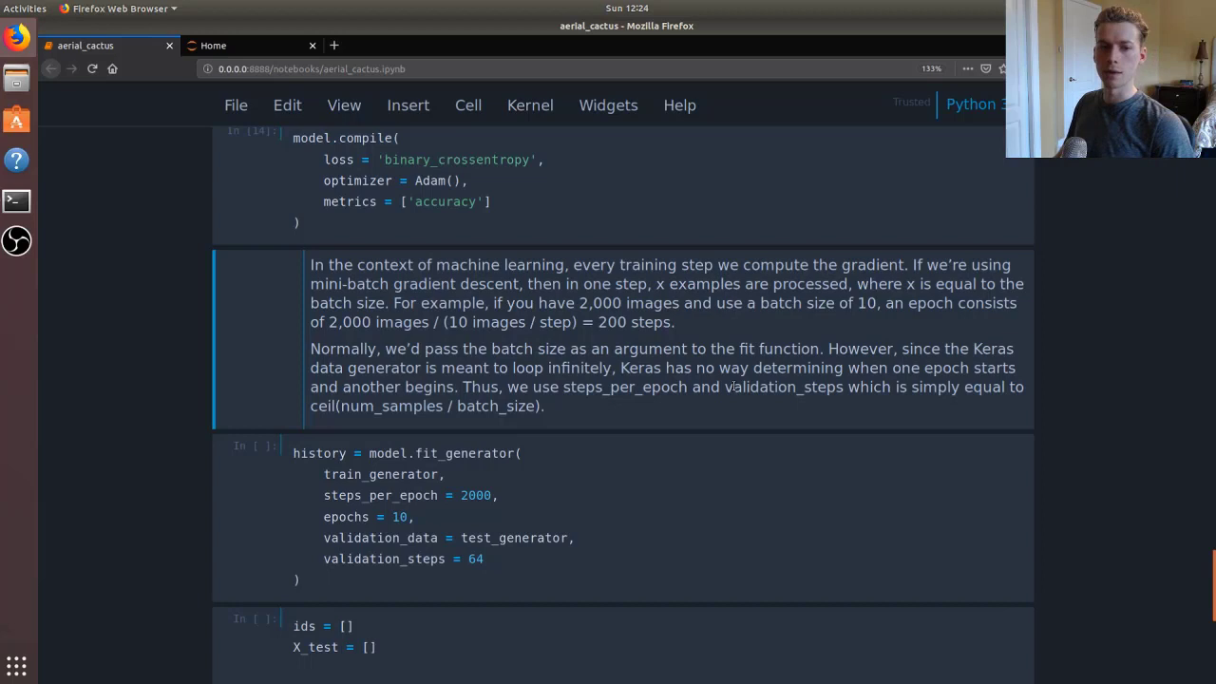
scroll("down", 3)
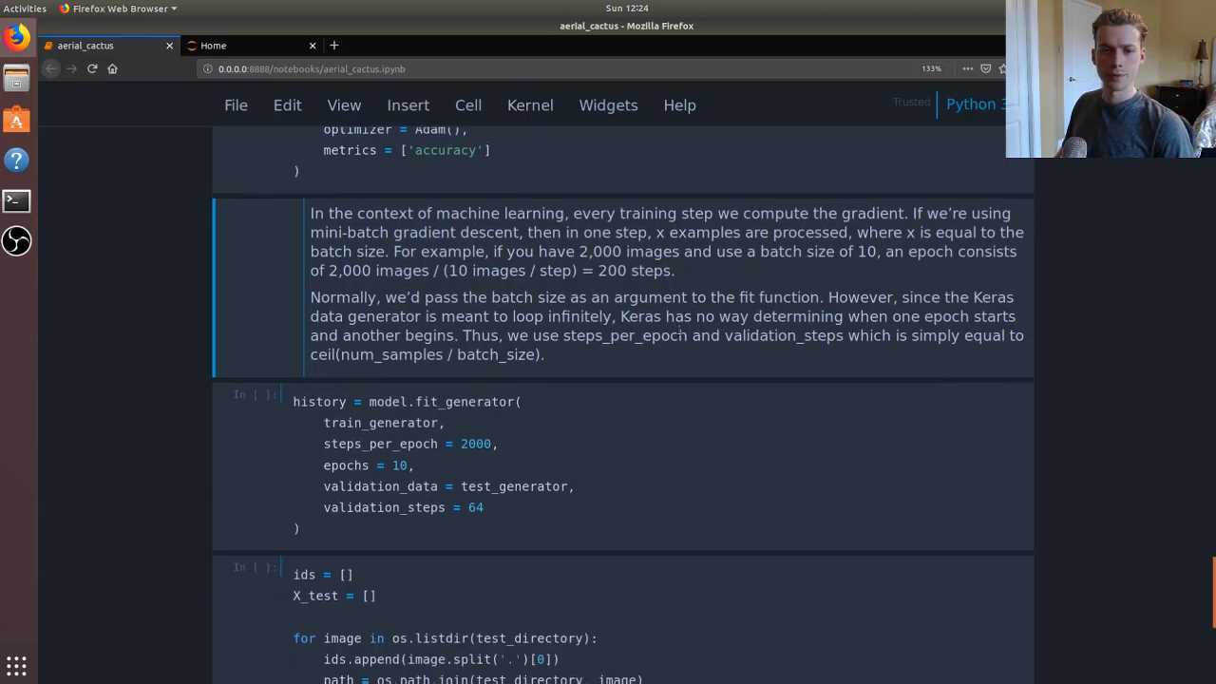
scroll("down", 3)
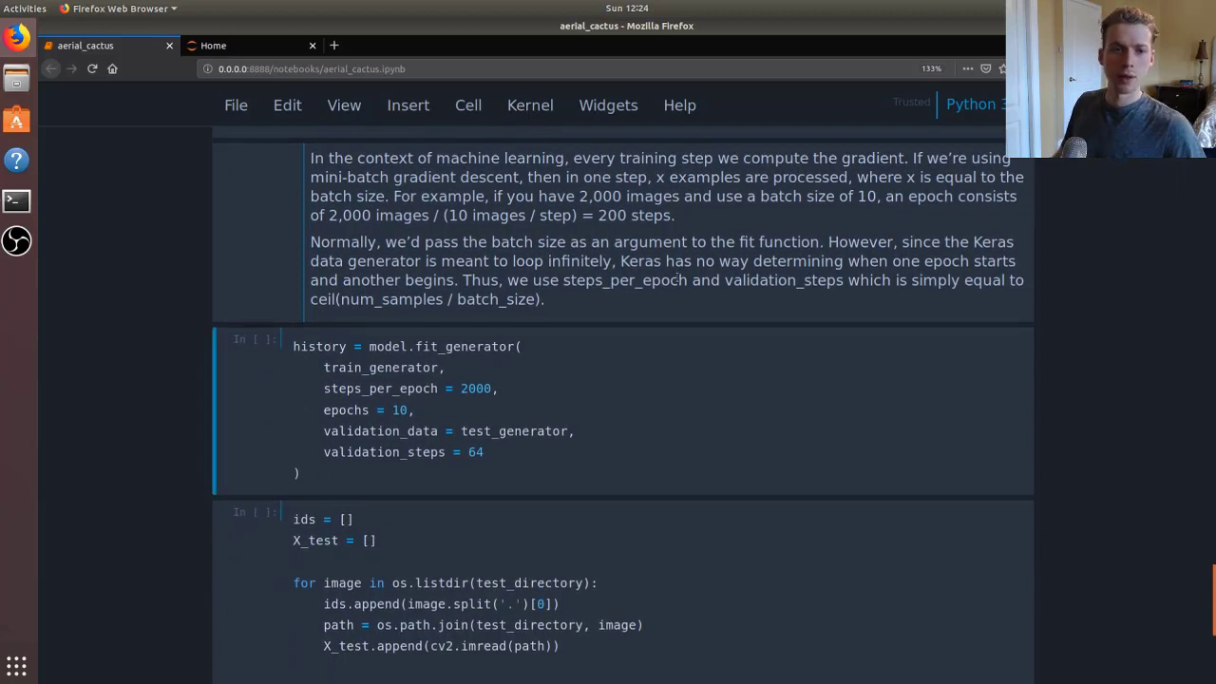
scroll("up", 3)
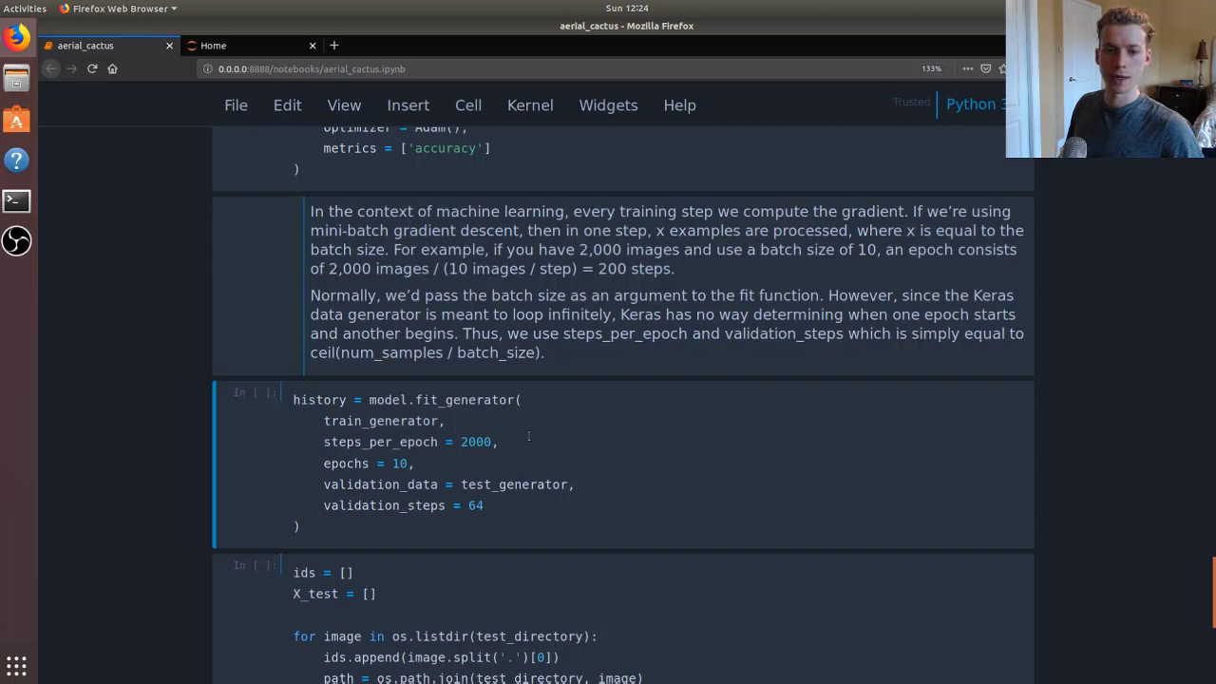
mouse_move(212, 424)
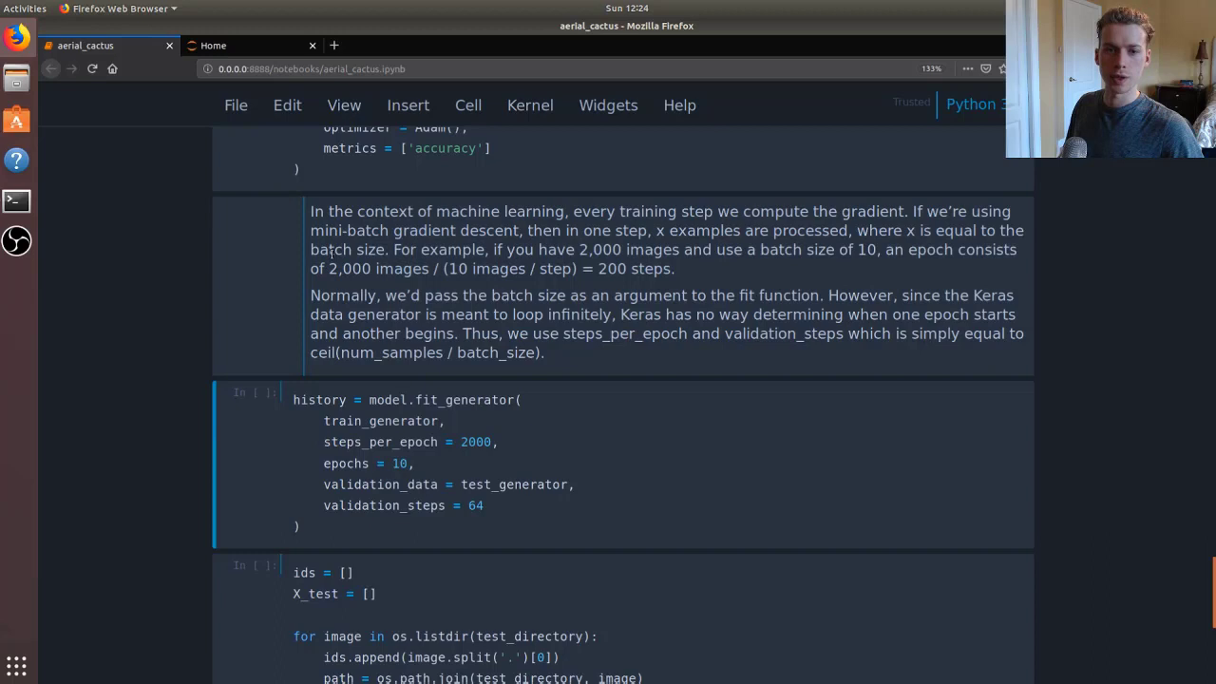
scroll("down", 3)
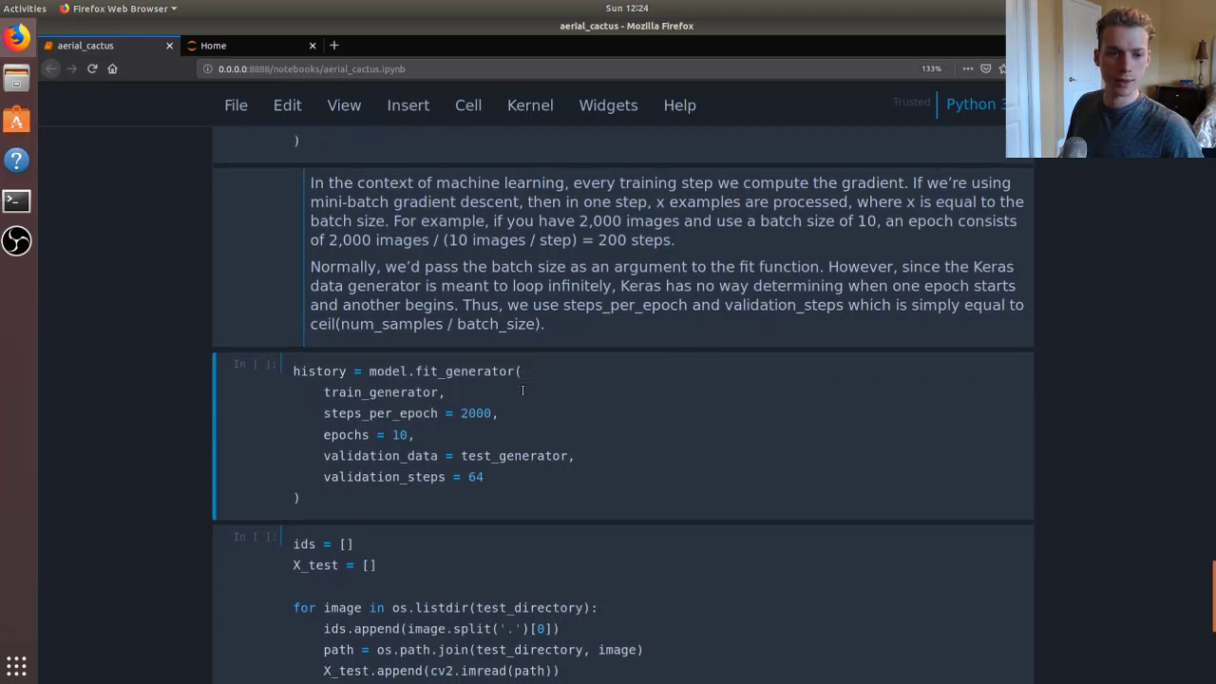
scroll("down", 3)
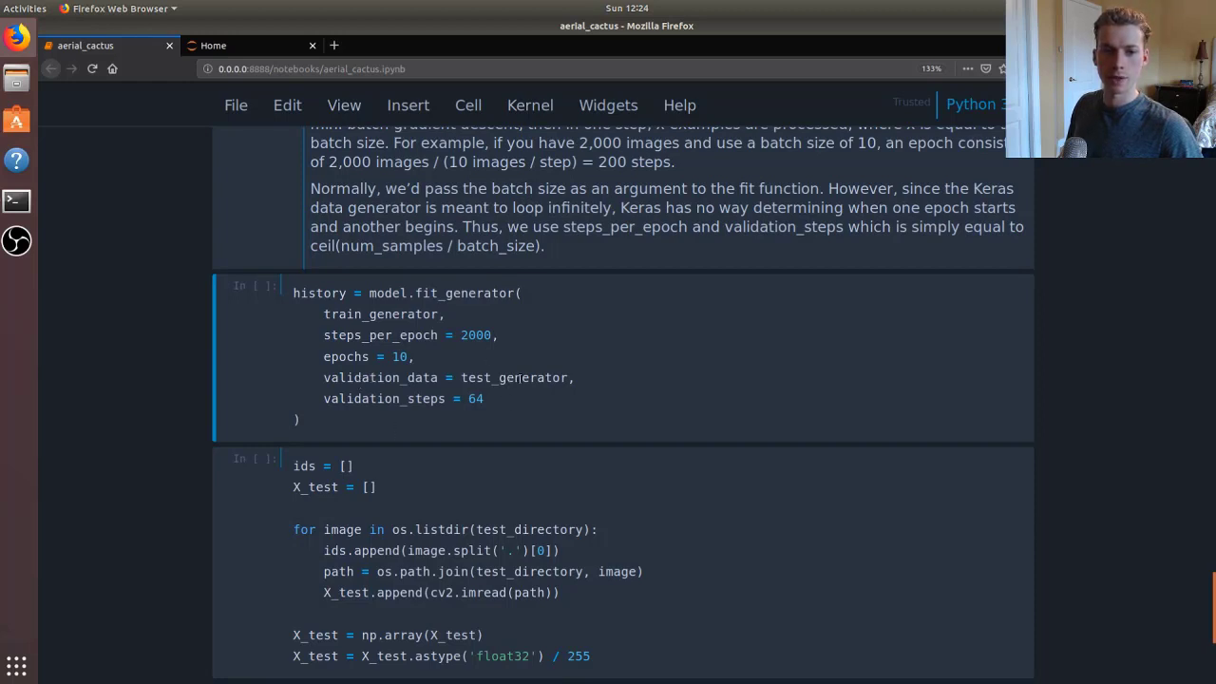
scroll("up", 3)
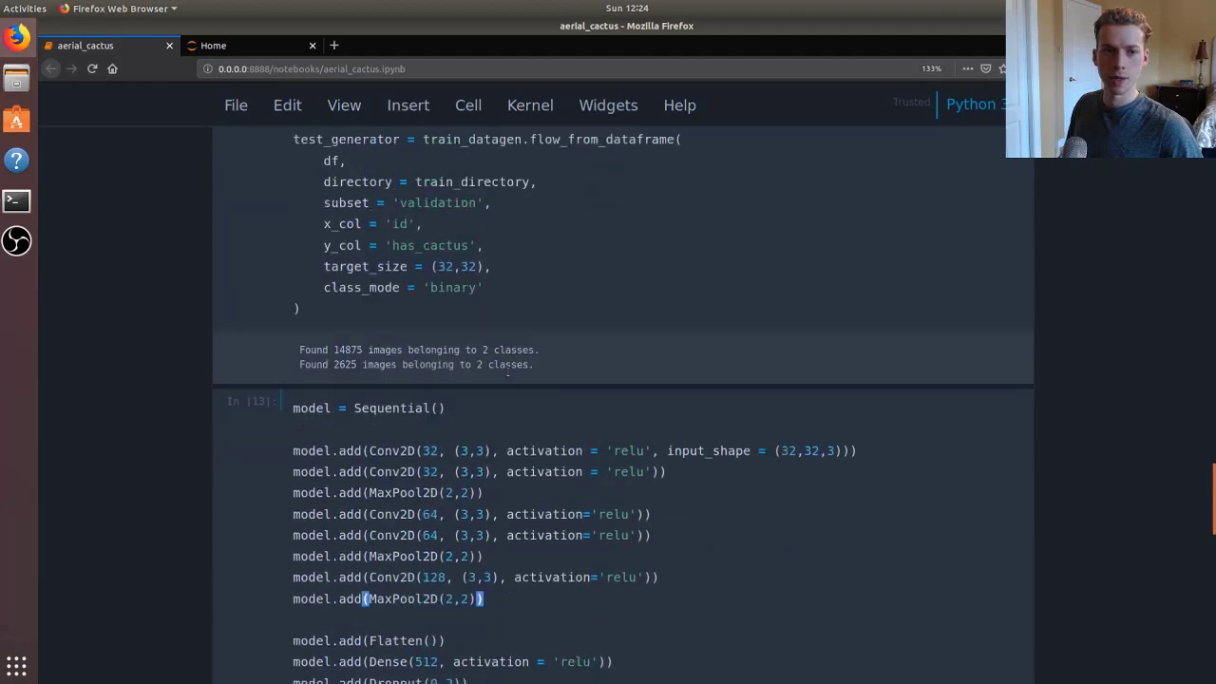
Step: Follow epoch 1/10 training progress, reaching loss 0.3930 and accuracy 0.8242
scroll("down", 3)
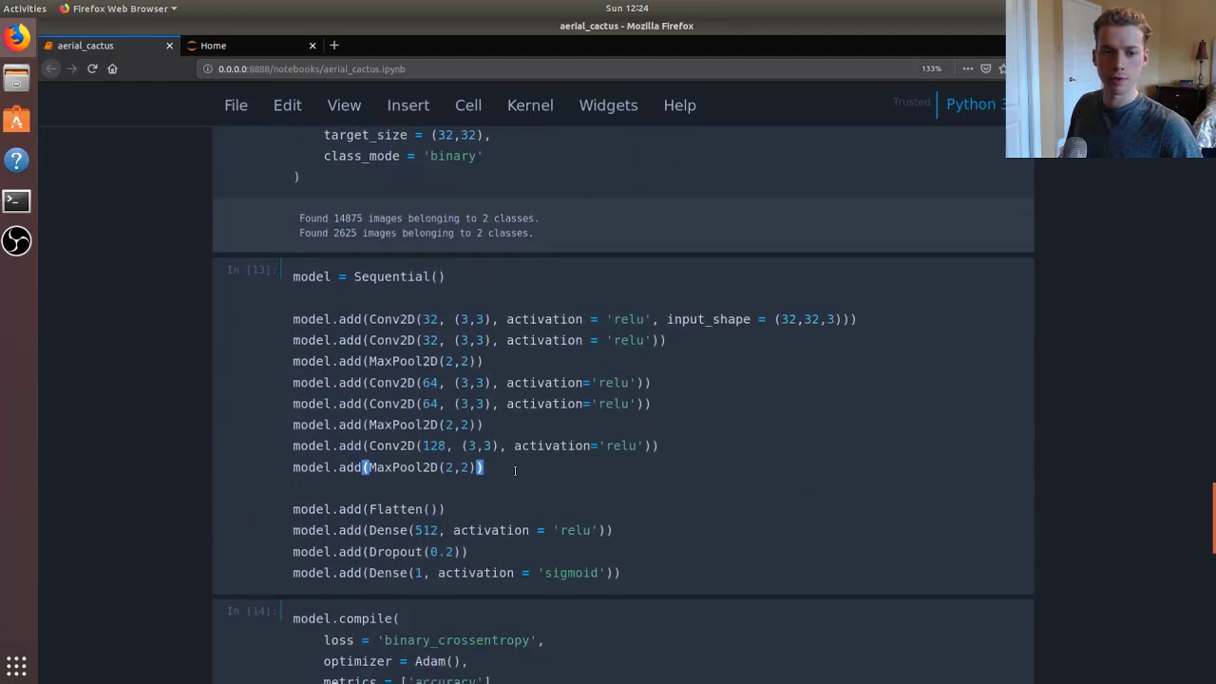
scroll("down", 3)
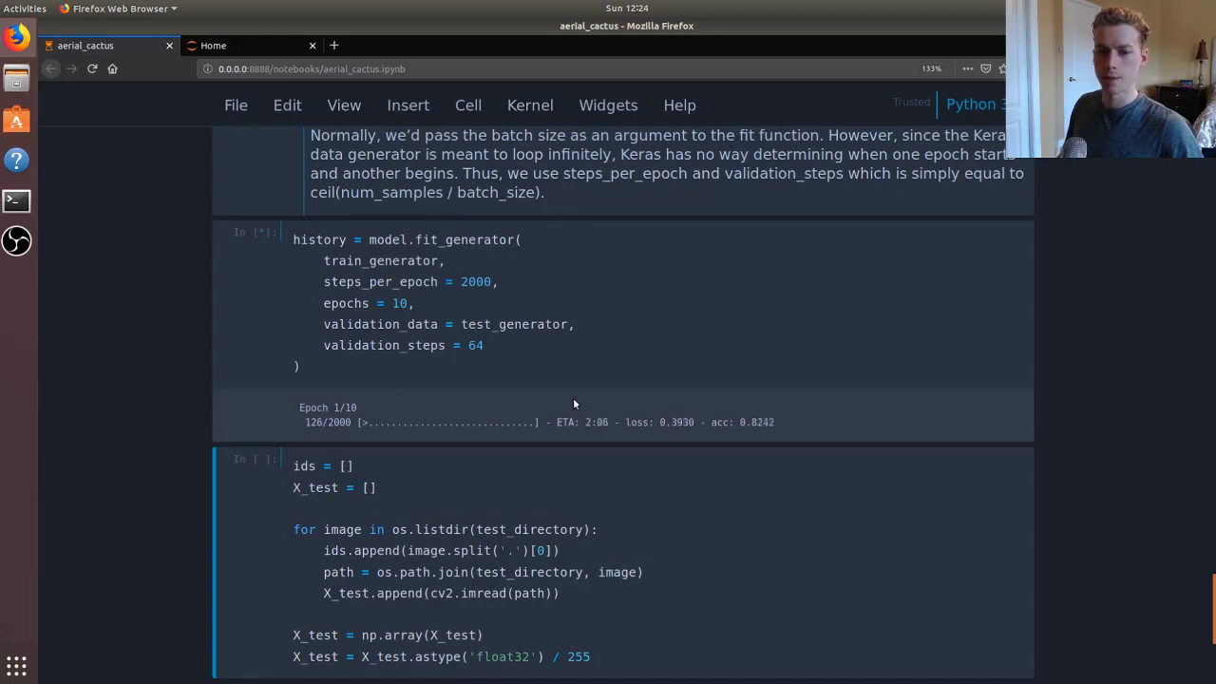
mouse_move(675, 266)
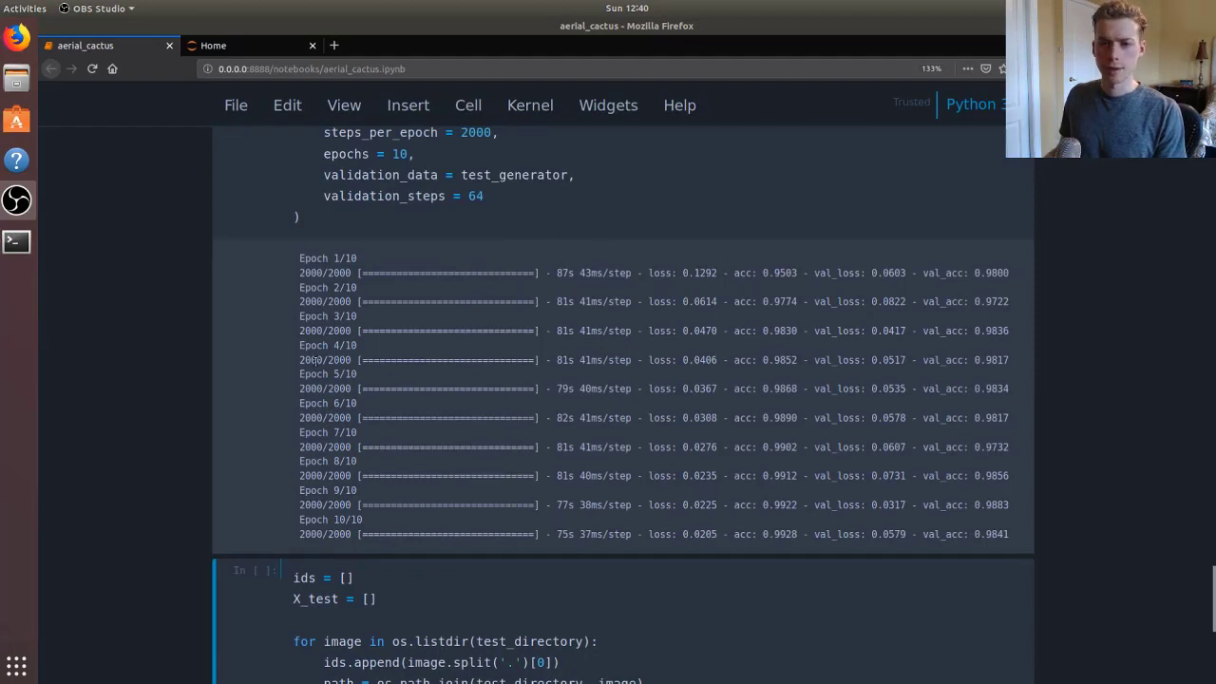
mouse_move(760, 546)
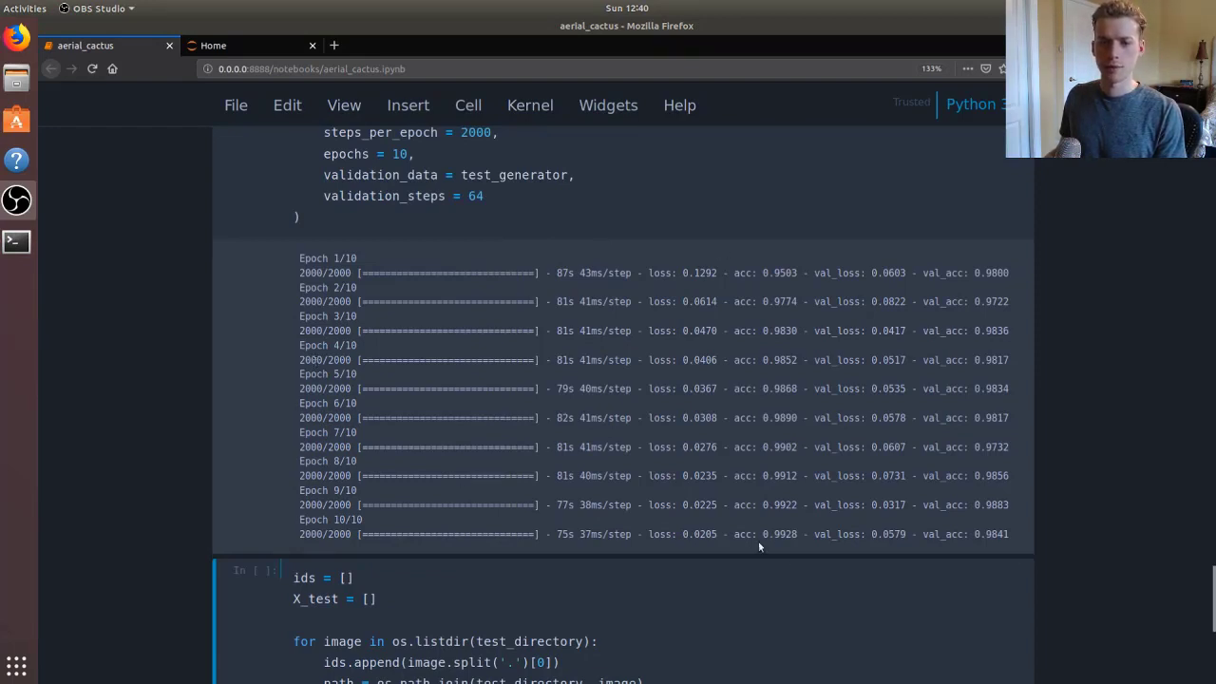
mouse_move(749, 564)
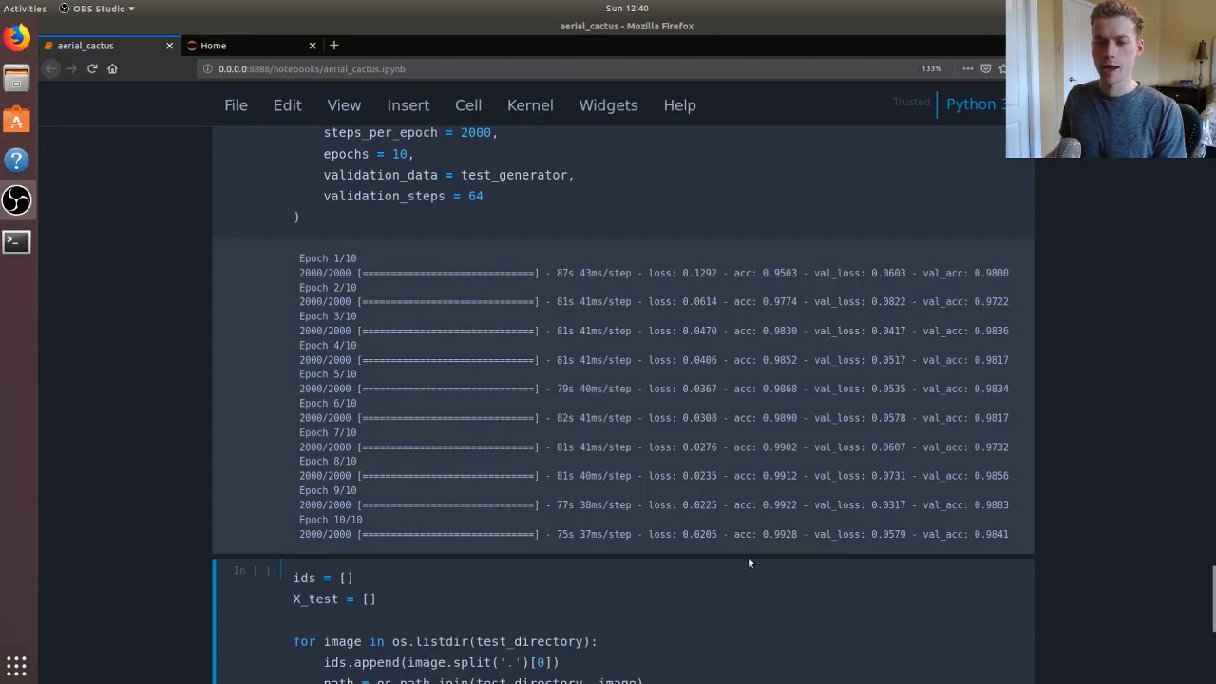
mouse_move(796, 563)
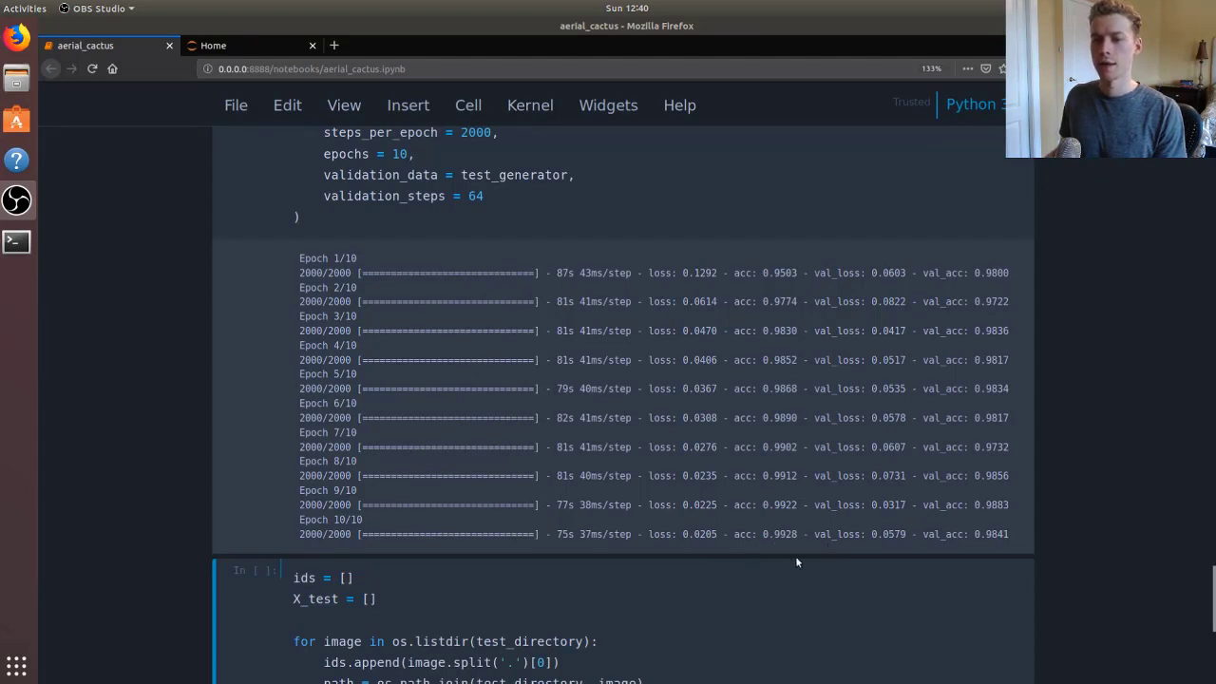
mouse_move(997, 546)
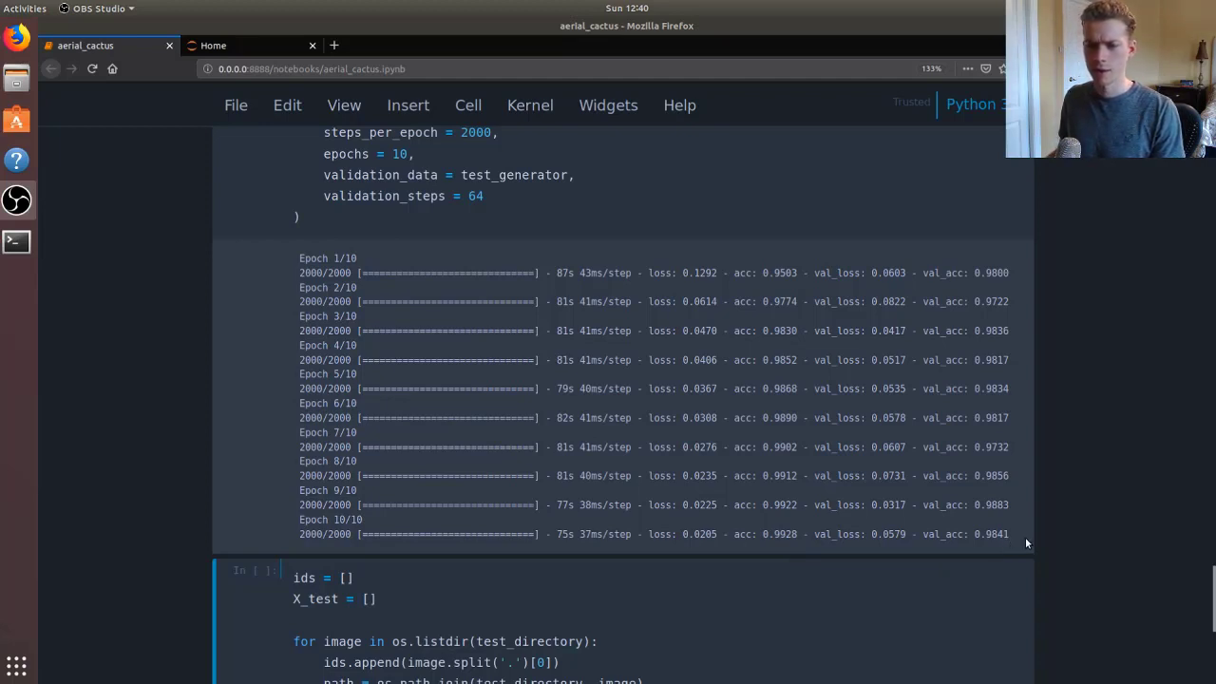
mouse_move(984, 522)
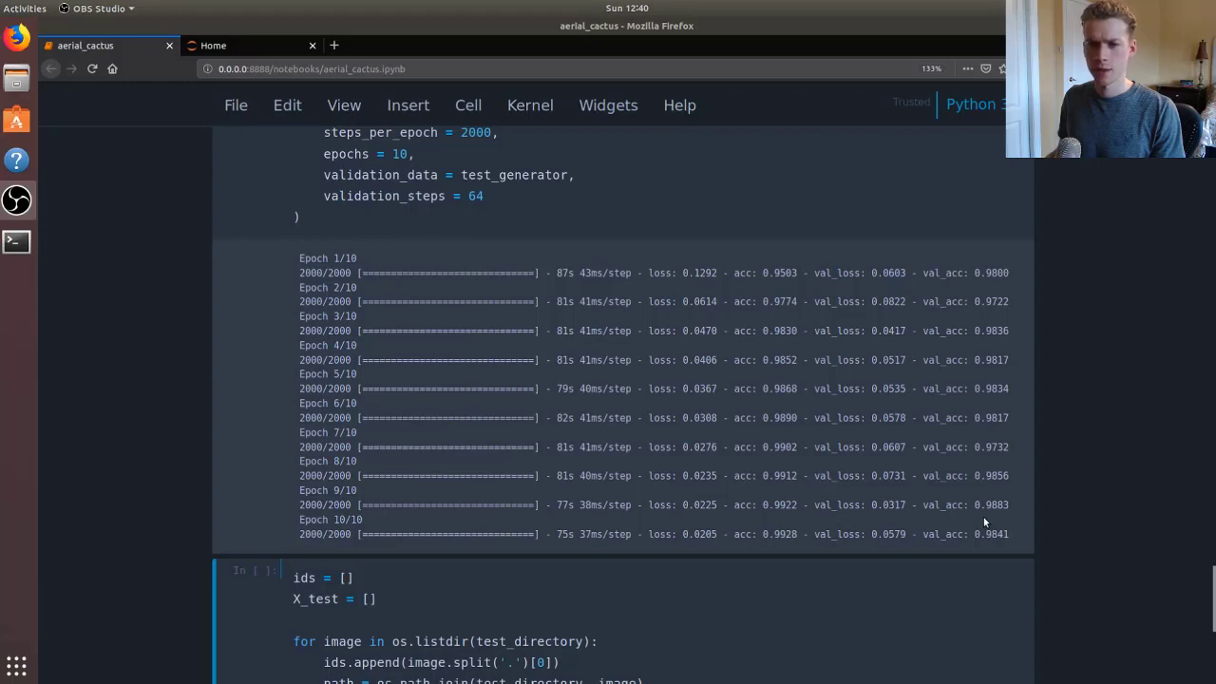
mouse_move(786, 531)
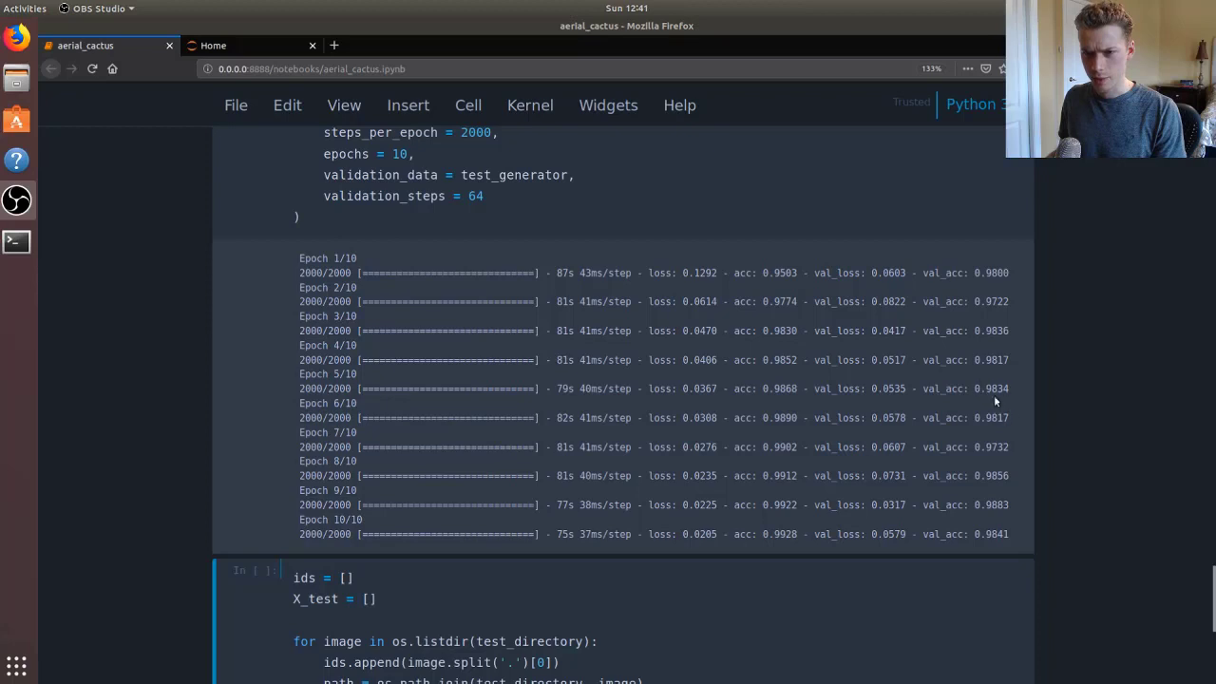
mouse_move(995, 400)
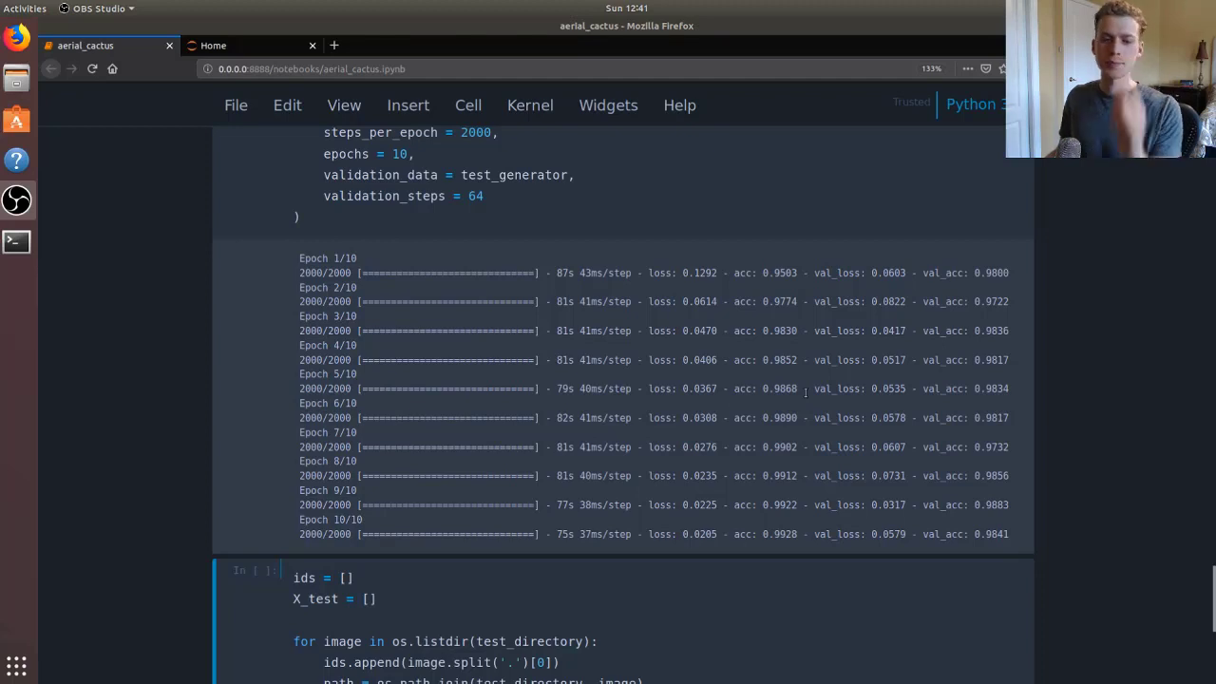
scroll("down", 3)
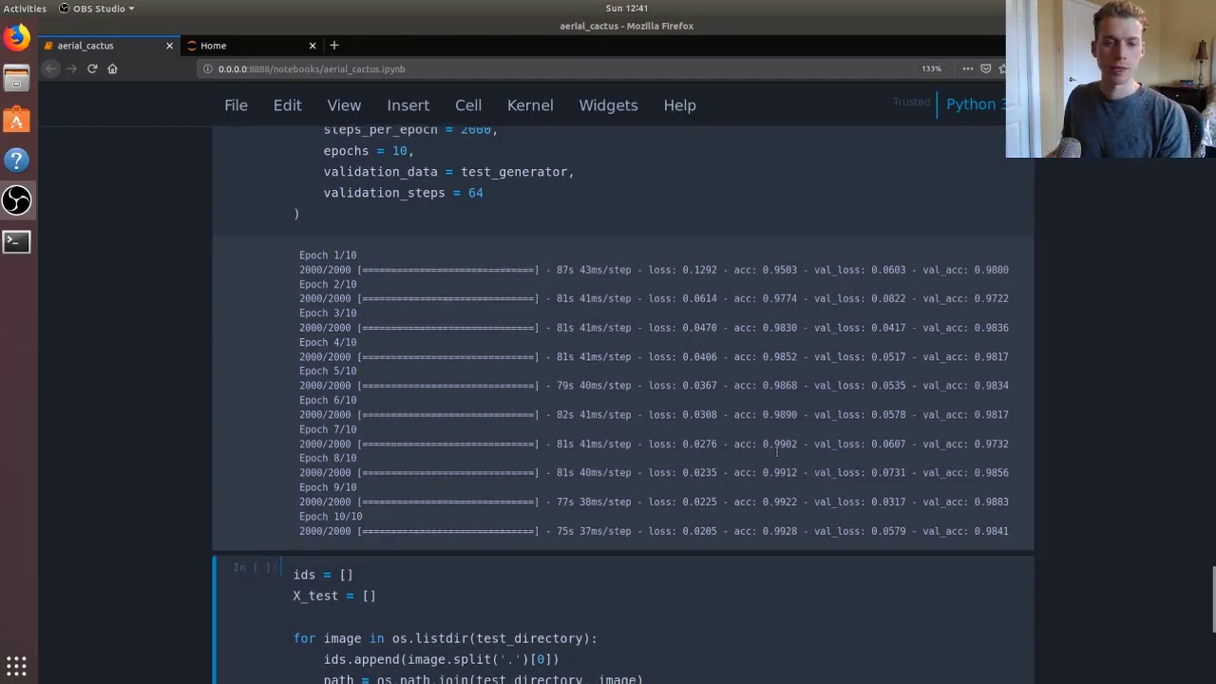
scroll("down", 3)
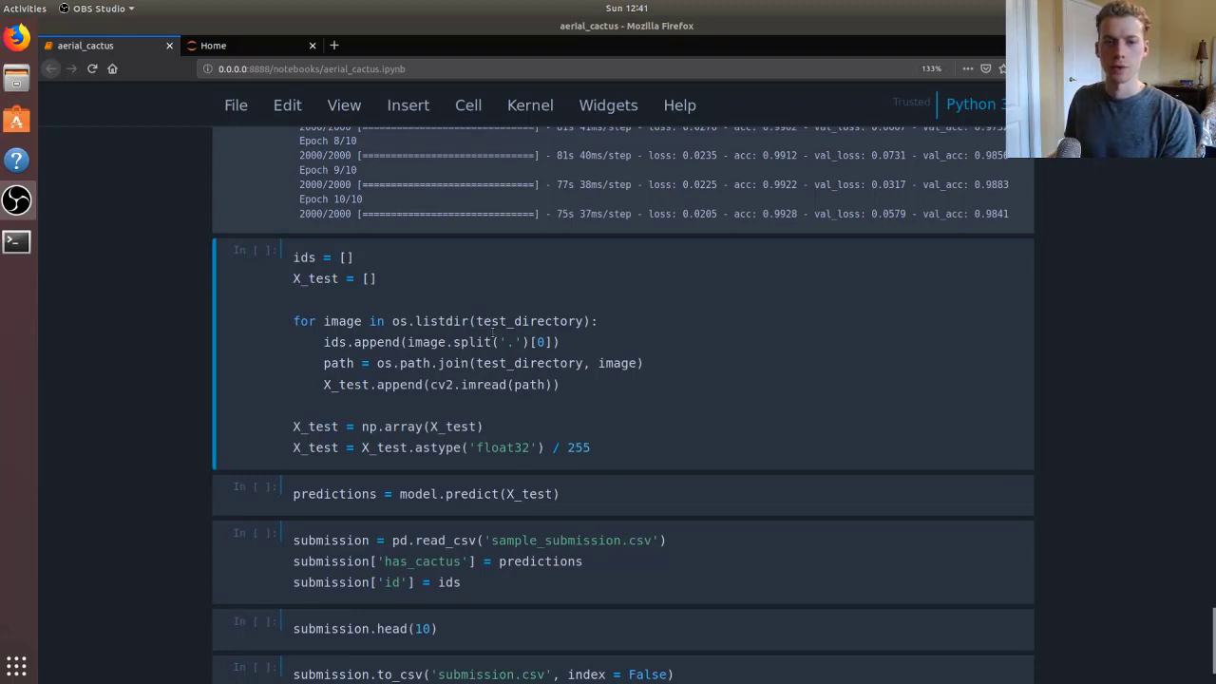
mouse_move(617, 276)
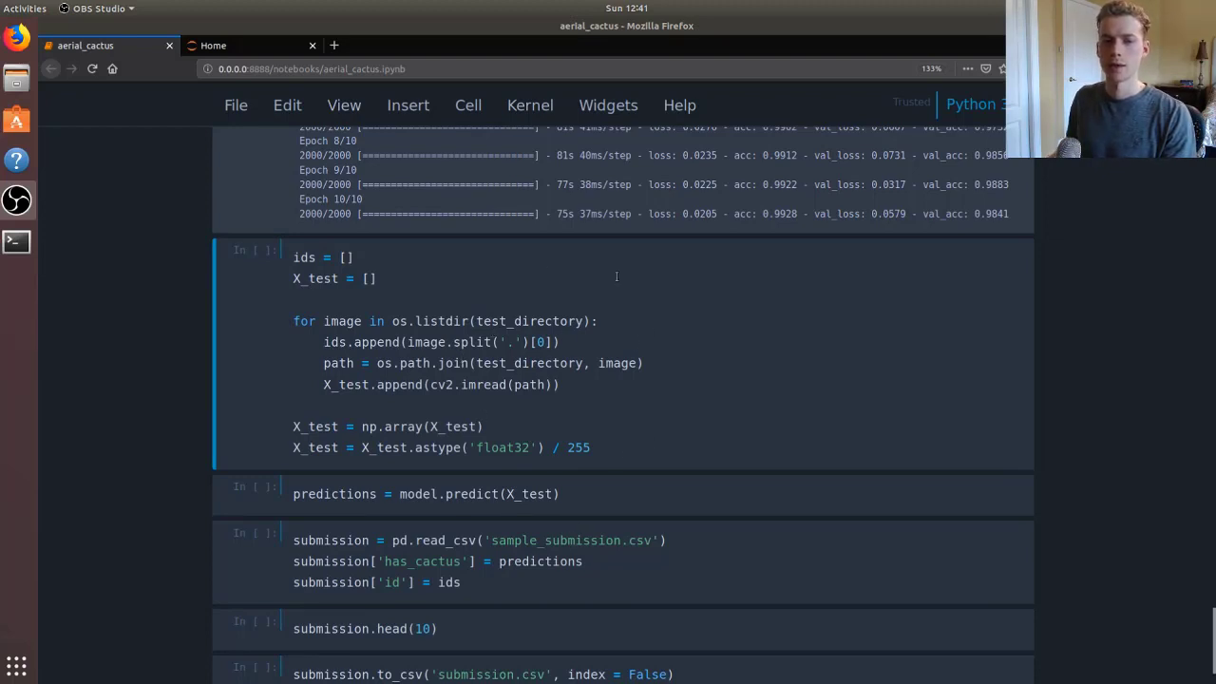
mouse_move(645, 334)
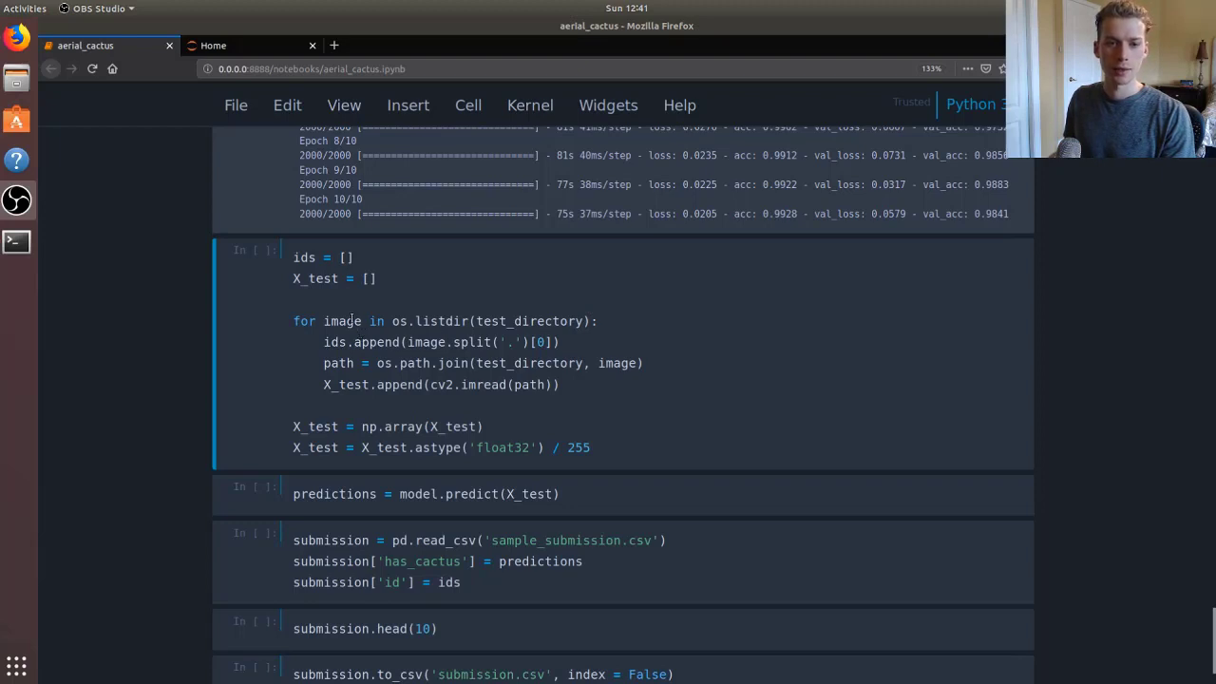
mouse_move(444, 368)
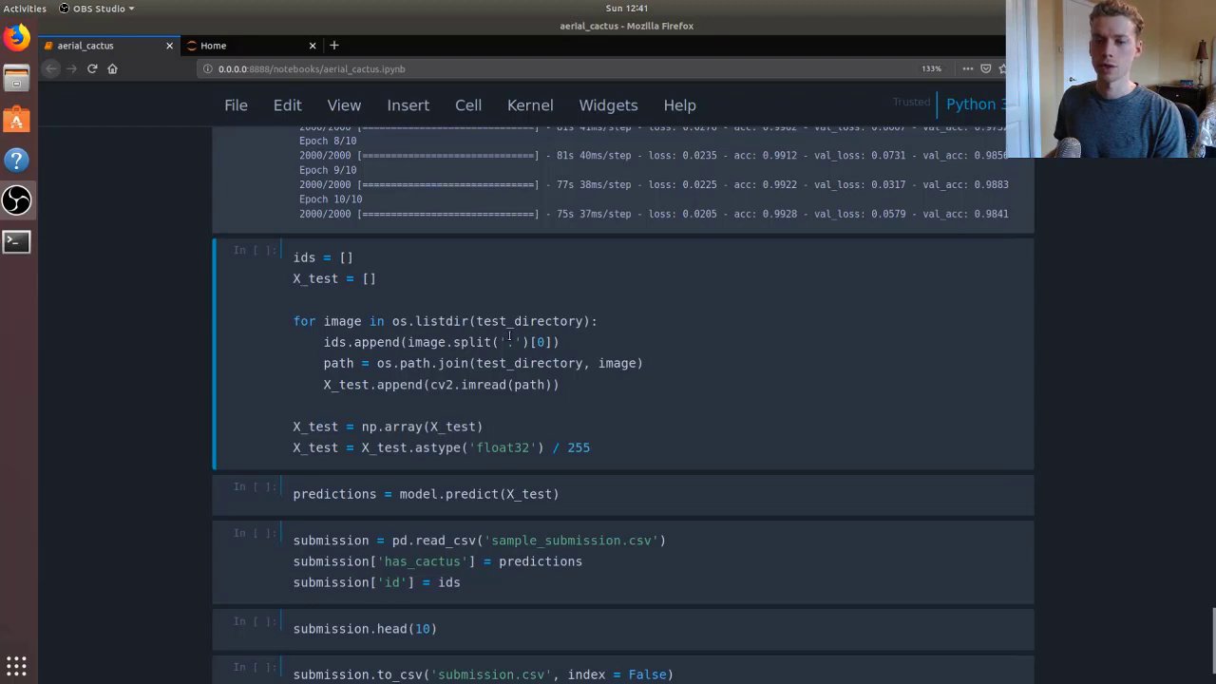
mouse_move(493, 421)
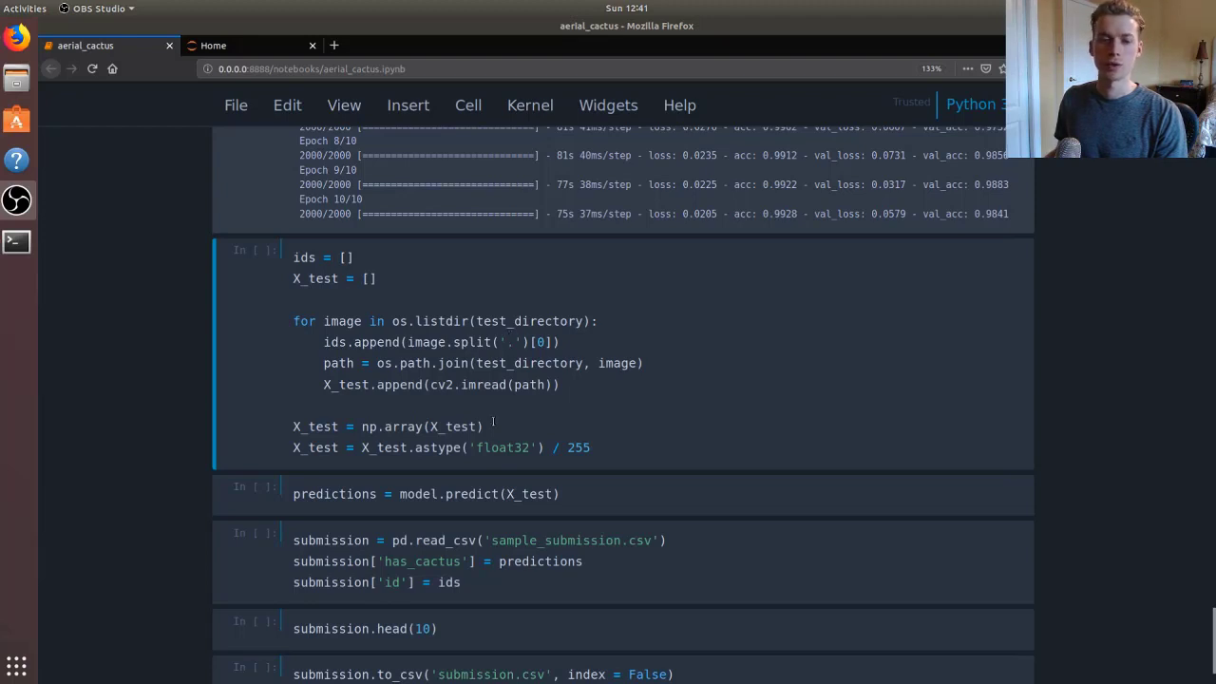
mouse_move(608, 426)
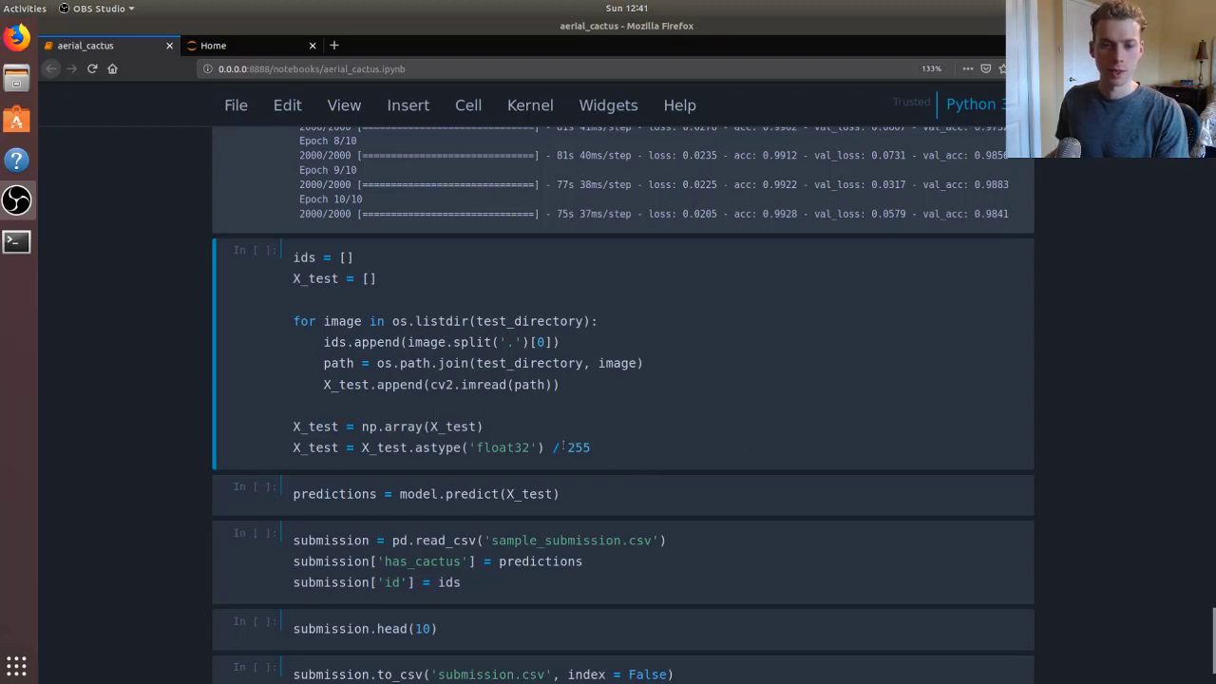
Step: Run the test loading and prediction cells and view the submission table's first ten rows
key("shift+Return")
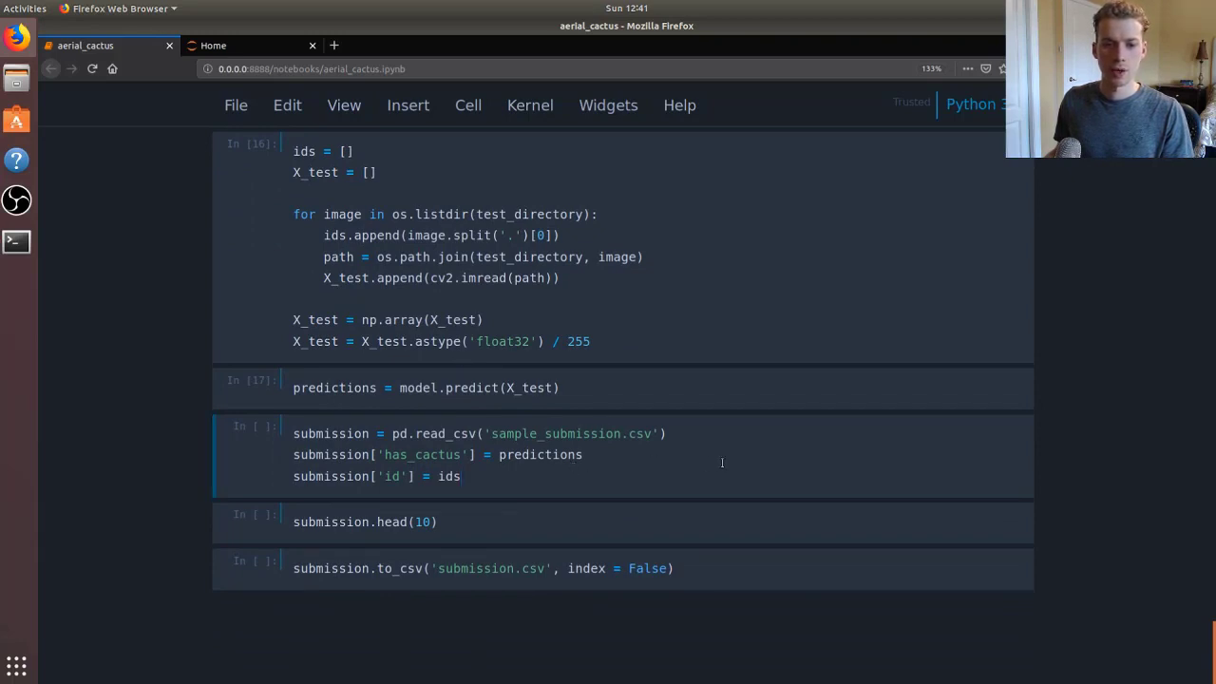
mouse_move(648, 488)
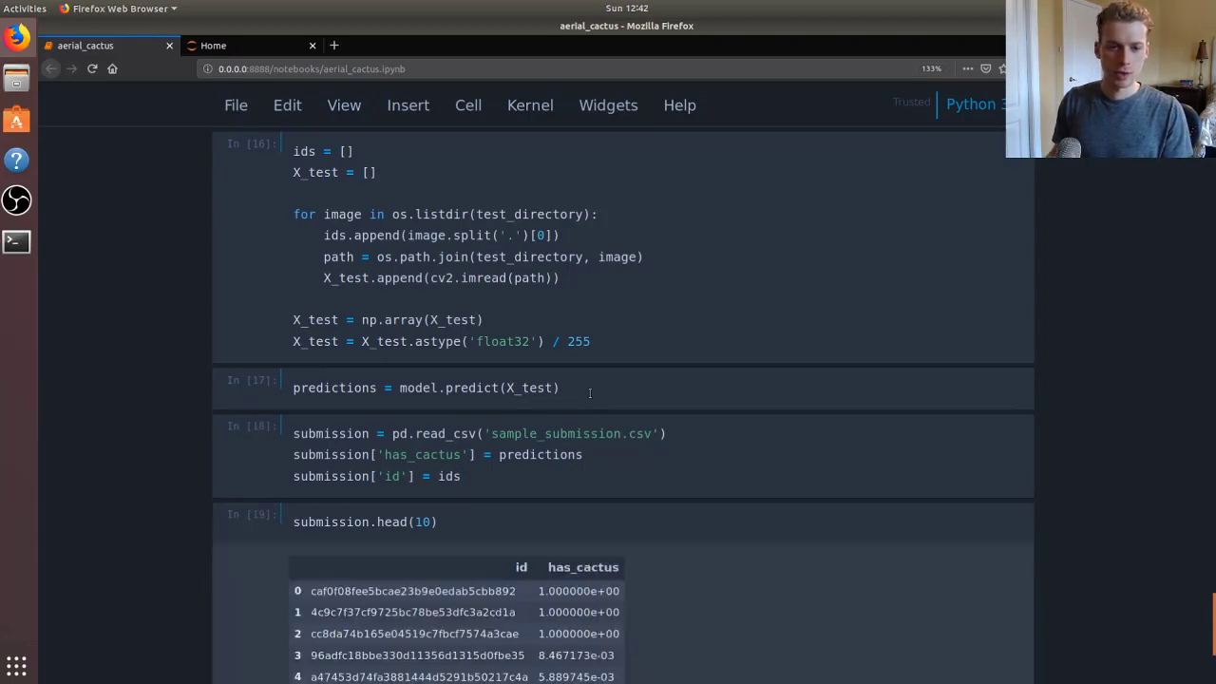
scroll("down", 3)
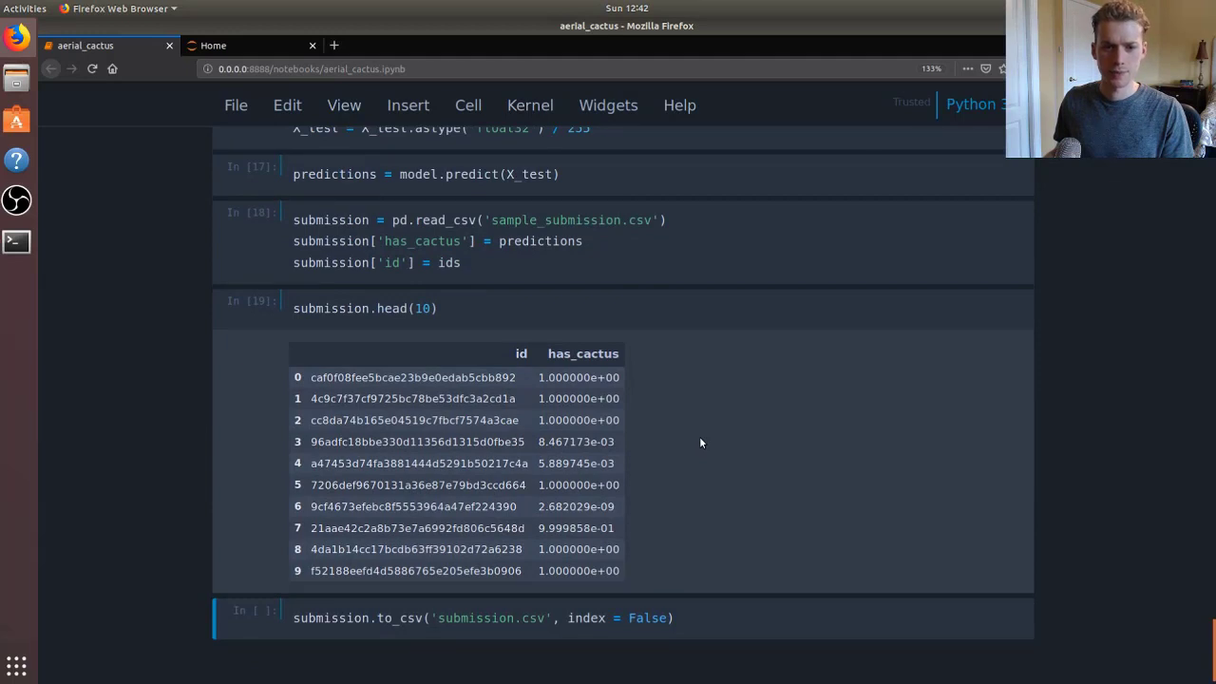
mouse_move(627, 408)
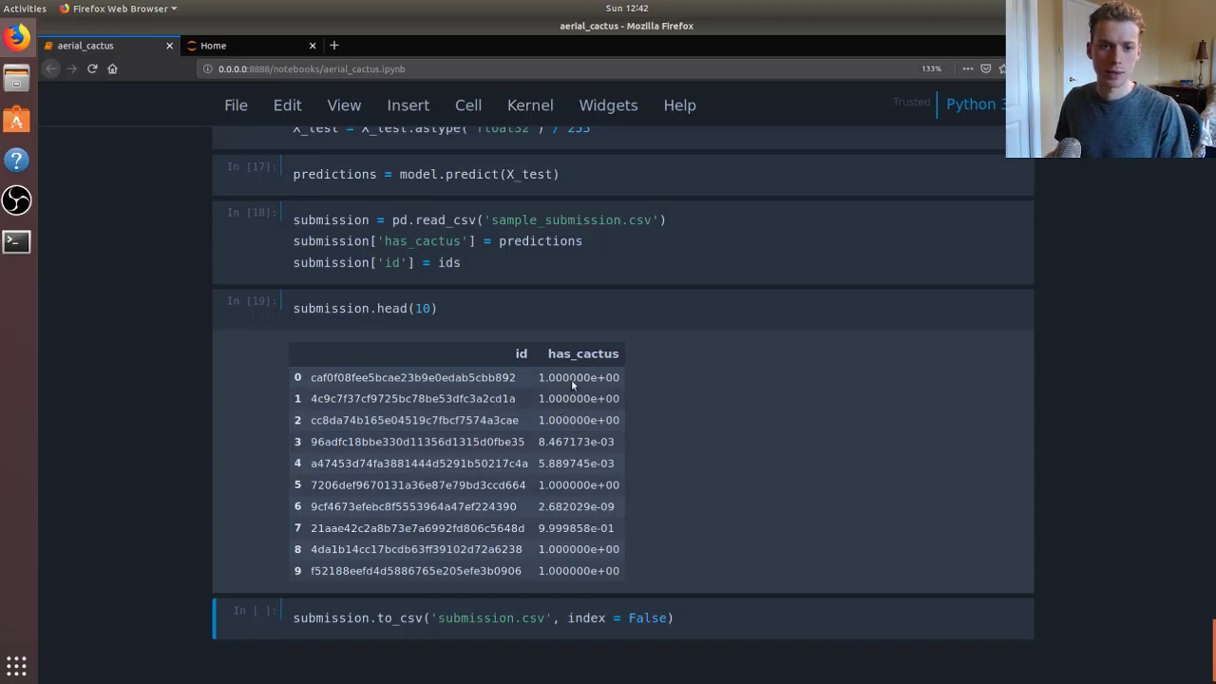
mouse_move(571, 385)
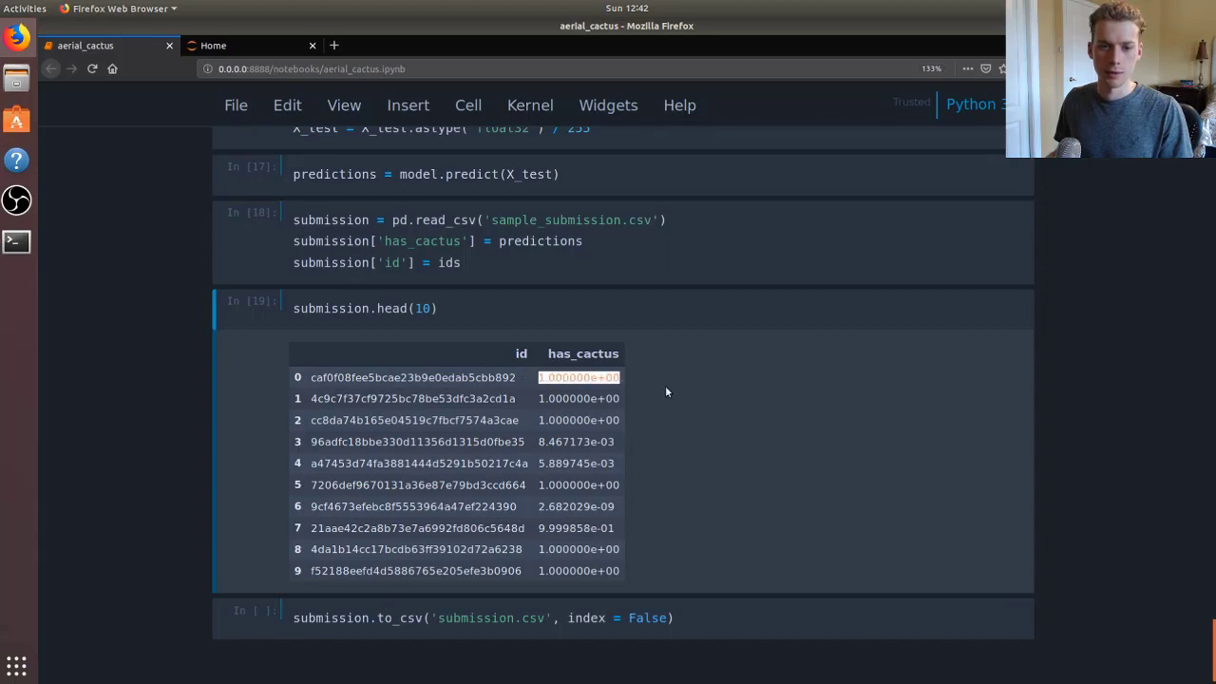
mouse_move(572, 476)
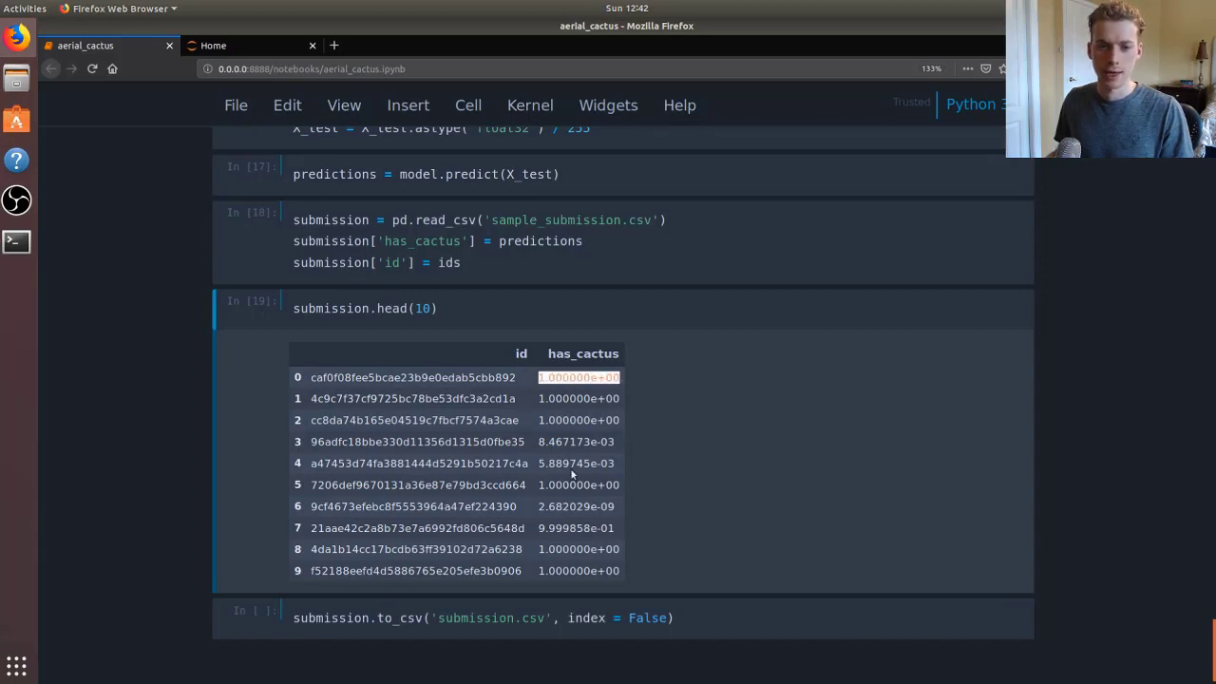
Step: Select the to_csv cell that writes the predictions to submission.csv
left_click(576, 441)
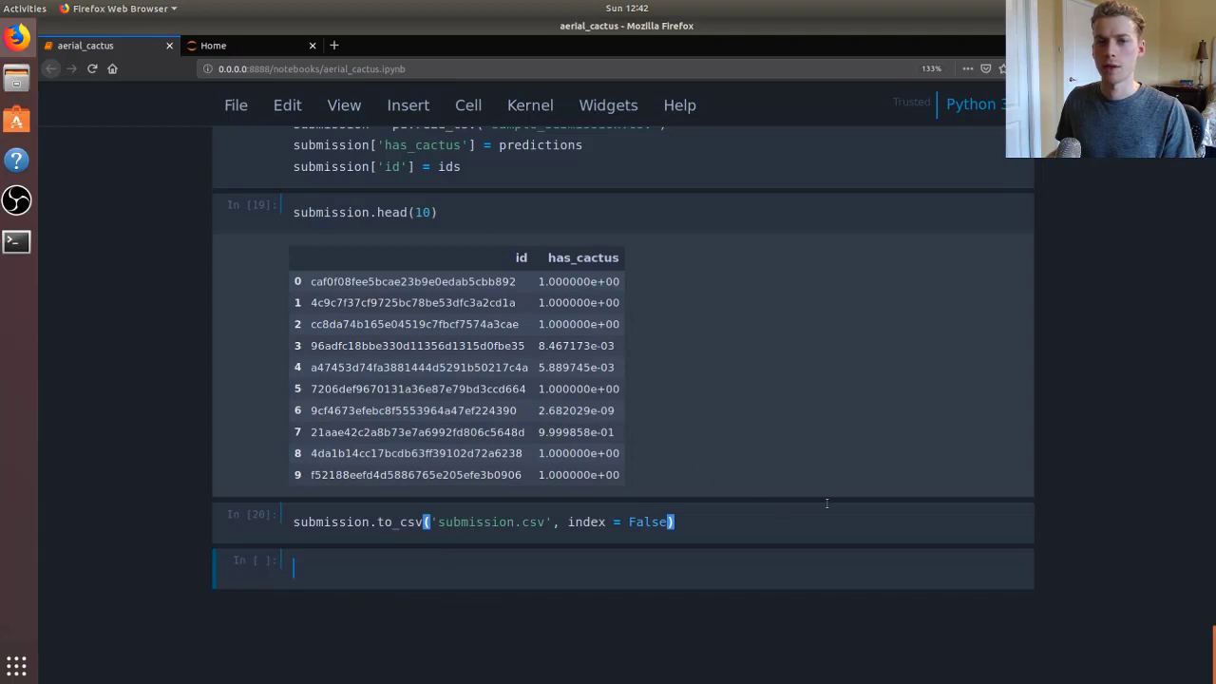
mouse_move(665, 616)
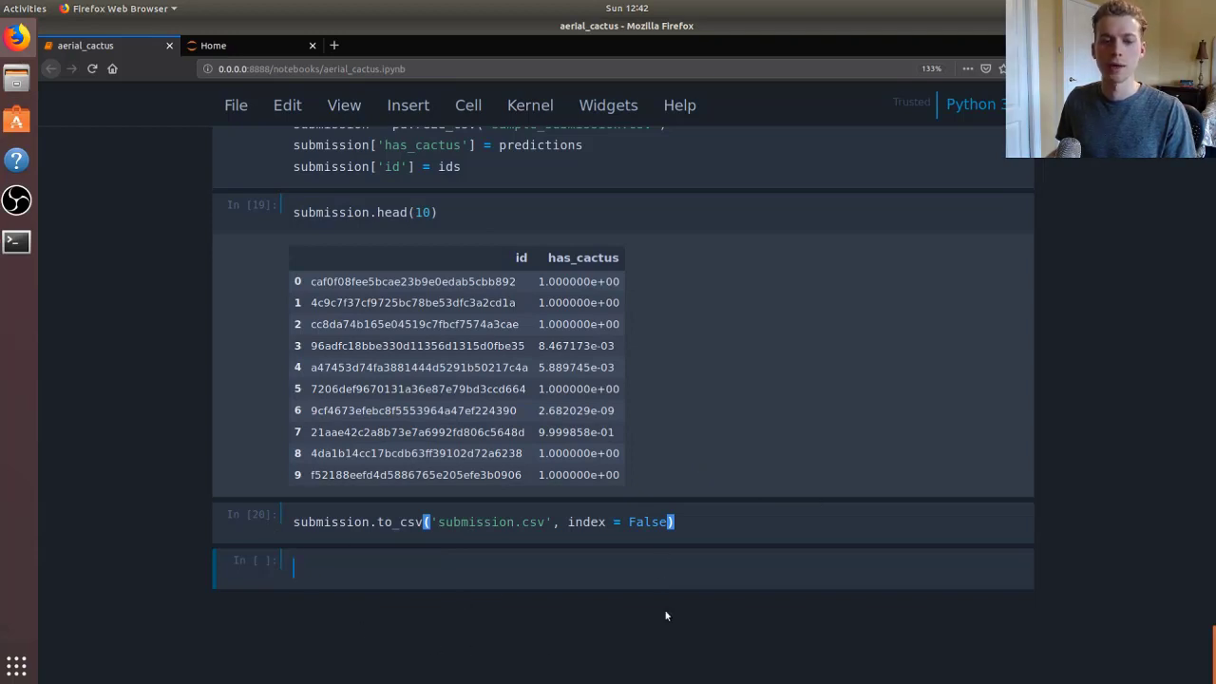
mouse_move(607, 495)
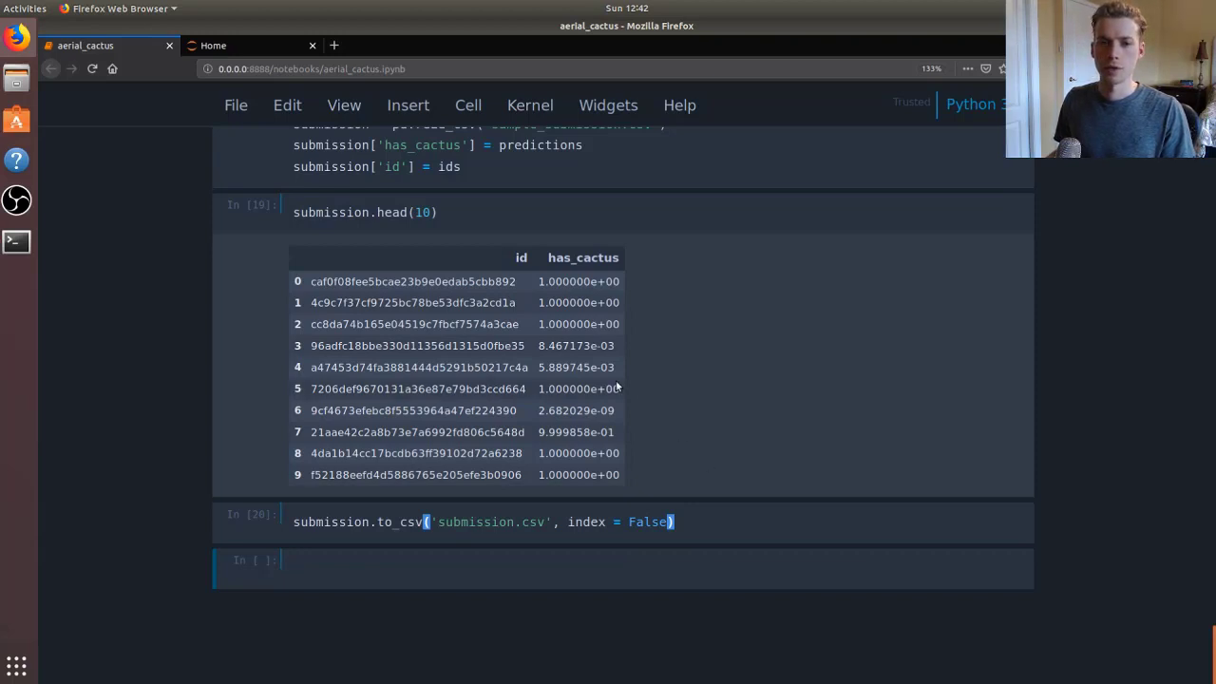
mouse_move(691, 413)
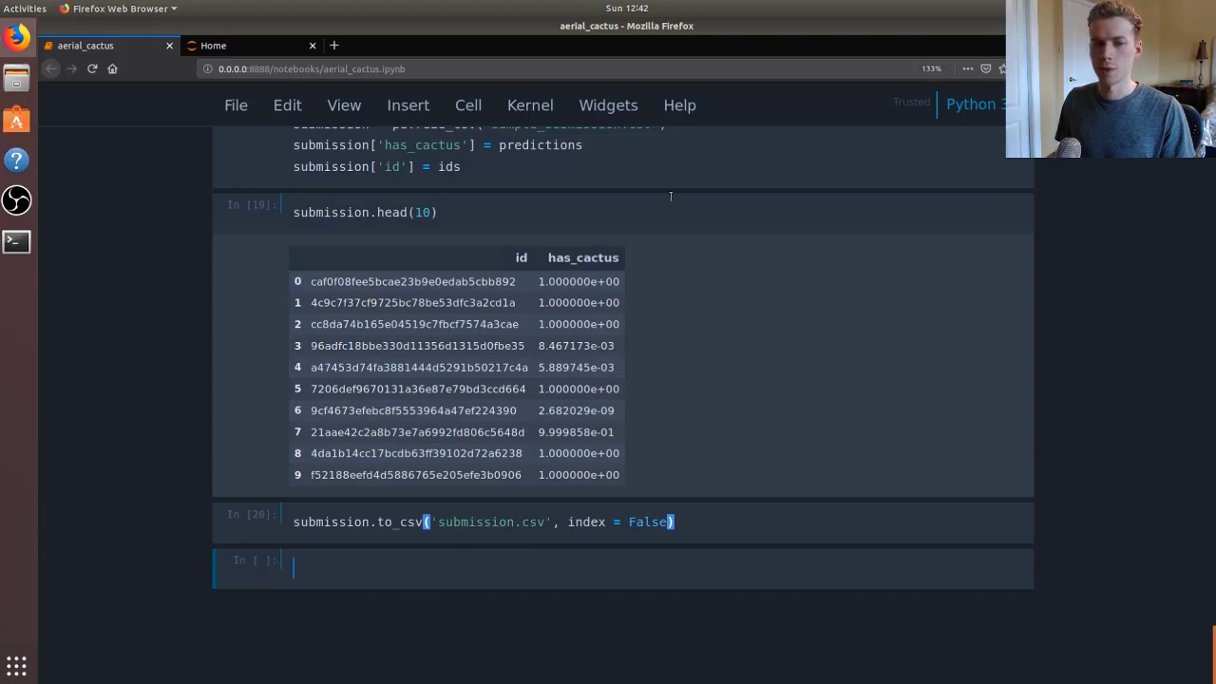
mouse_move(885, 355)
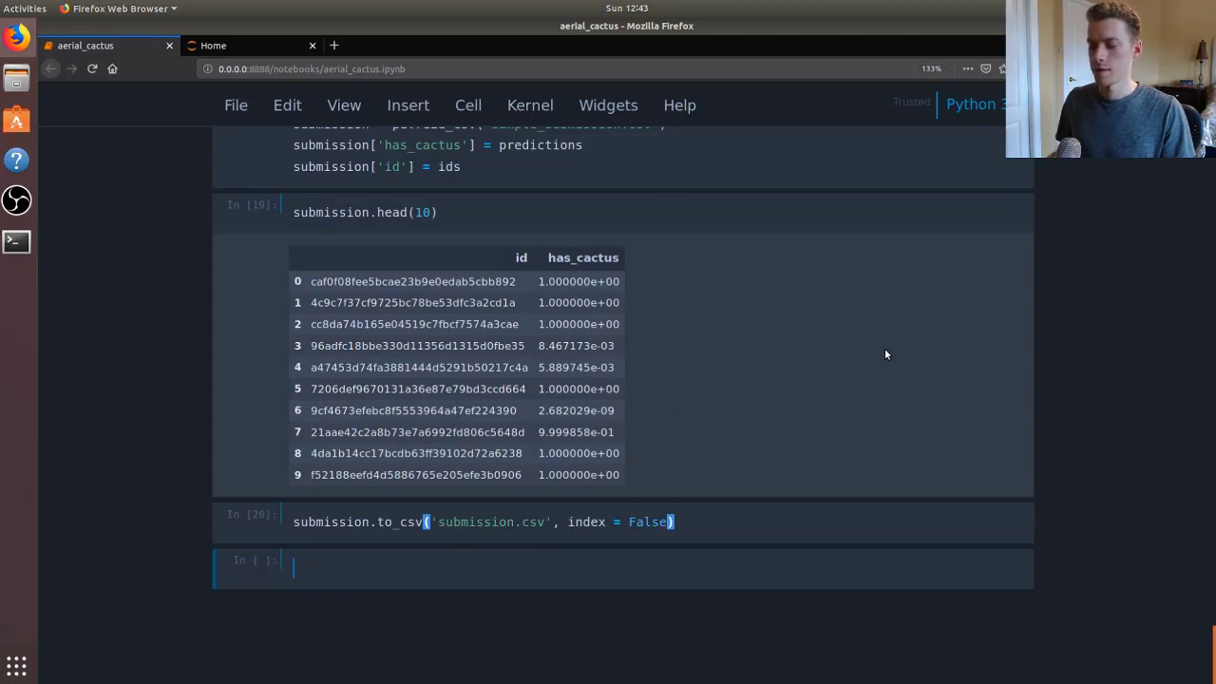
mouse_move(865, 345)
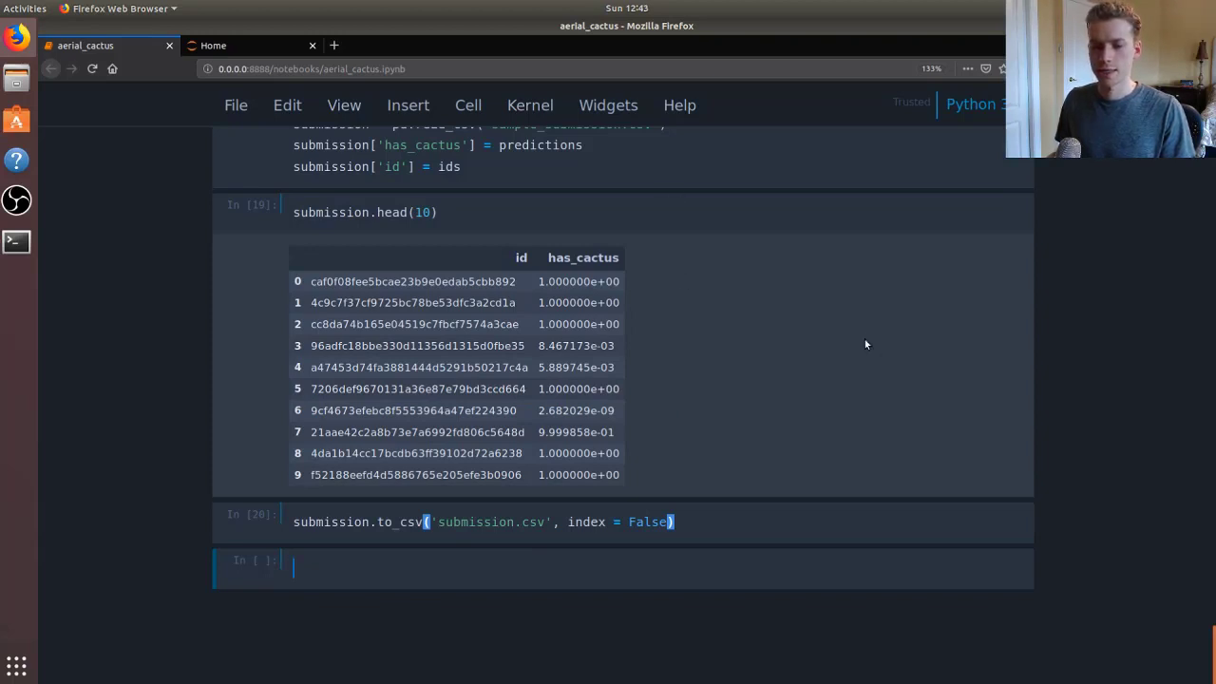
mouse_move(749, 329)
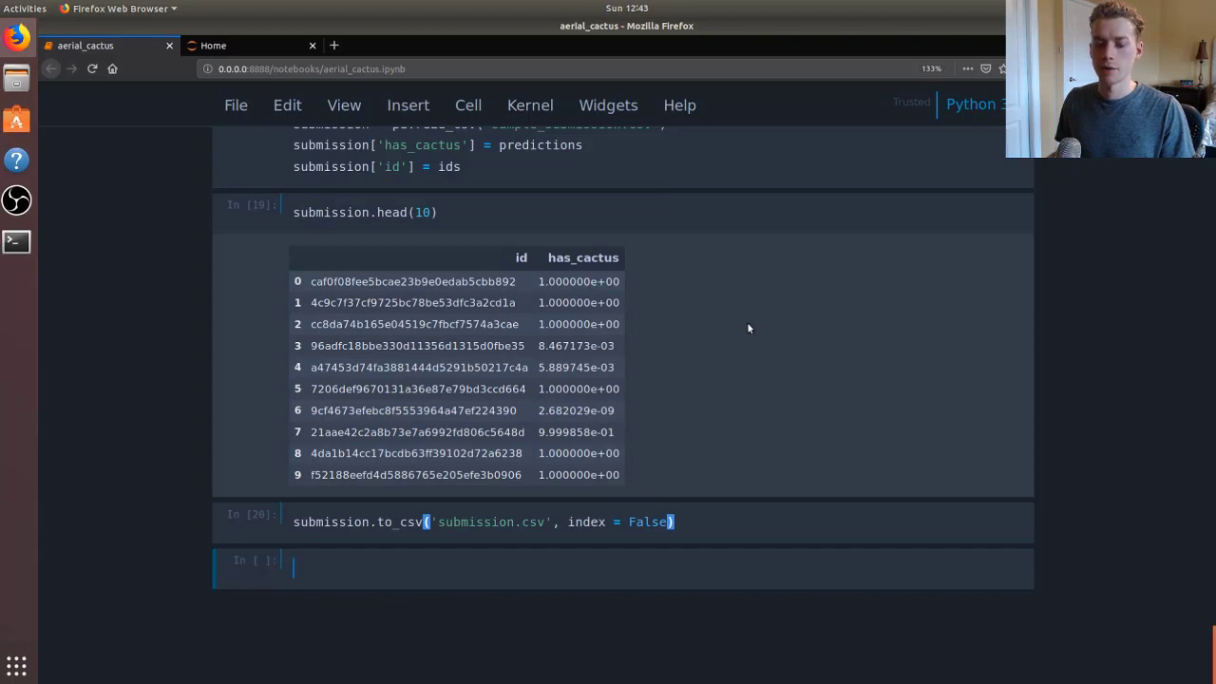
mouse_move(647, 415)
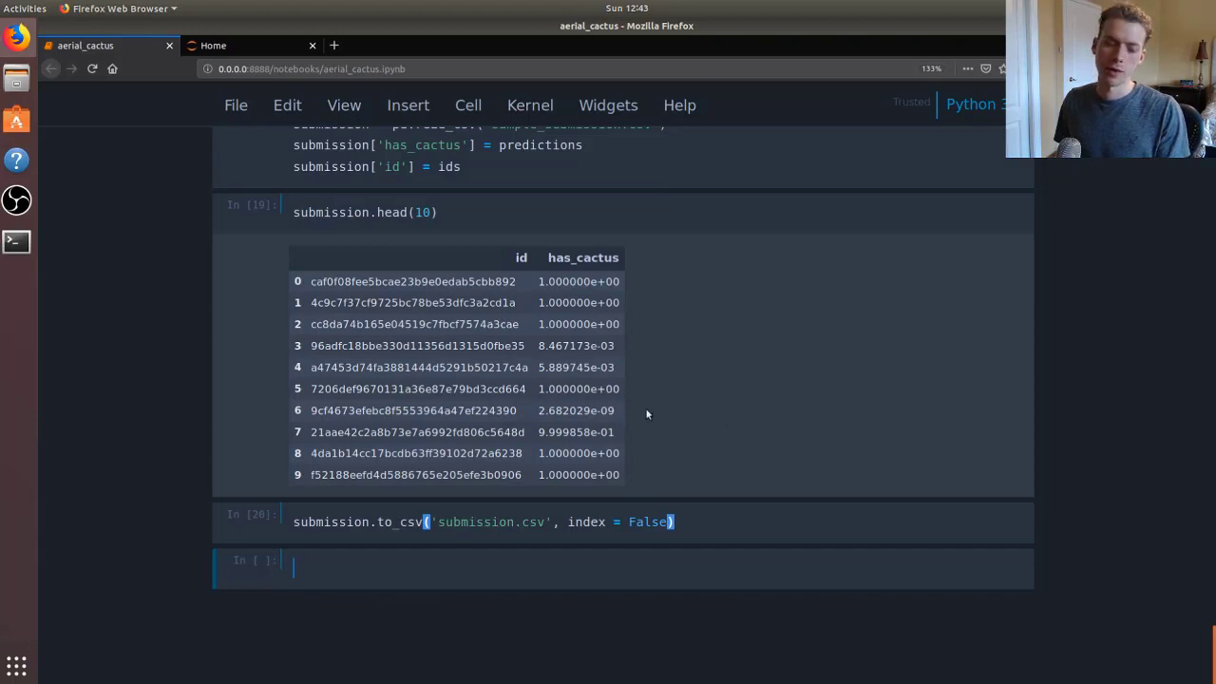
mouse_move(707, 425)
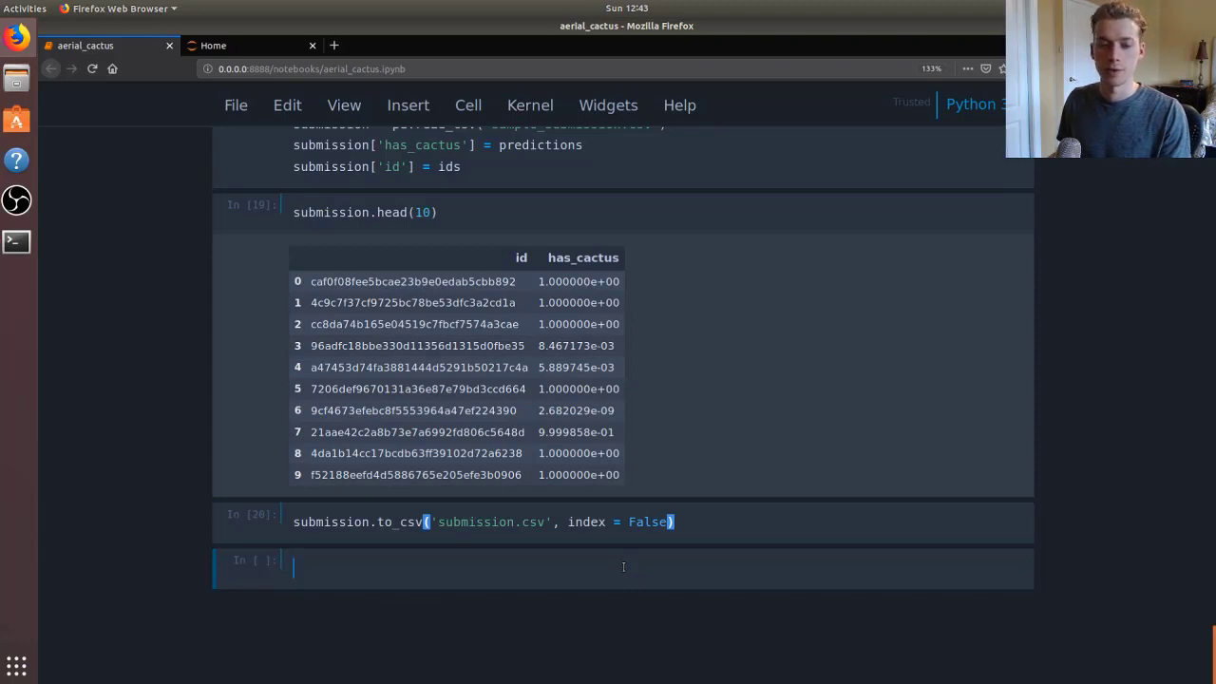
key("ctrl+s")
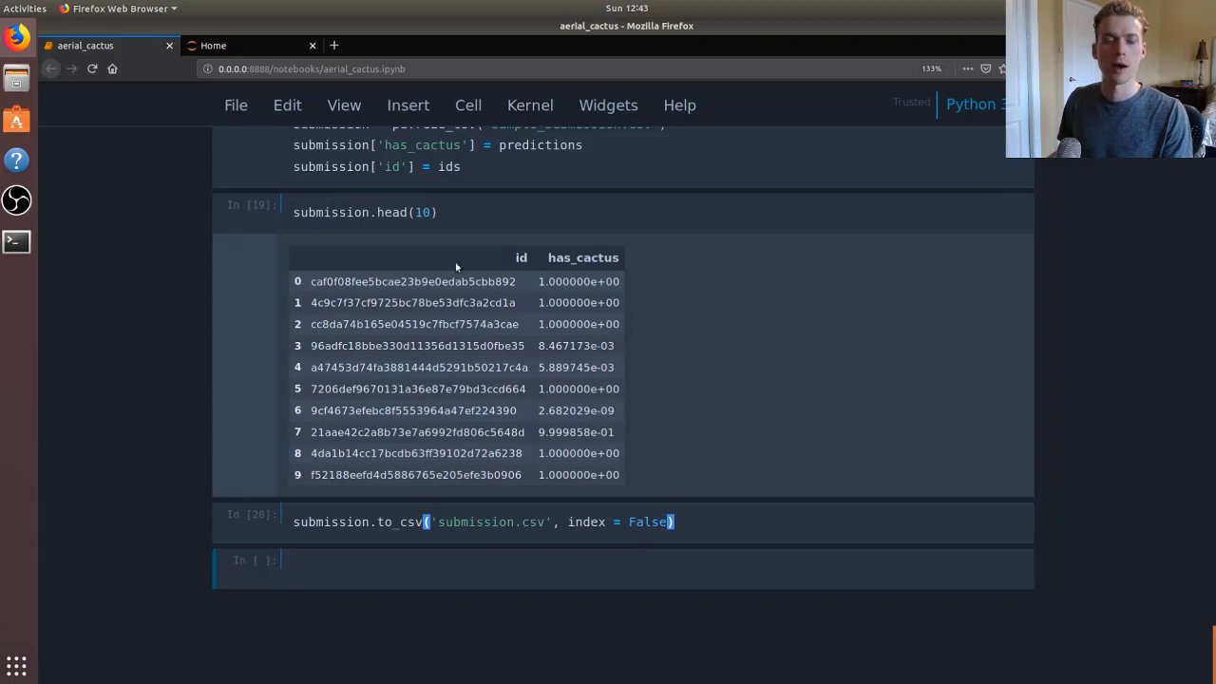
mouse_move(1187, 334)
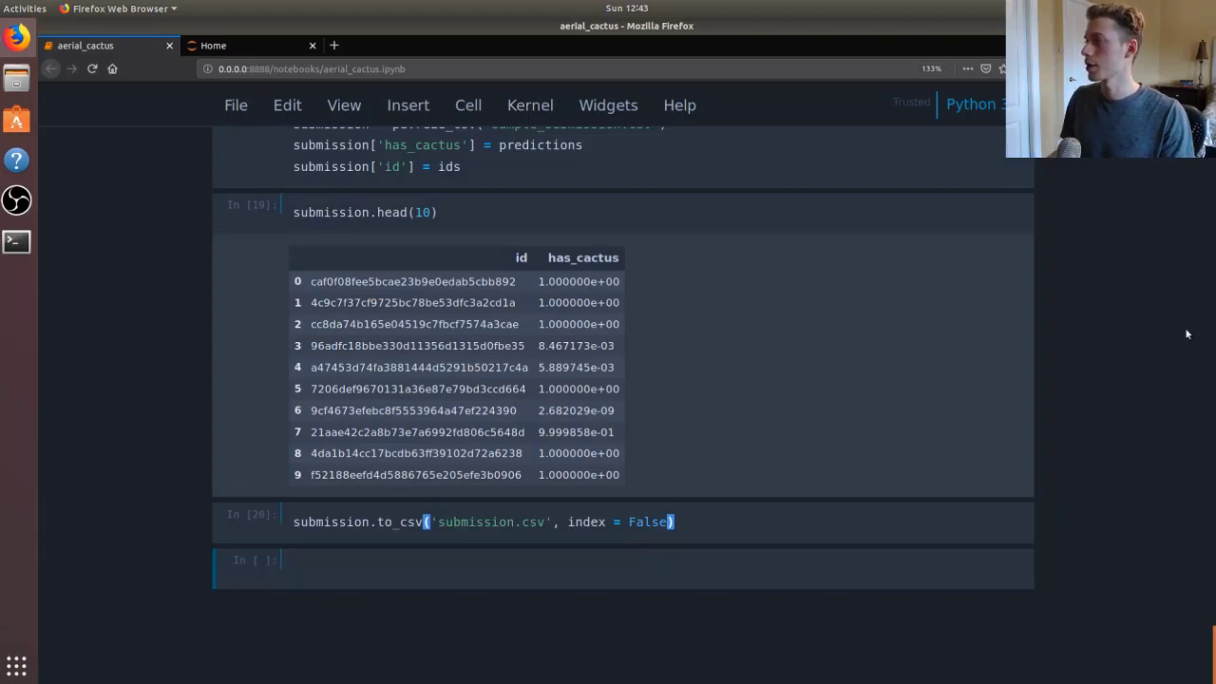